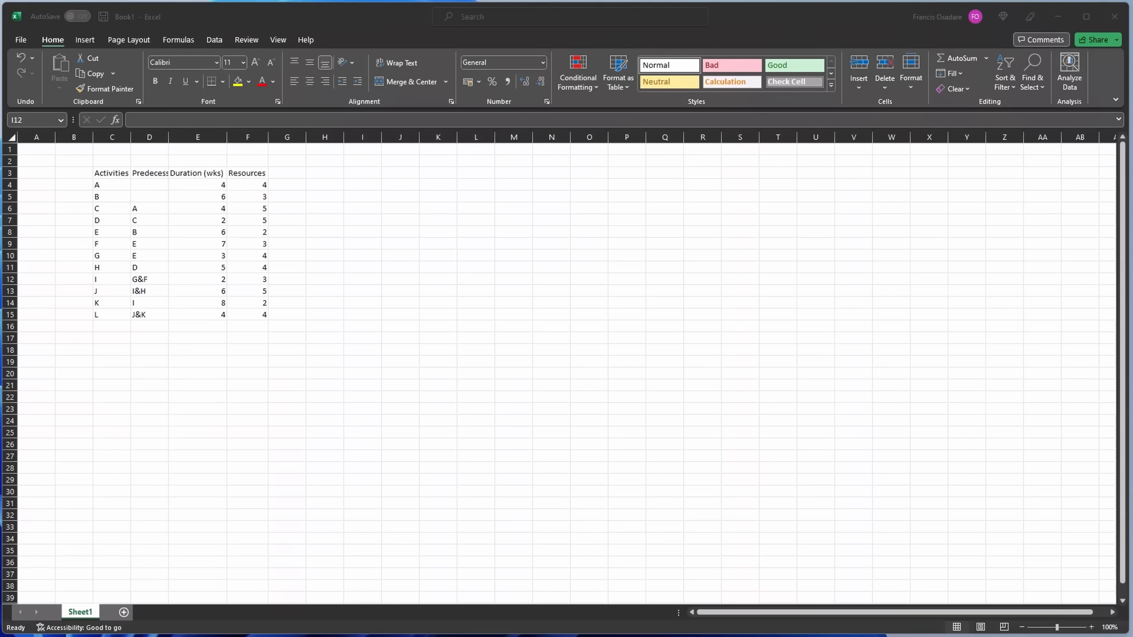
Add a Wks heading in J17 below the project table to start the week grid.
{"action": "left_click", "coordinate": [361, 397]}
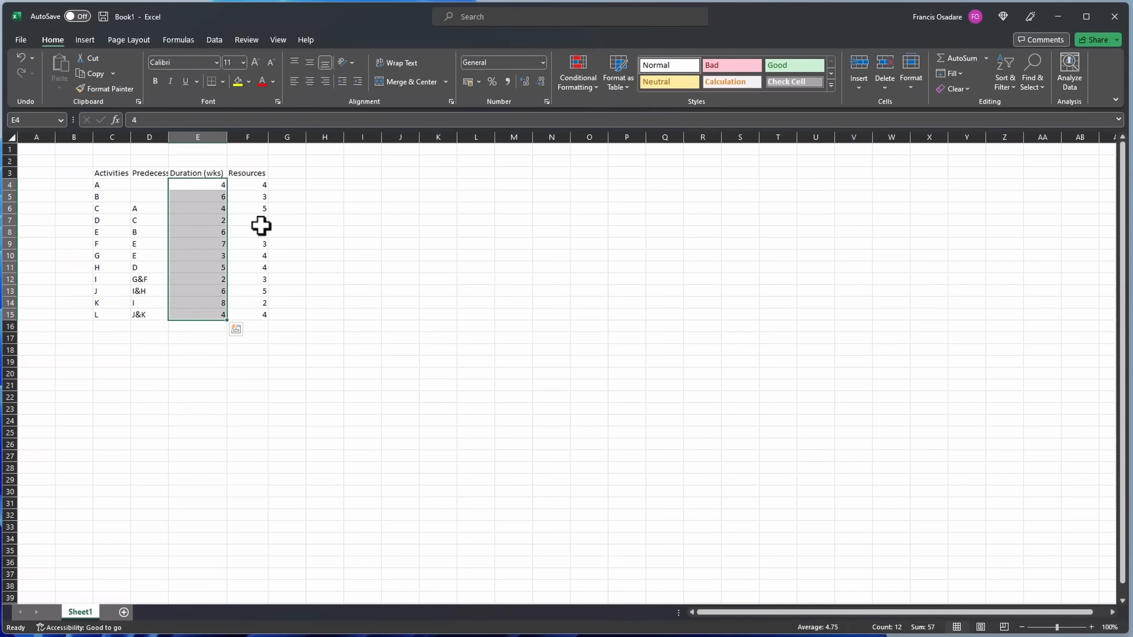
{"action": "left_click", "coordinate": [248, 185]}
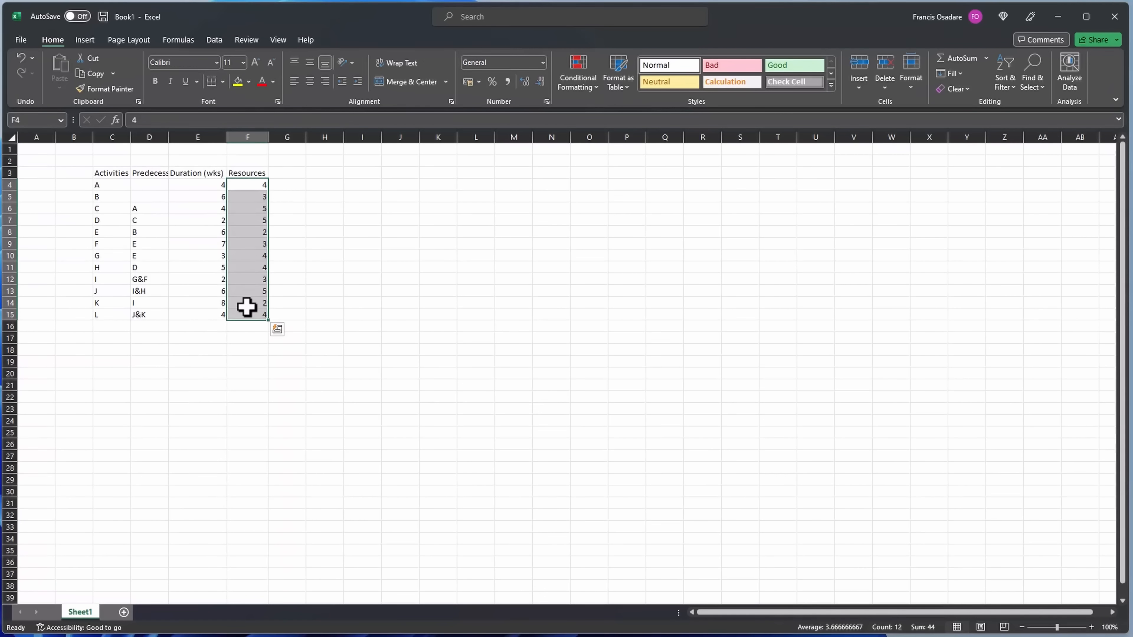
{"action": "left_click", "coordinate": [400, 337]}
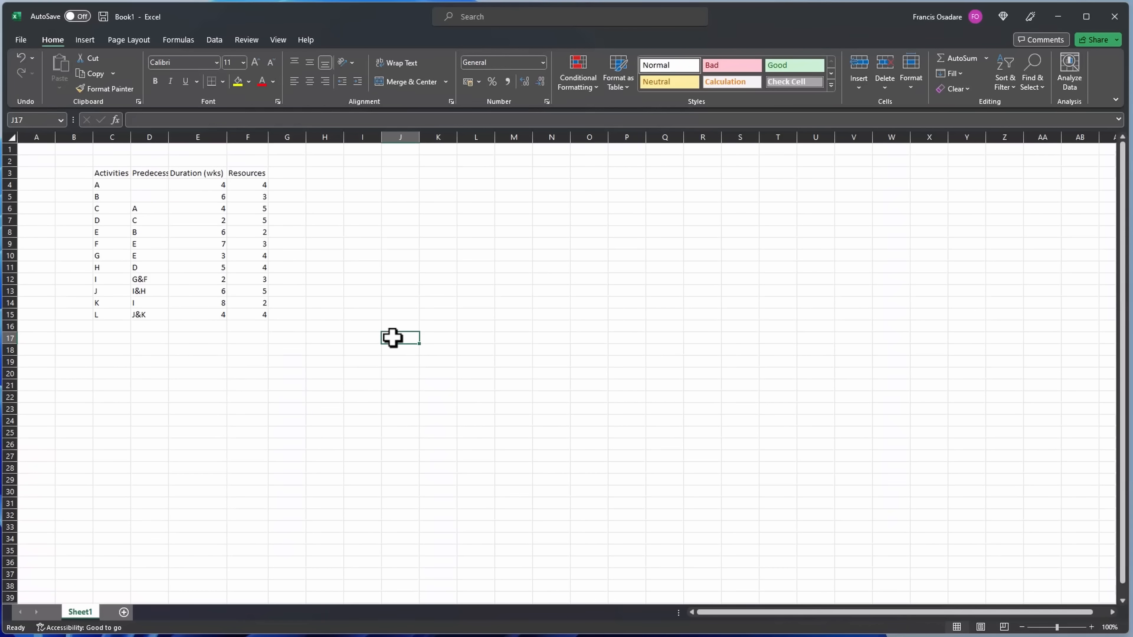
{"action": "type", "text": "Wks"}
{"action": "left_click", "coordinate": [400, 350]}
{"action": "type", "text": "A"}
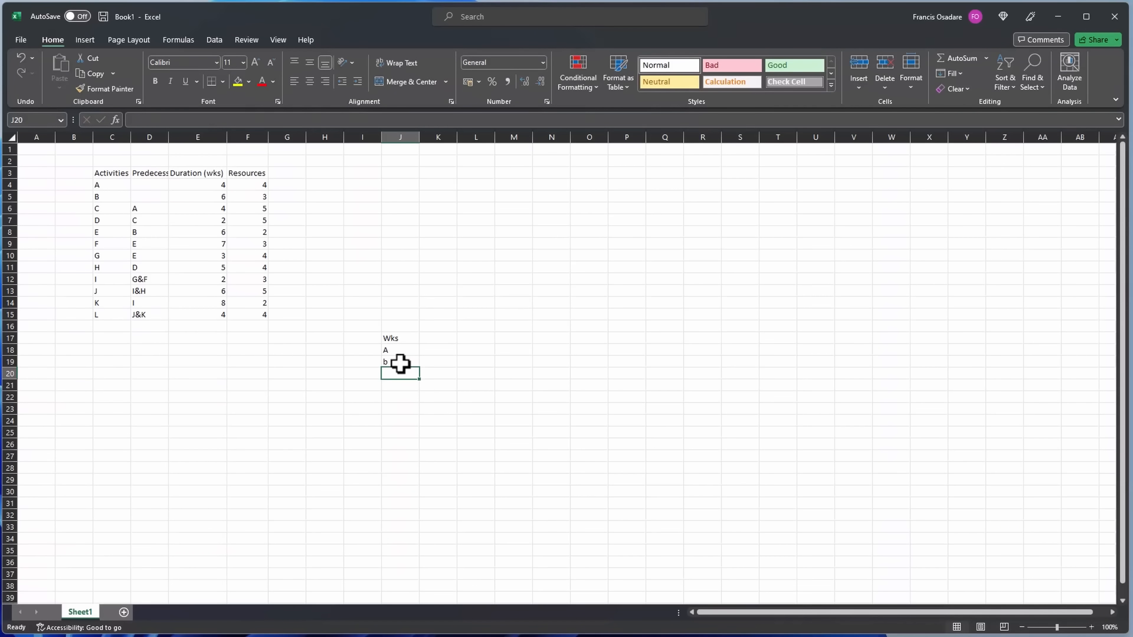
List activity letters A through L down column J beneath the Wks heading.
{"action": "left_click", "coordinate": [400, 359]}
{"action": "type", "text": "C"}
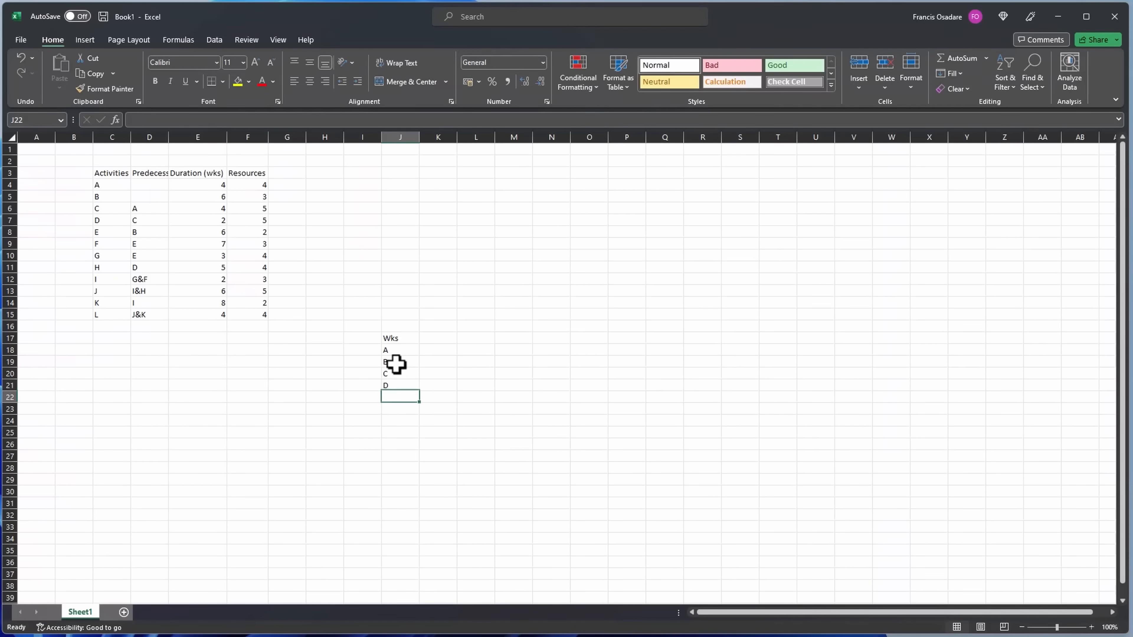
{"action": "type", "text": "G"}
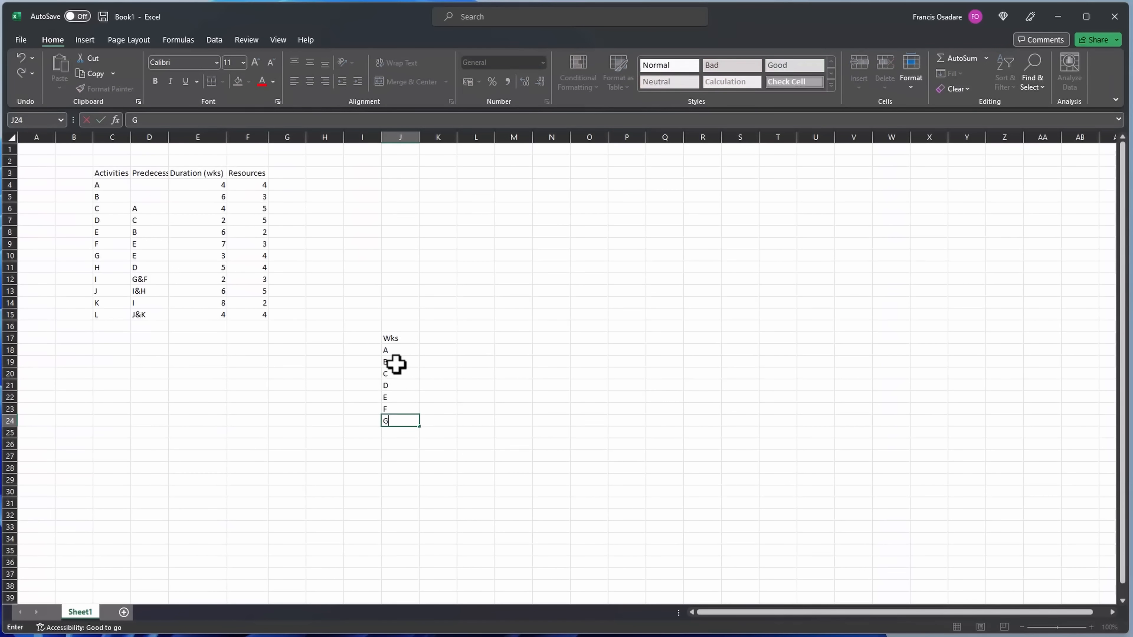
{"action": "key", "text": "enter"}
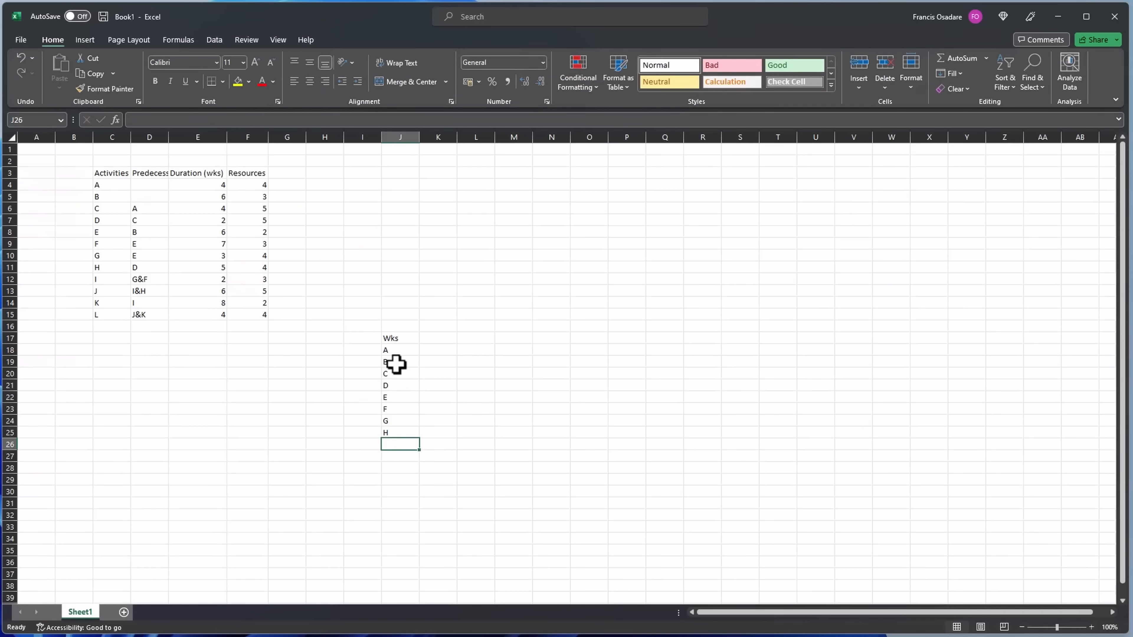
{"action": "type", "text": "K"}
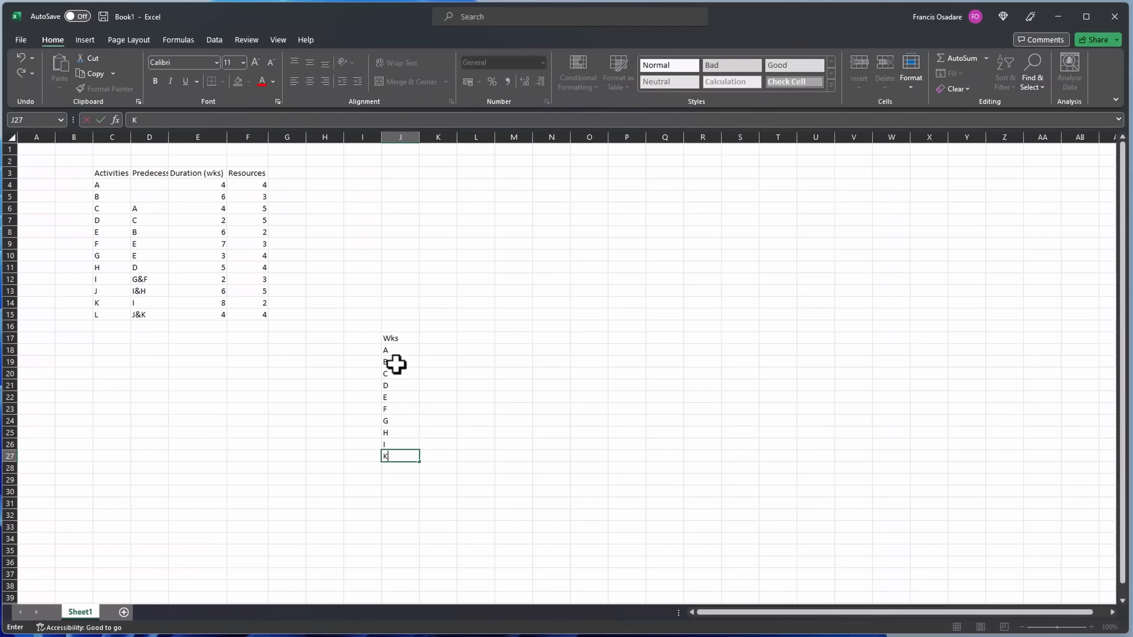
{"action": "key", "text": "Return"}
{"action": "type", "text": "L"}
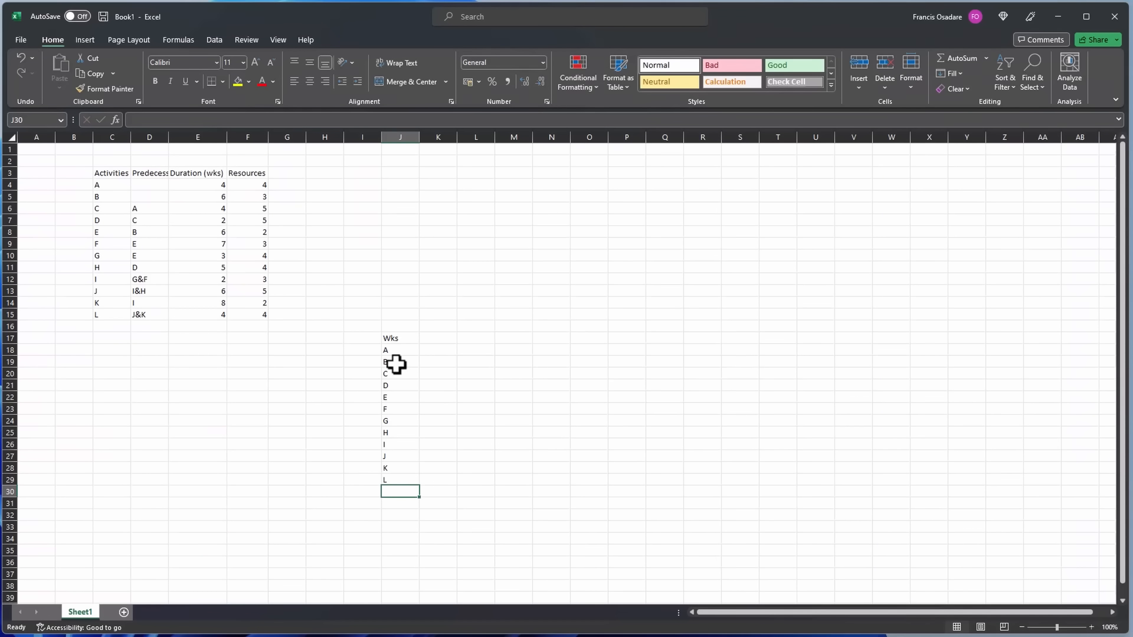
{"action": "mouse_move", "coordinate": [425, 348]}
{"action": "type", "text": "01"}
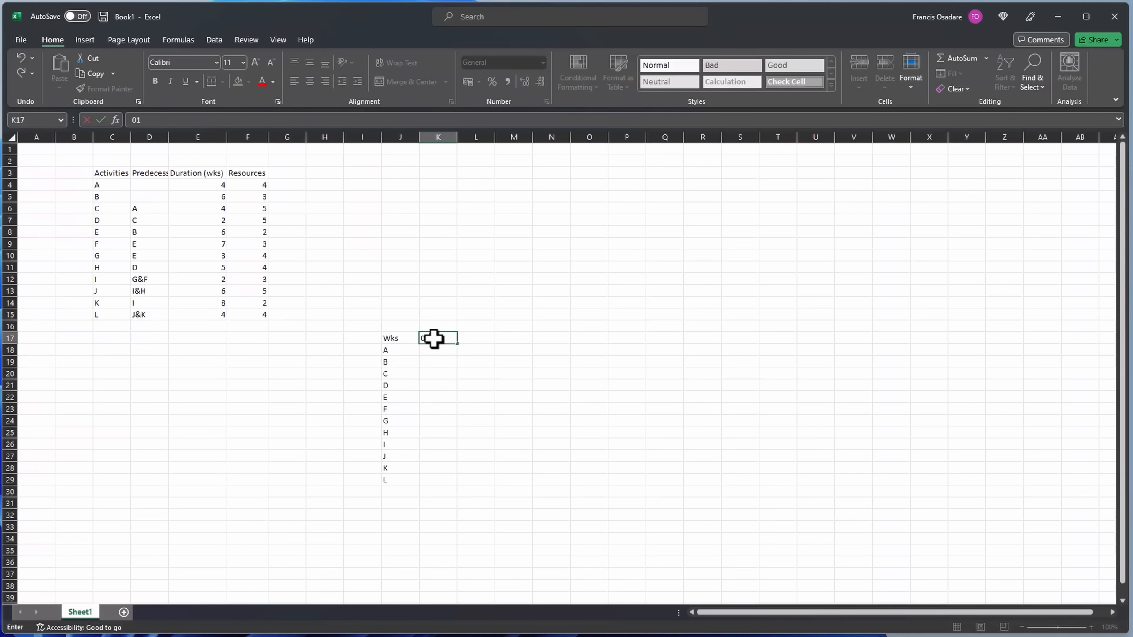
Enter 0 as the first week number in K17 and extend week numbers across row 17.
{"action": "key", "text": "Backspace"}
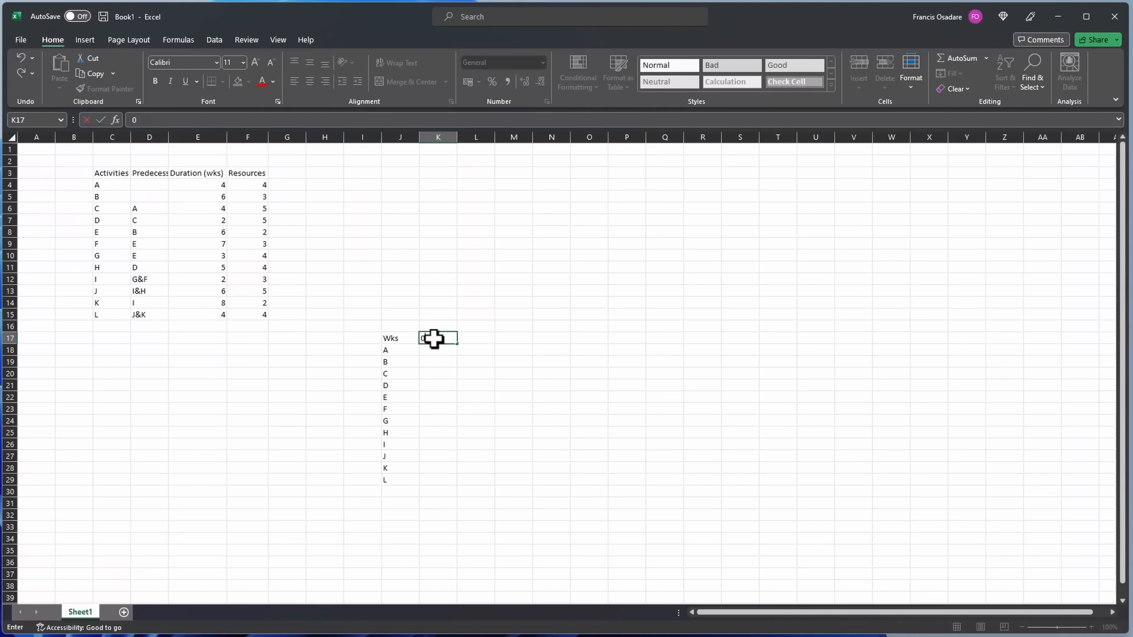
{"action": "key", "text": "Return"}
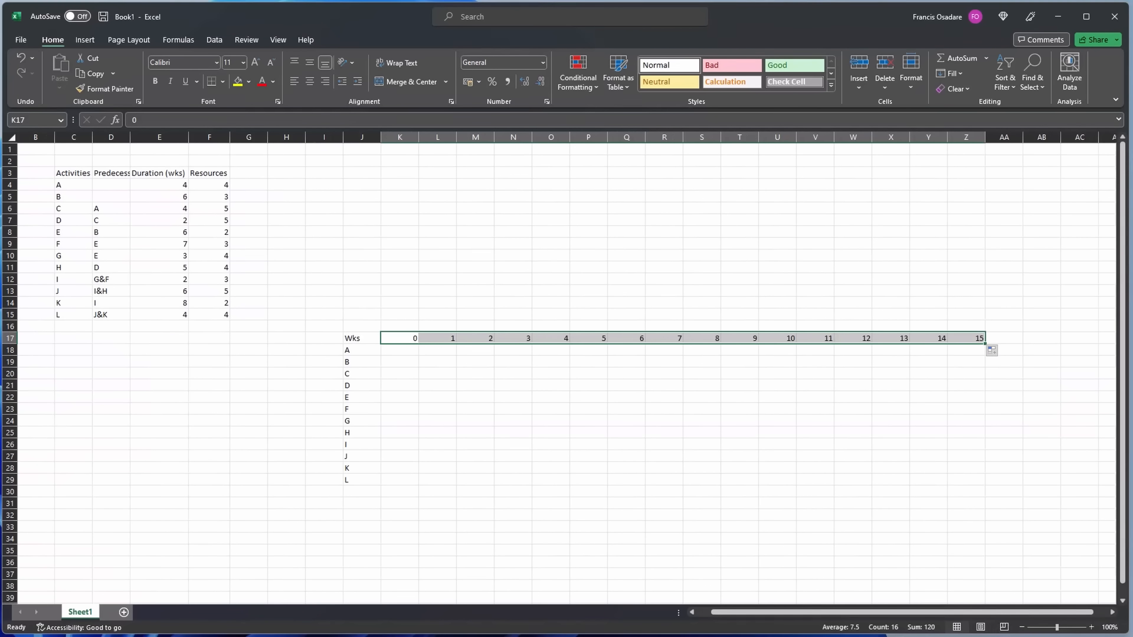
Apply All Borders to the Gantt grid and centre the Wks heading and activity letters.
{"action": "left_click", "coordinate": [212, 81]}
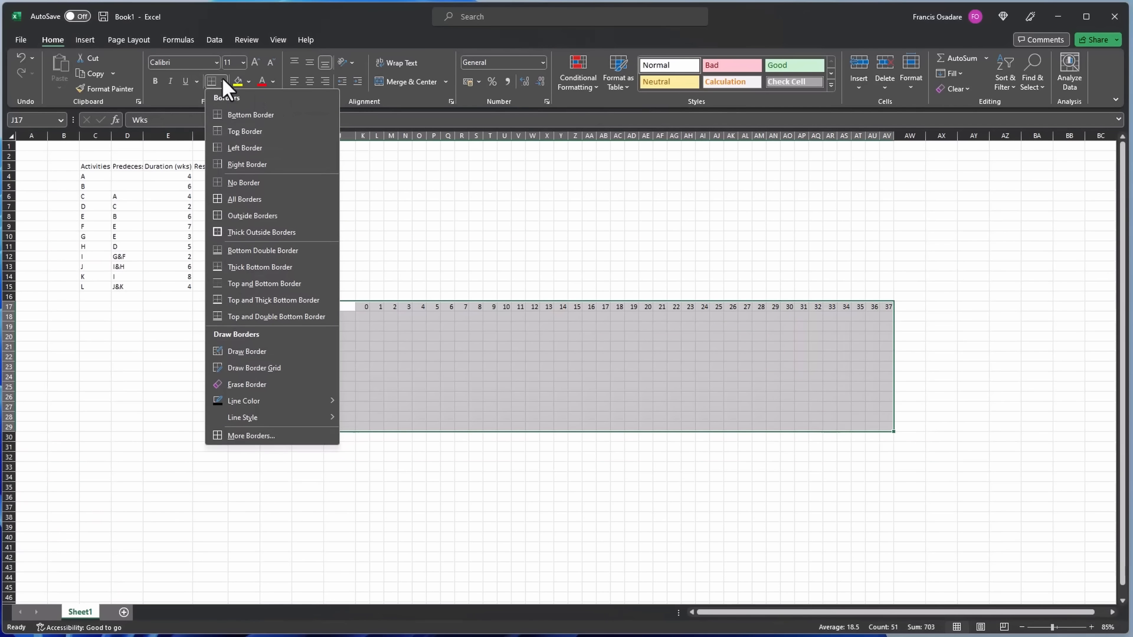
{"action": "left_click", "coordinate": [244, 199]}
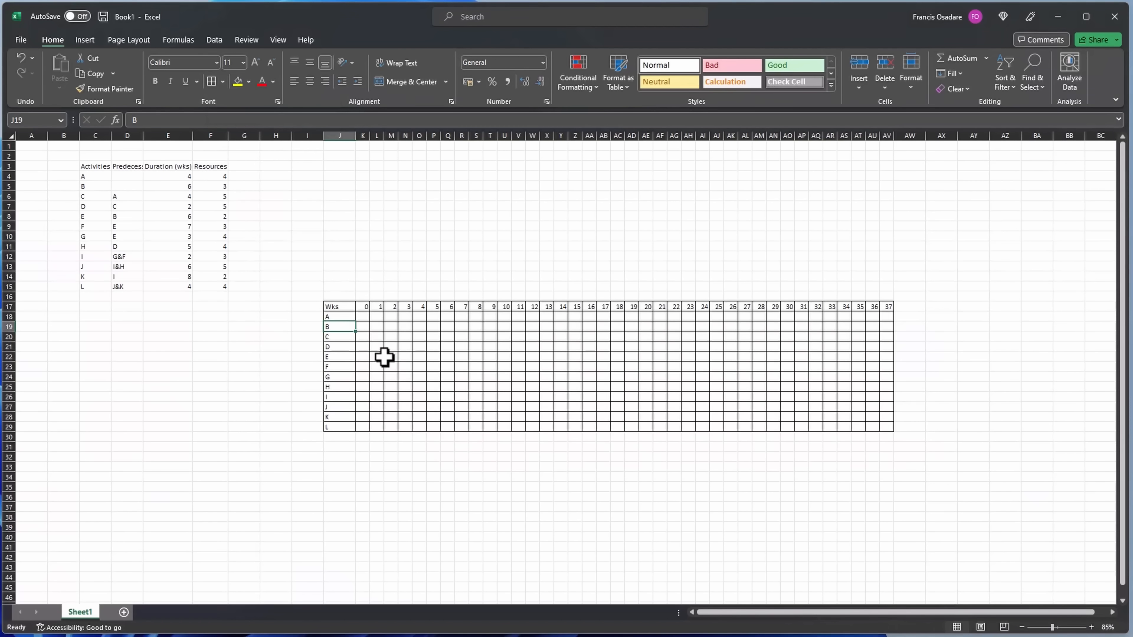
{"action": "left_click", "coordinate": [390, 357]}
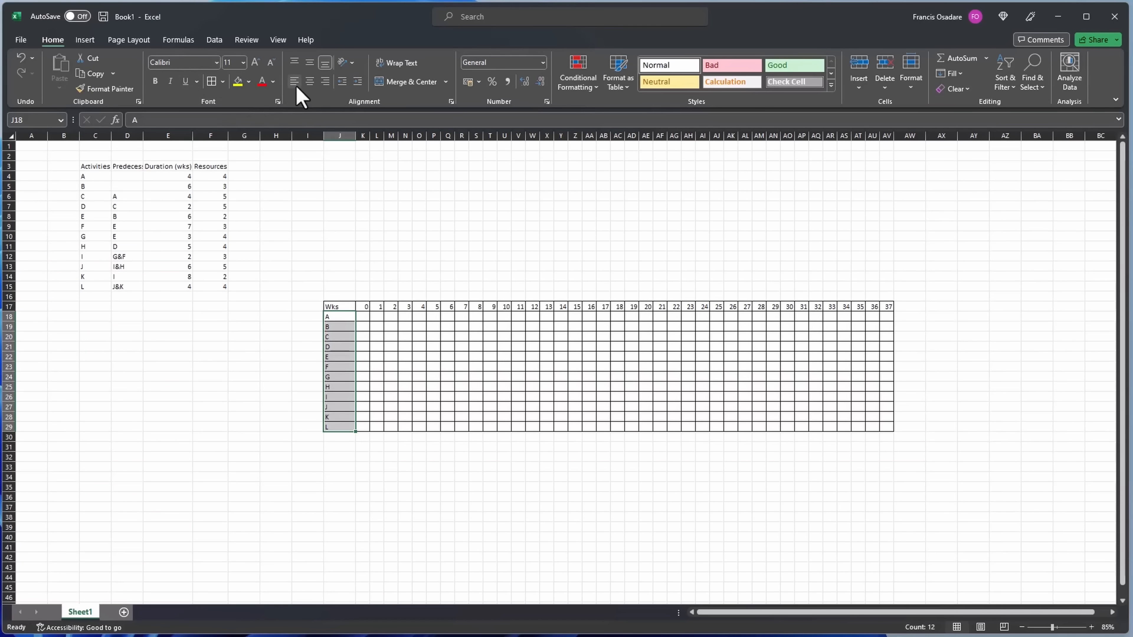
{"action": "left_click", "coordinate": [362, 335]}
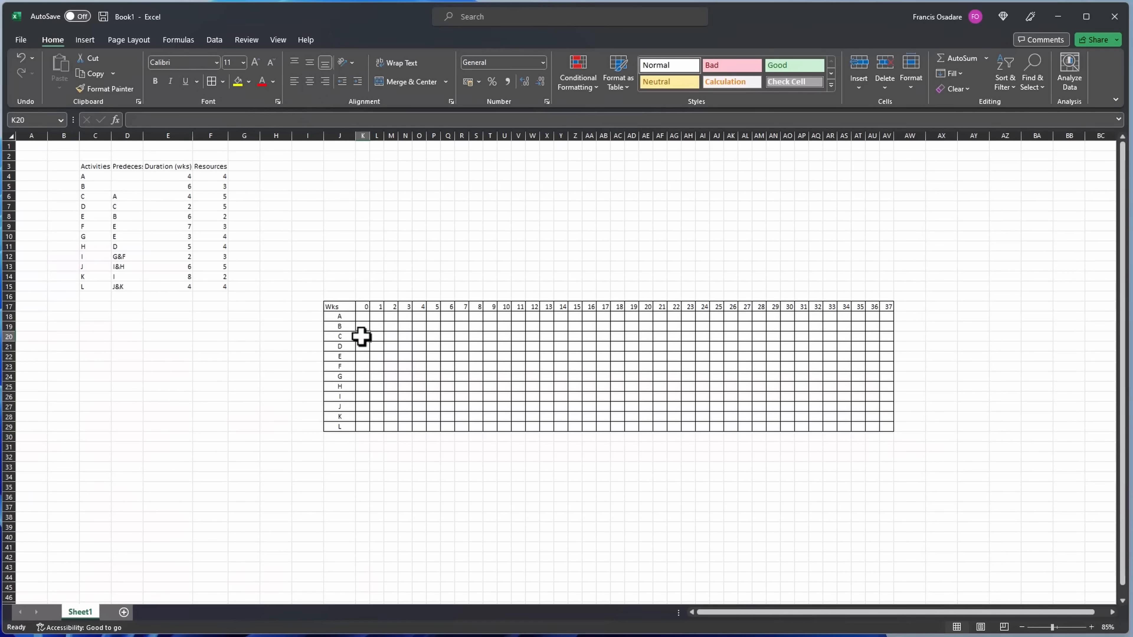
Select activity A's weeks 1–4 and a cell below the table for notes.
{"action": "left_click", "coordinate": [448, 406]}
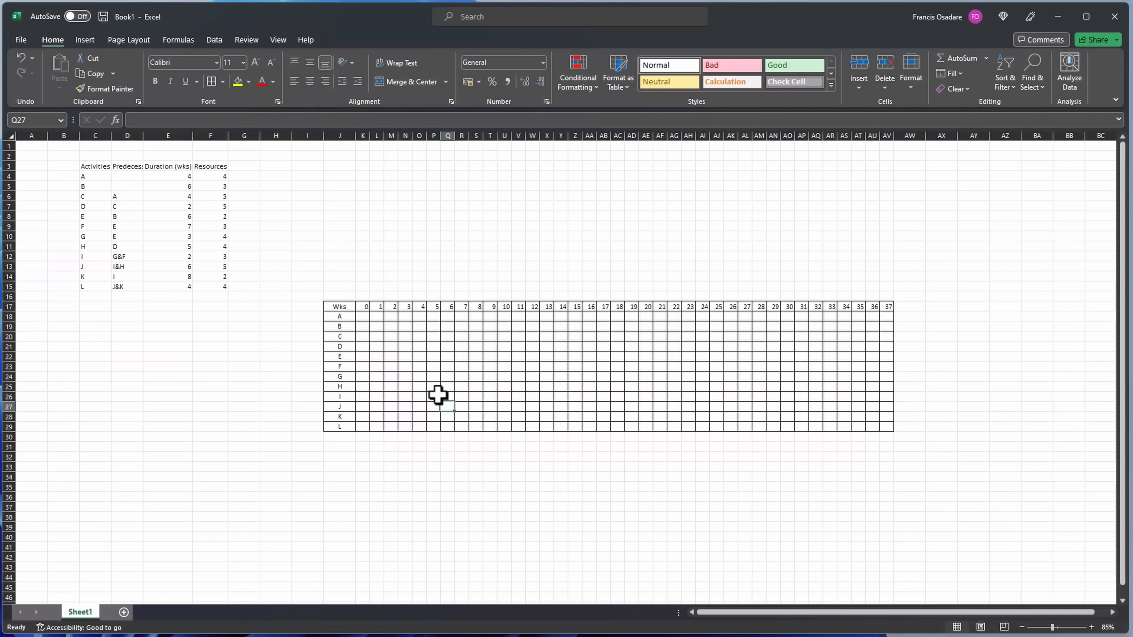
{"action": "mouse_move", "coordinate": [369, 317]}
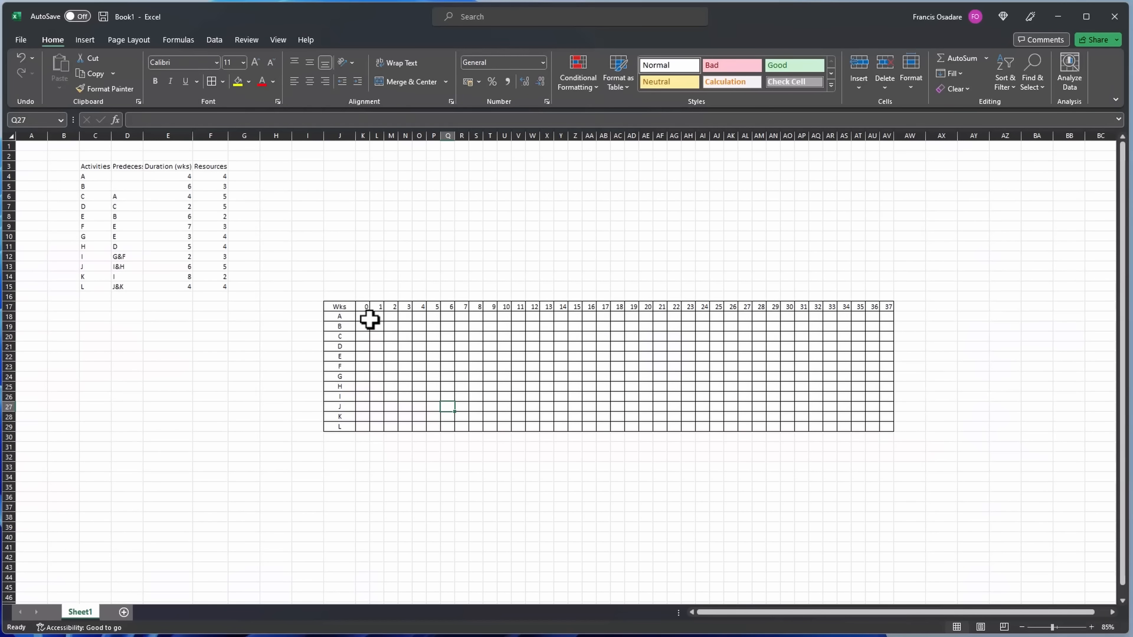
{"action": "left_click", "coordinate": [376, 316]}
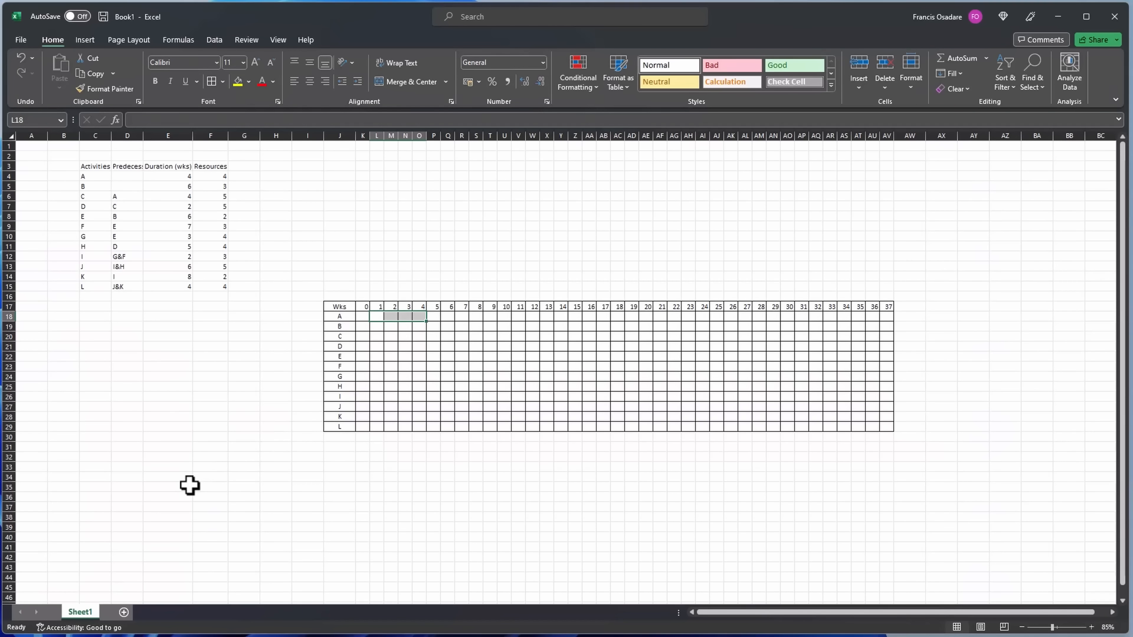
{"action": "left_click", "coordinate": [120, 486]}
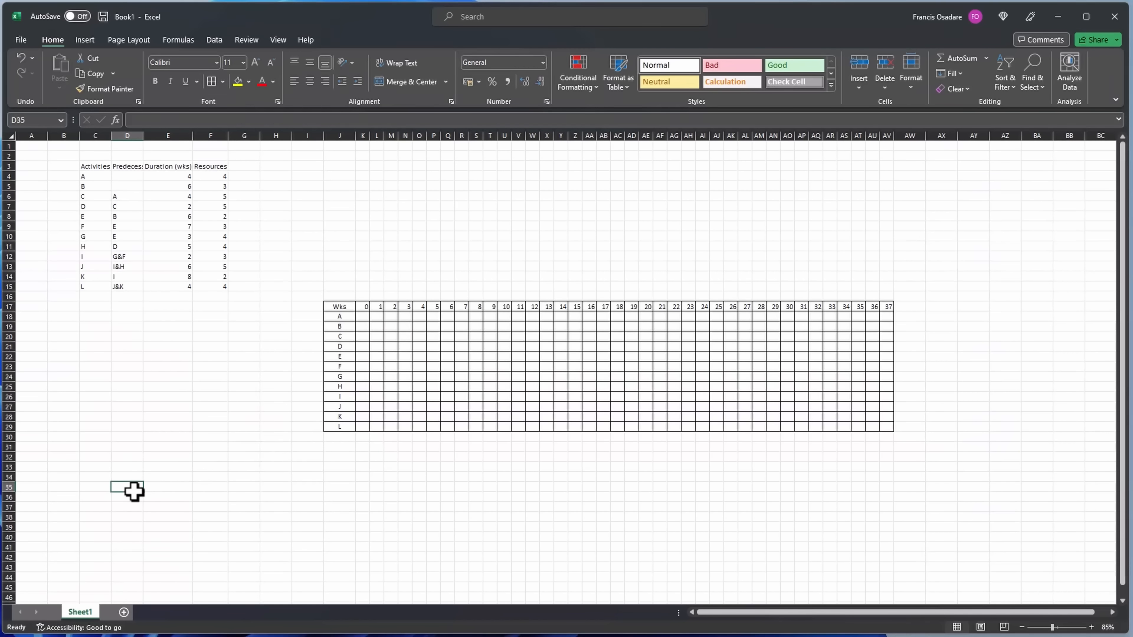
{"action": "mouse_move", "coordinate": [166, 498]}
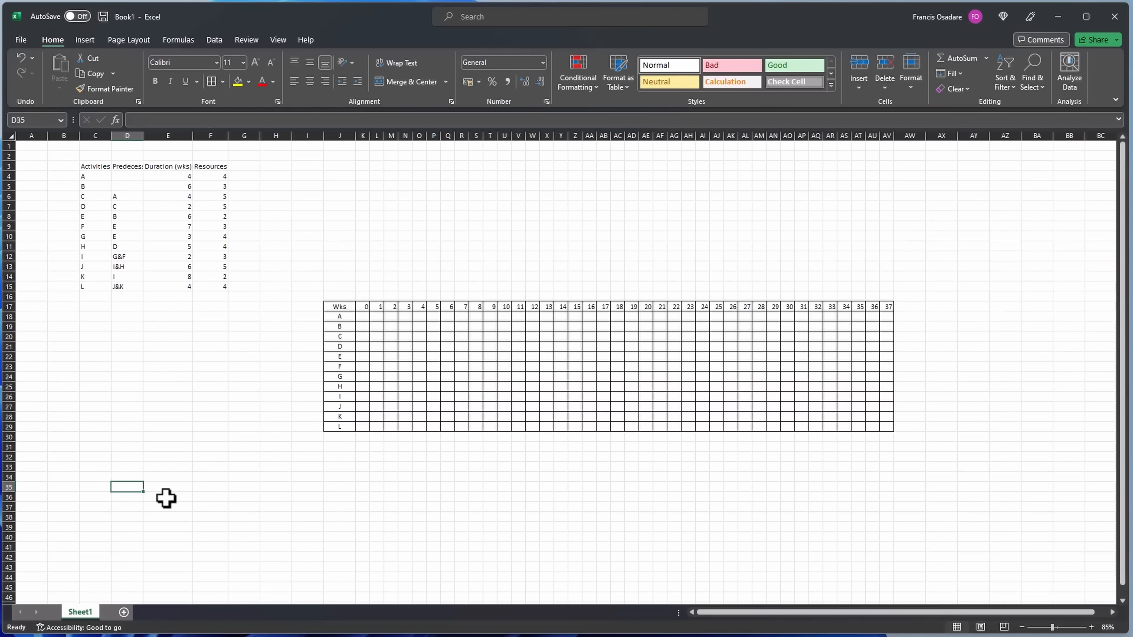
Note B, E, F and I, K, L below the table and shade activity A's weeks 1–4 green.
{"action": "left_click", "coordinate": [168, 487]}
{"action": "type", "text": "B"}
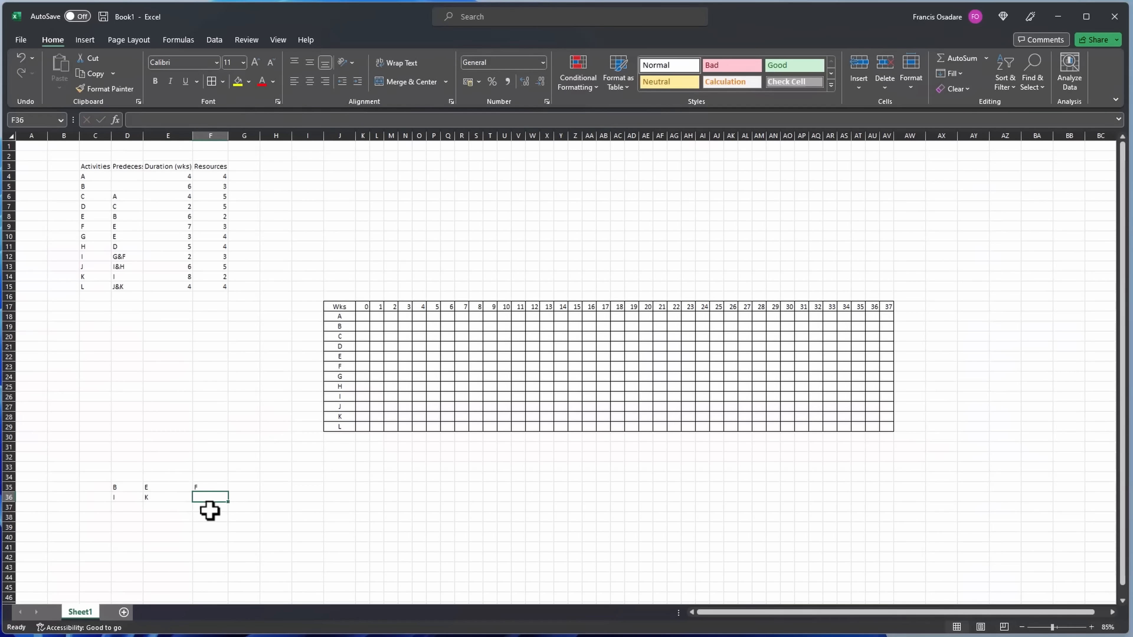
{"action": "left_click", "coordinate": [361, 456]}
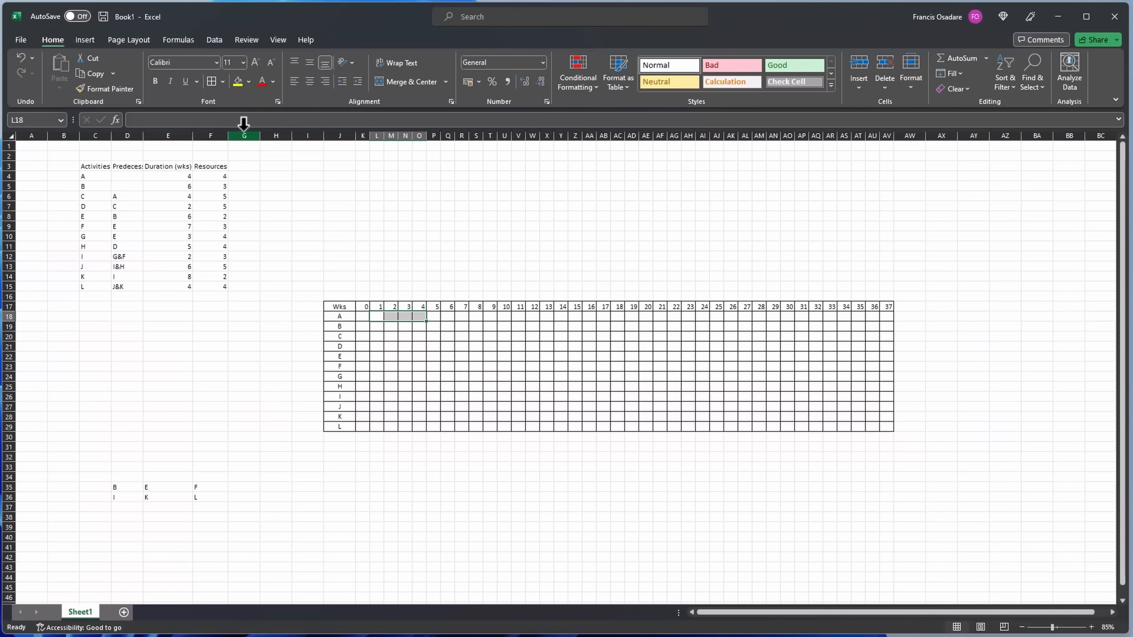
{"action": "left_click", "coordinate": [250, 81]}
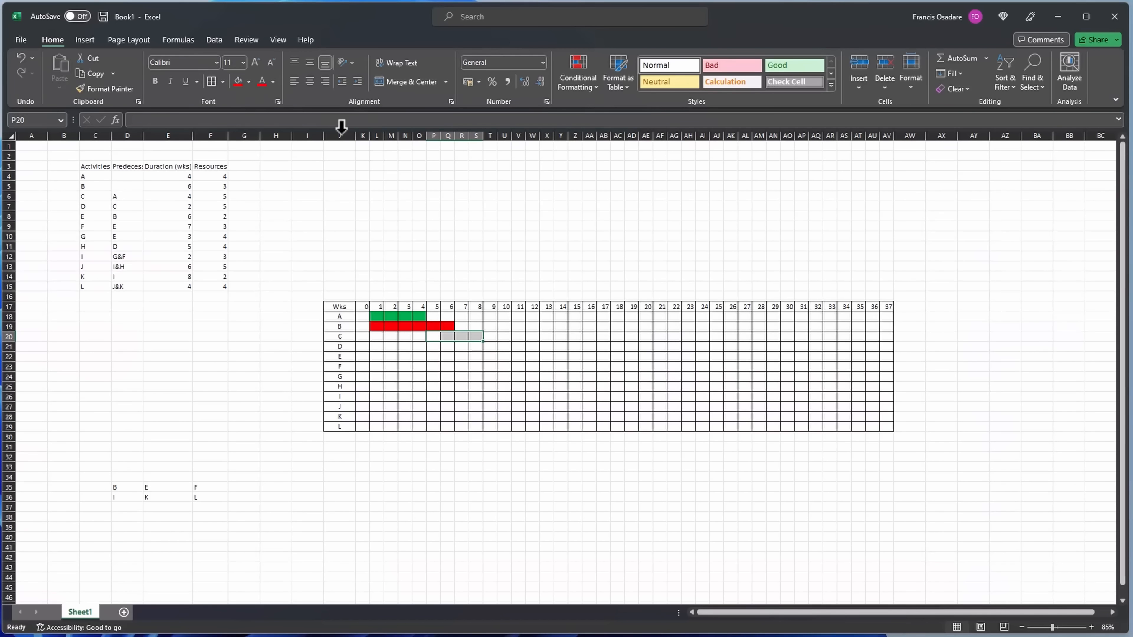
Shade activity C's weeks 5–8 and activity D's weeks 9–10 green.
{"action": "left_click", "coordinate": [251, 82]}
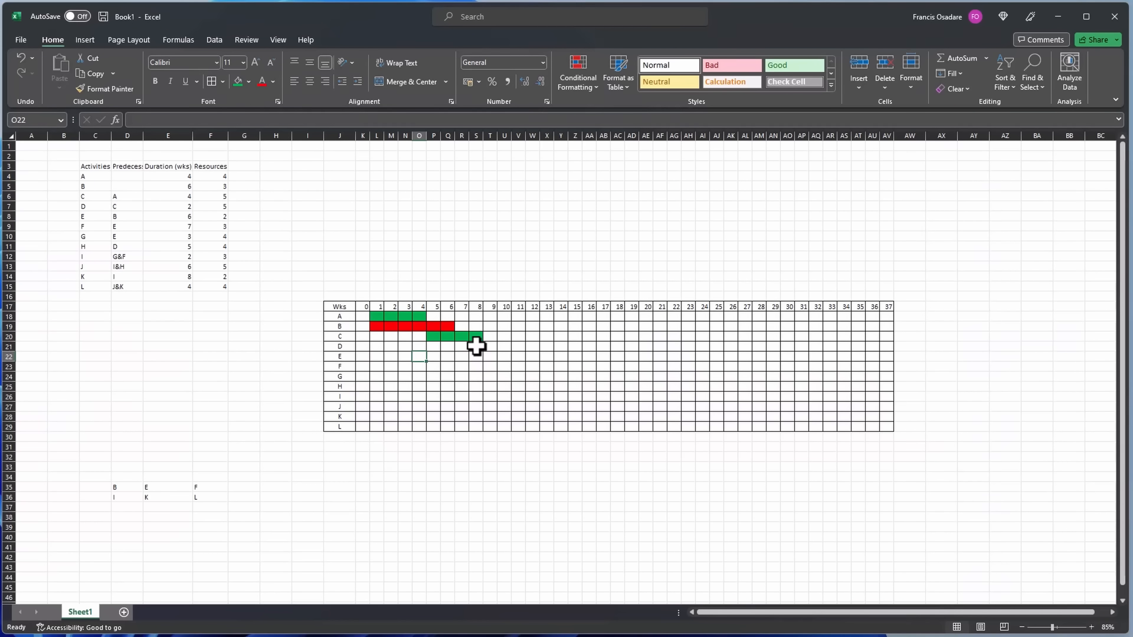
{"action": "left_click", "coordinate": [490, 347]}
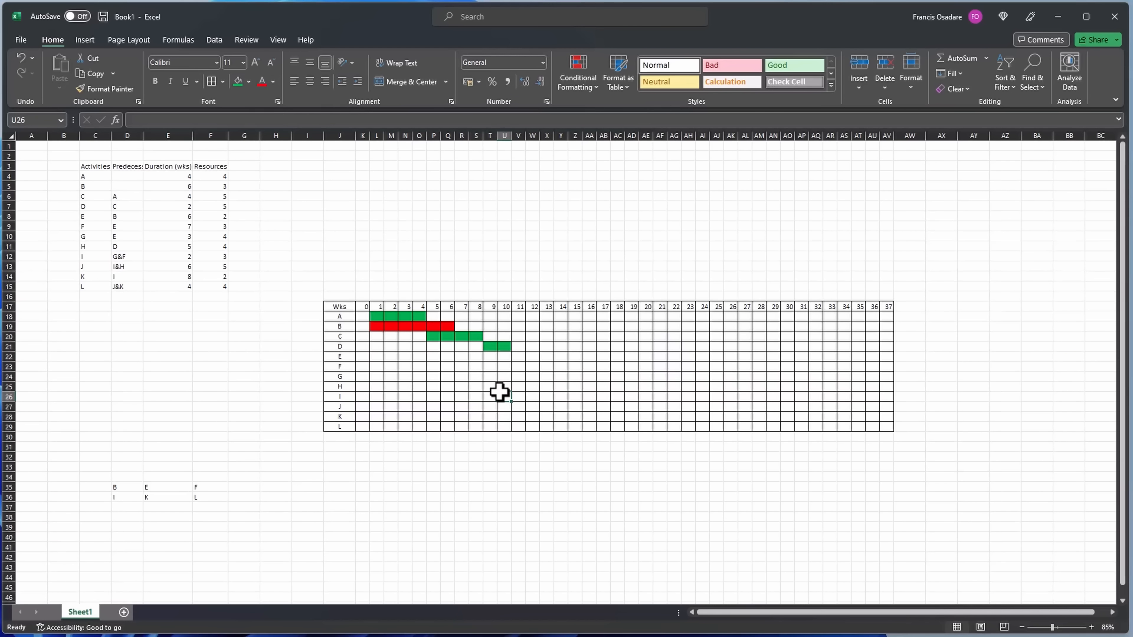
{"action": "mouse_move", "coordinate": [89, 216]}
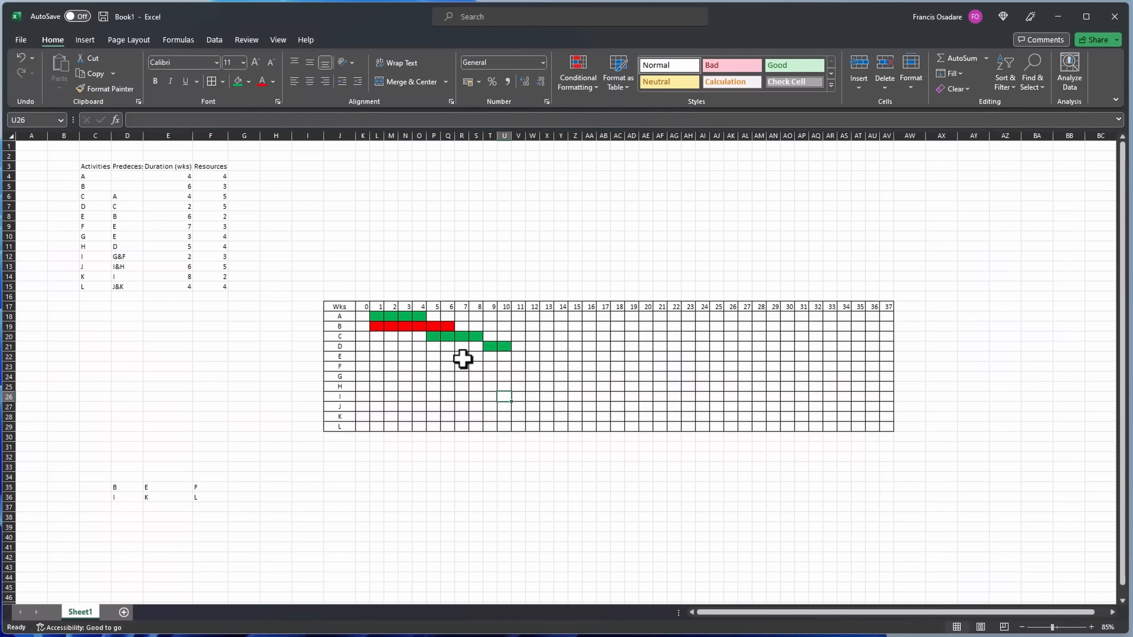
{"action": "left_click", "coordinate": [463, 356]}
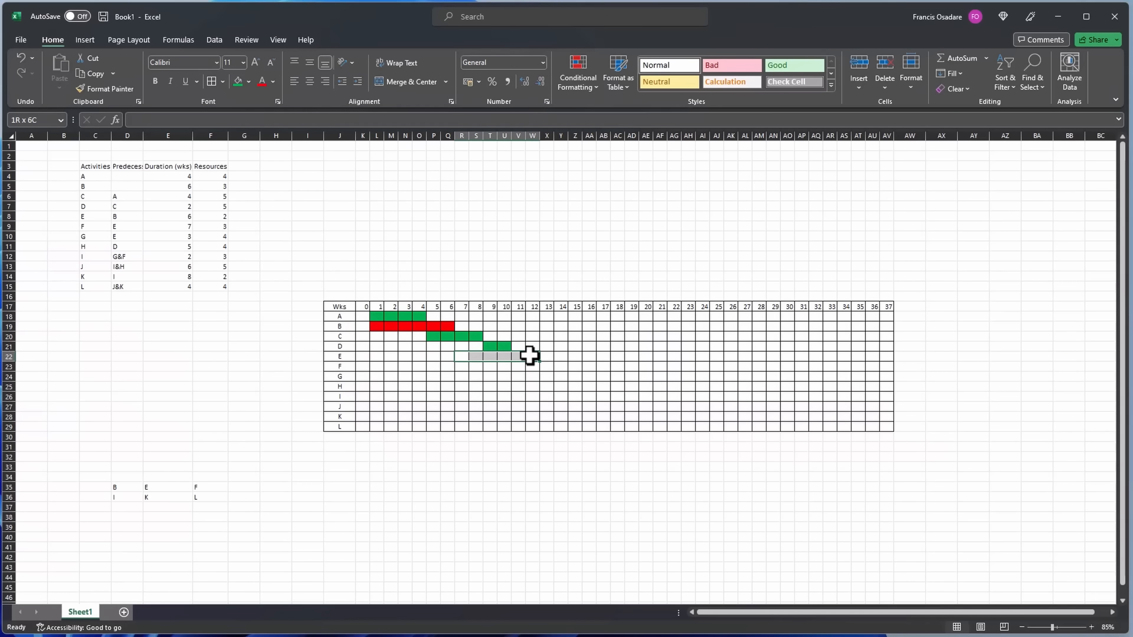
Fill activity E's bar red across weeks 7–12.
{"action": "left_click", "coordinate": [249, 82]}
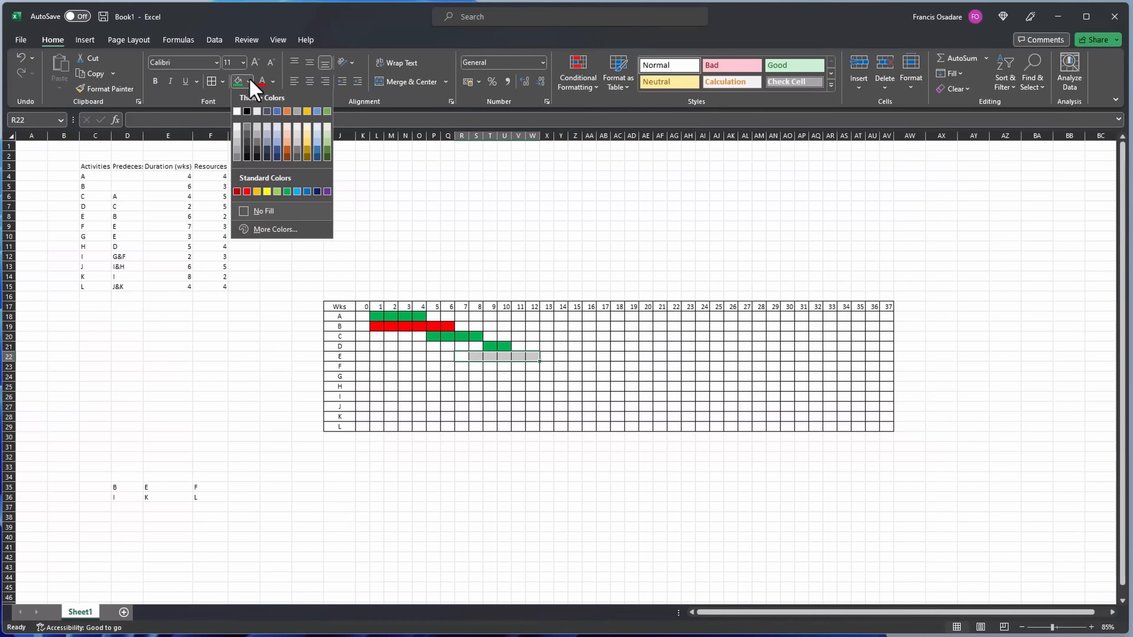
{"action": "left_click", "coordinate": [236, 191]}
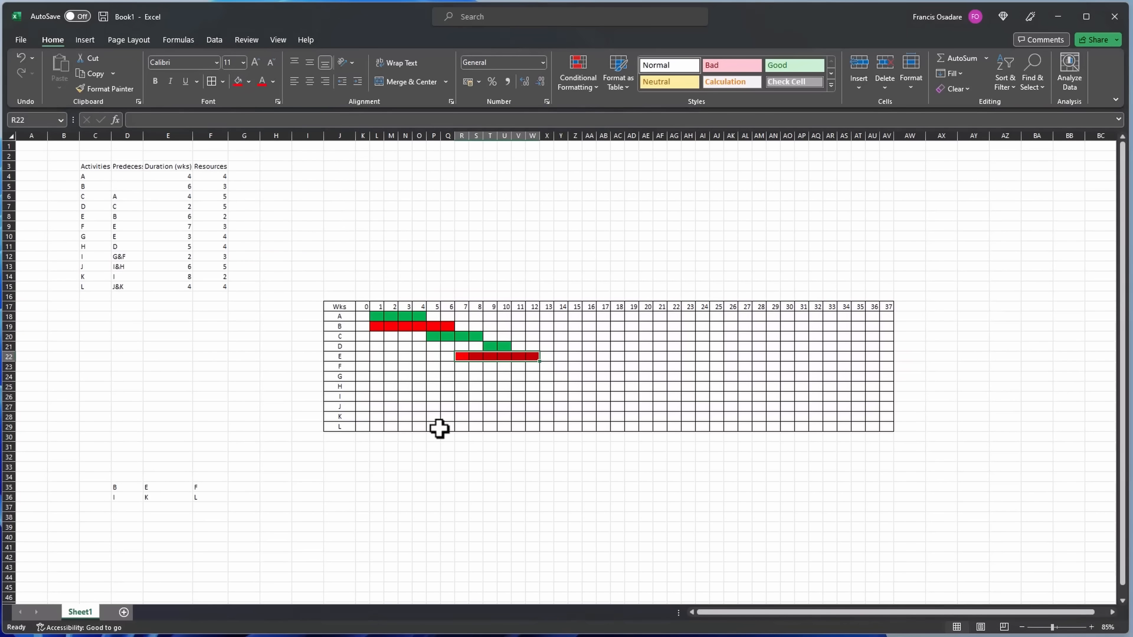
{"action": "left_click", "coordinate": [461, 406]}
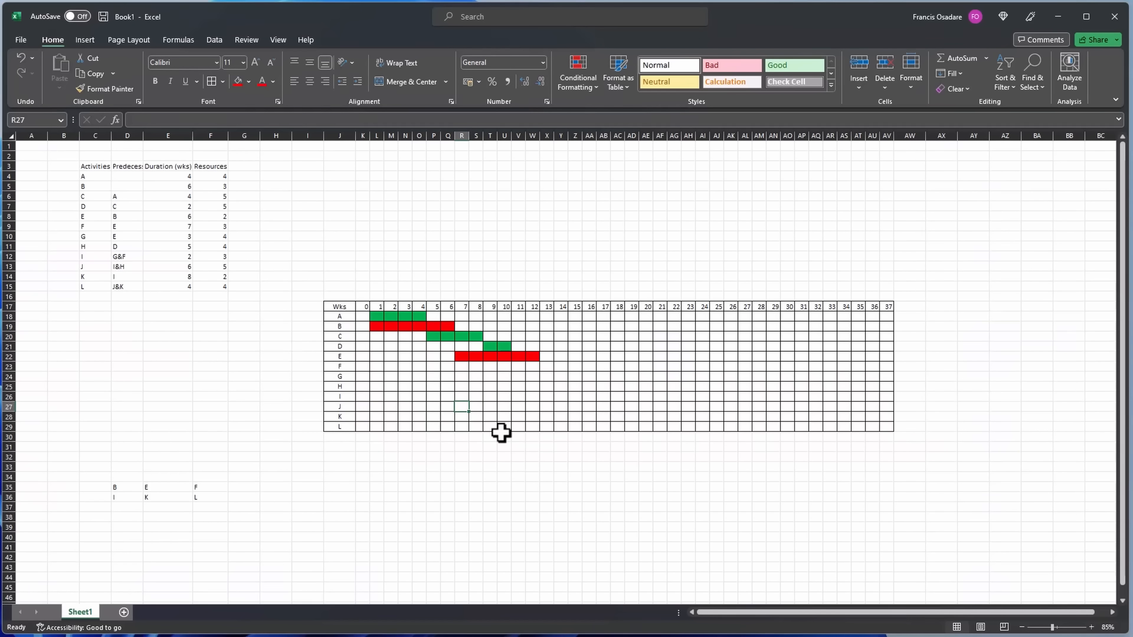
{"action": "left_click", "coordinate": [518, 377]}
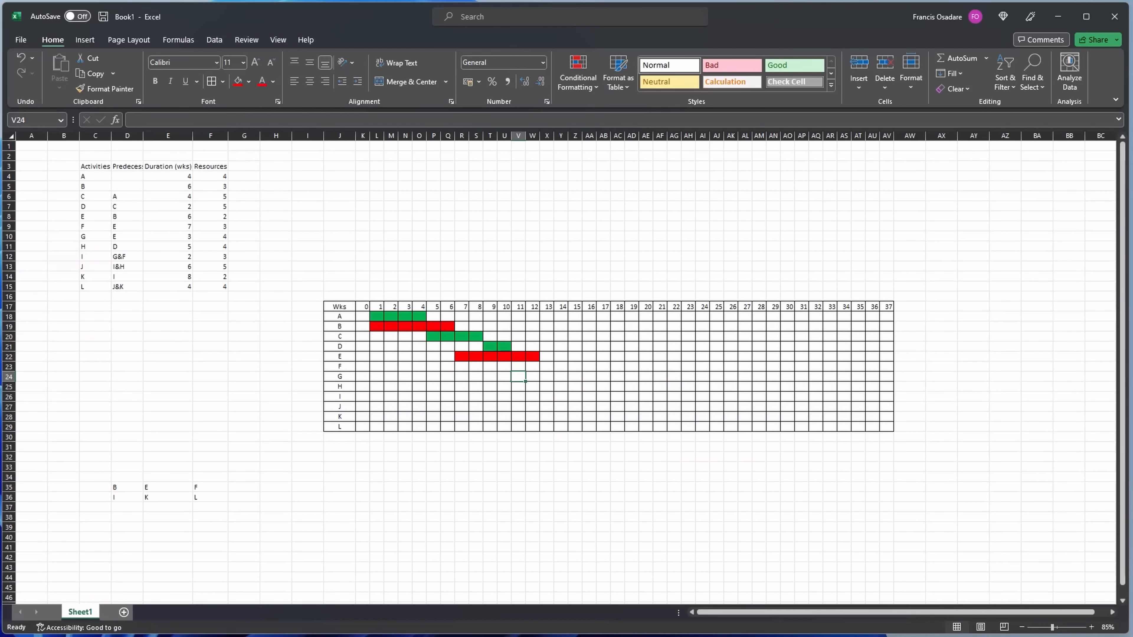
Fill activity F's bar red across weeks 13–19.
{"action": "left_click", "coordinate": [547, 366]}
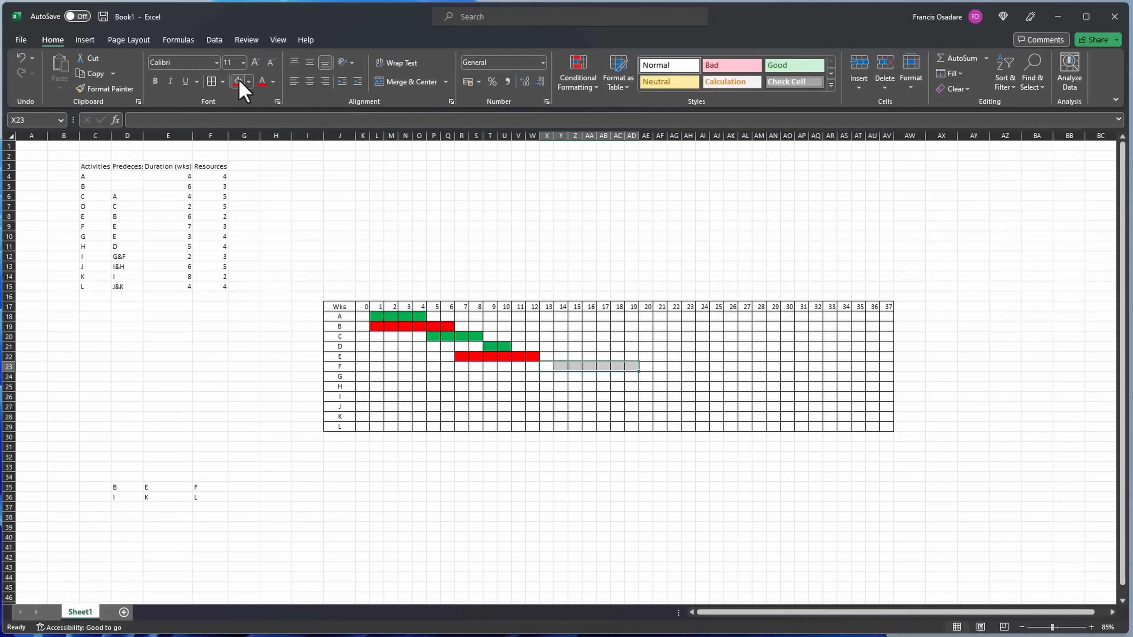
{"action": "left_click", "coordinate": [238, 81]}
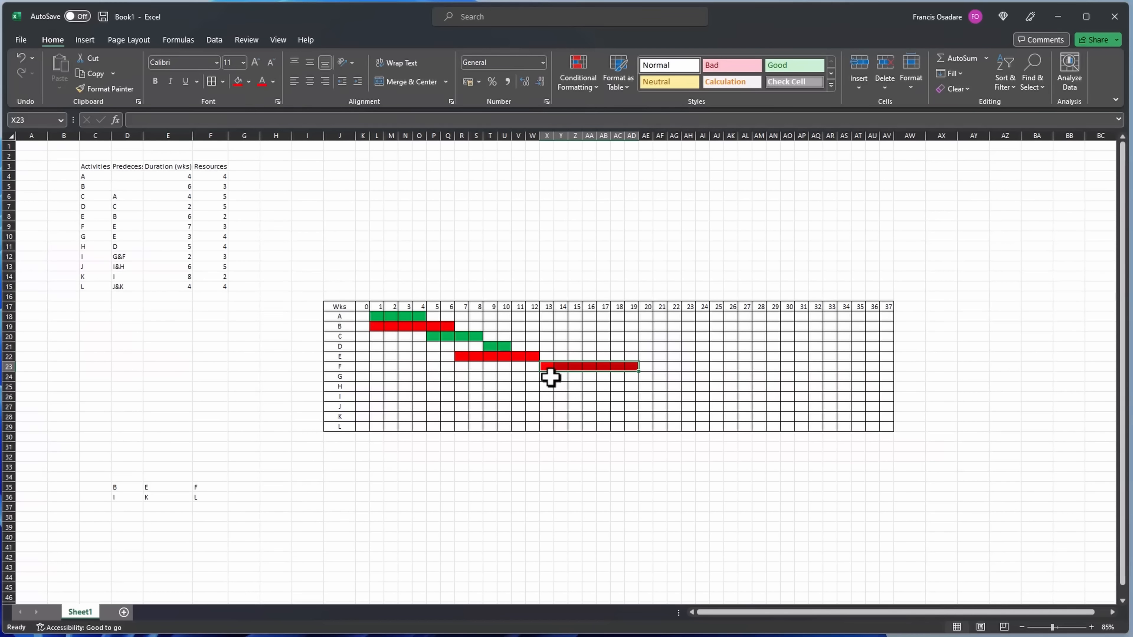
{"action": "left_click", "coordinate": [547, 376]}
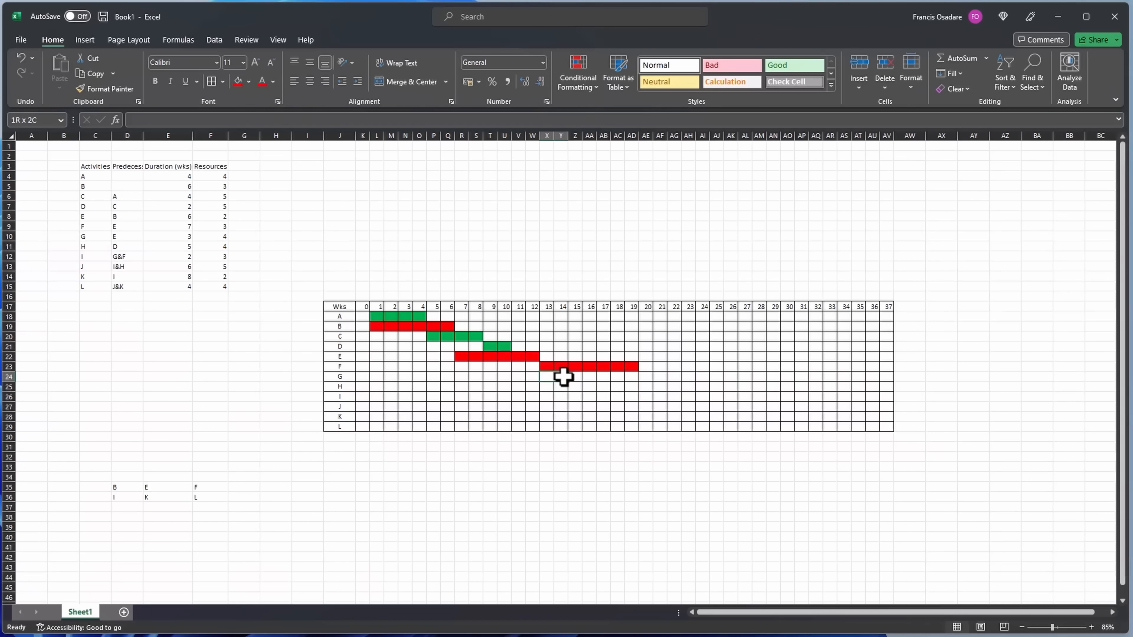
Shade activity G's weeks 13–15 and activity H's weeks 11–15 green.
{"action": "left_click", "coordinate": [249, 80]}
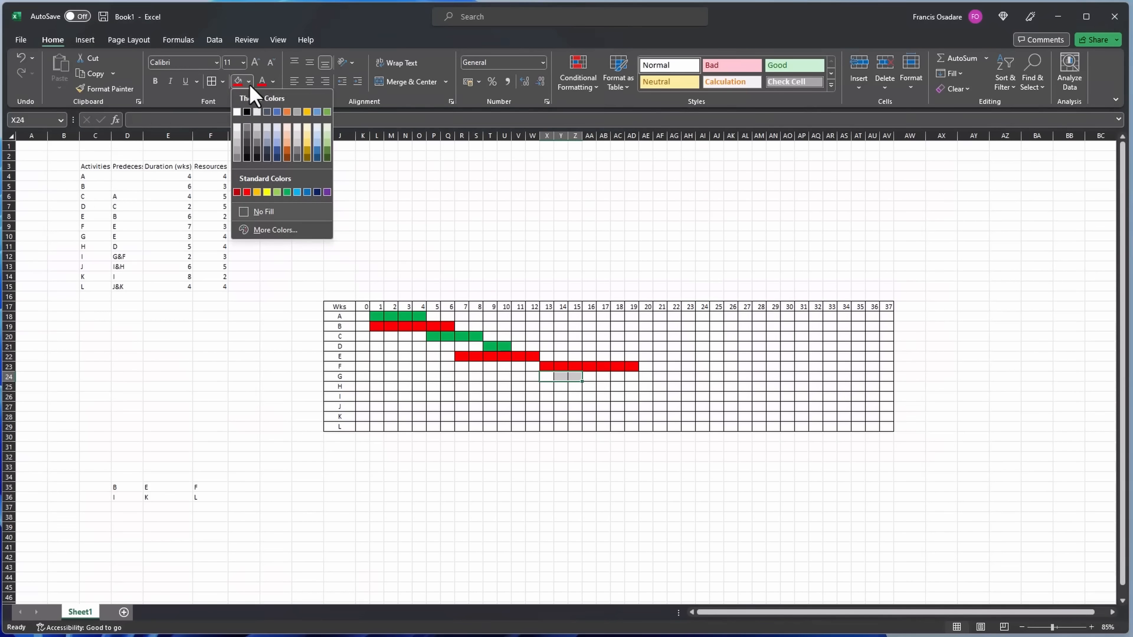
{"action": "left_click", "coordinate": [286, 192]}
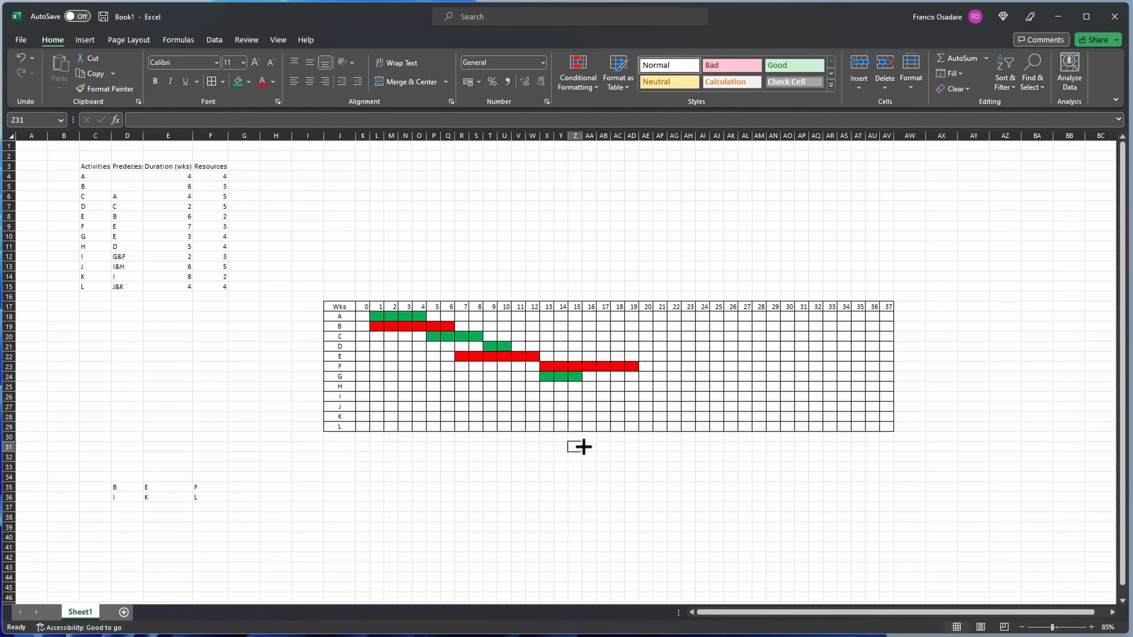
{"action": "mouse_move", "coordinate": [544, 387]}
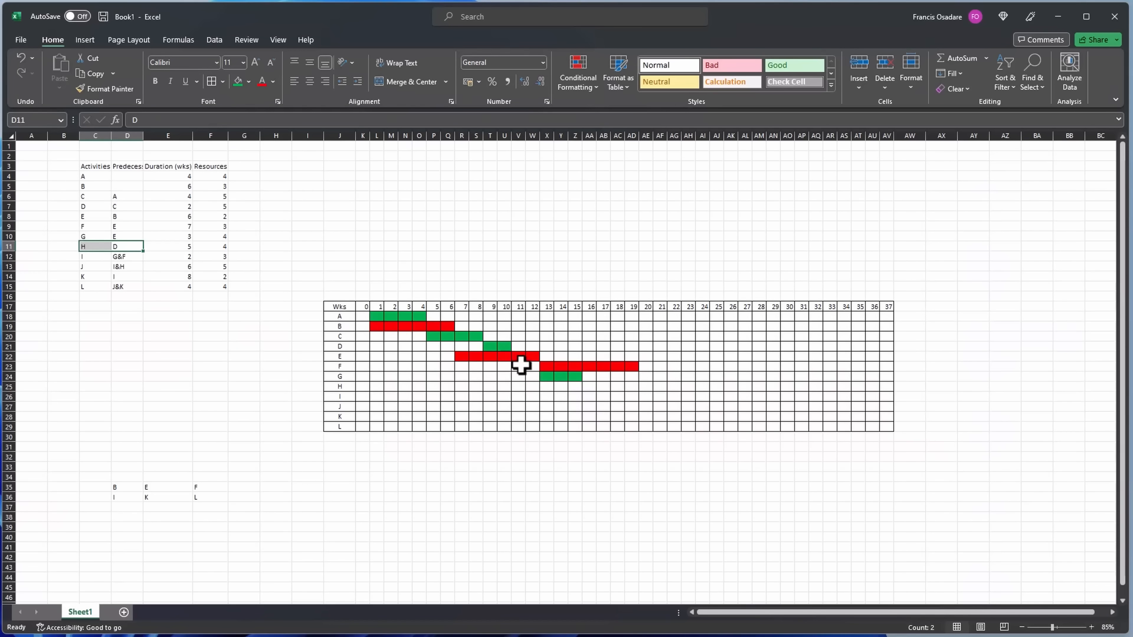
{"action": "mouse_move", "coordinate": [522, 378]}
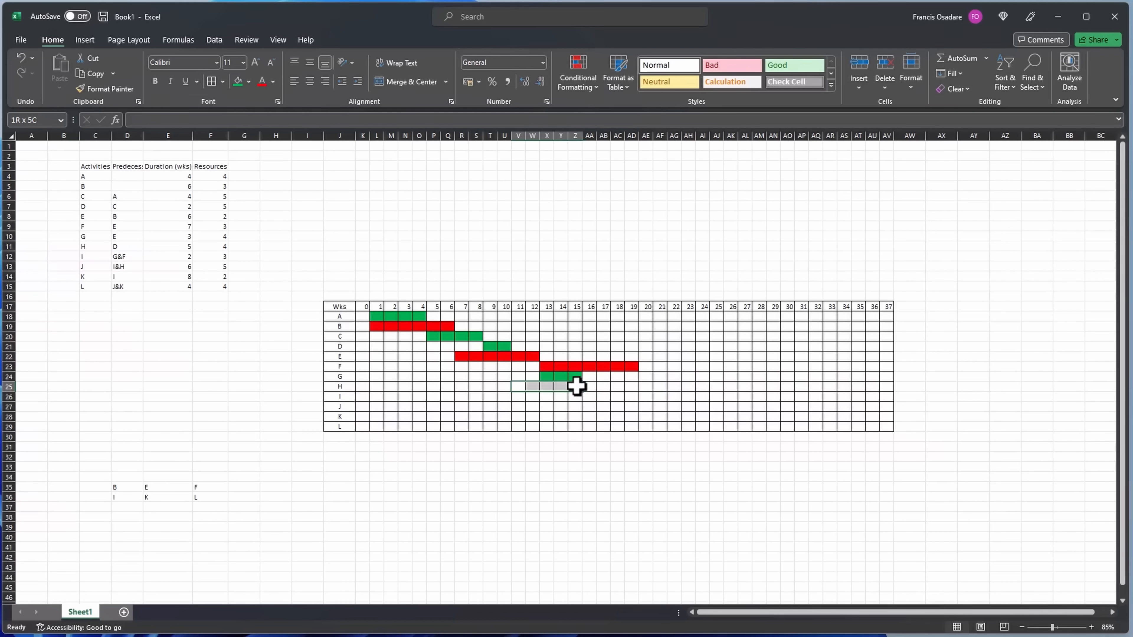
{"action": "left_click", "coordinate": [237, 81]}
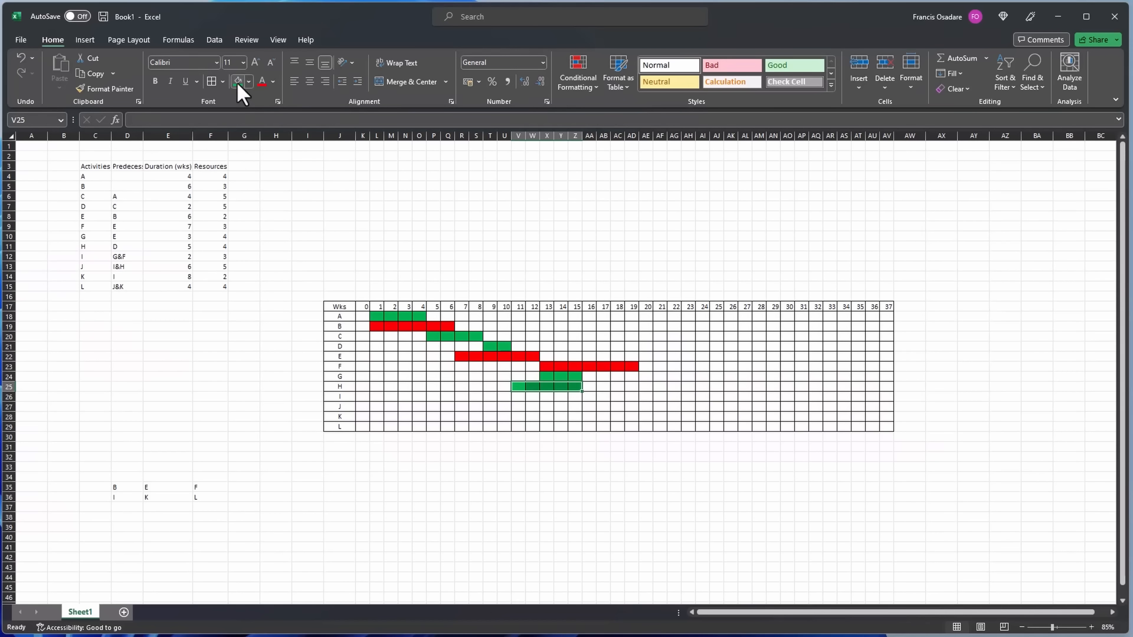
{"action": "left_click", "coordinate": [633, 406]}
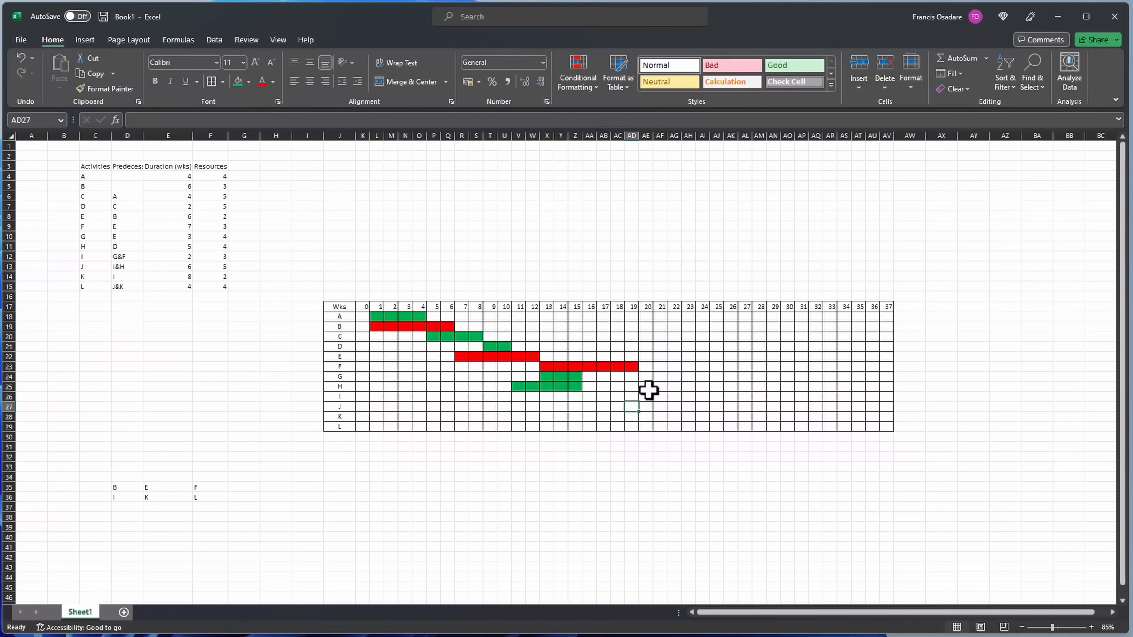
{"action": "left_click", "coordinate": [647, 396]}
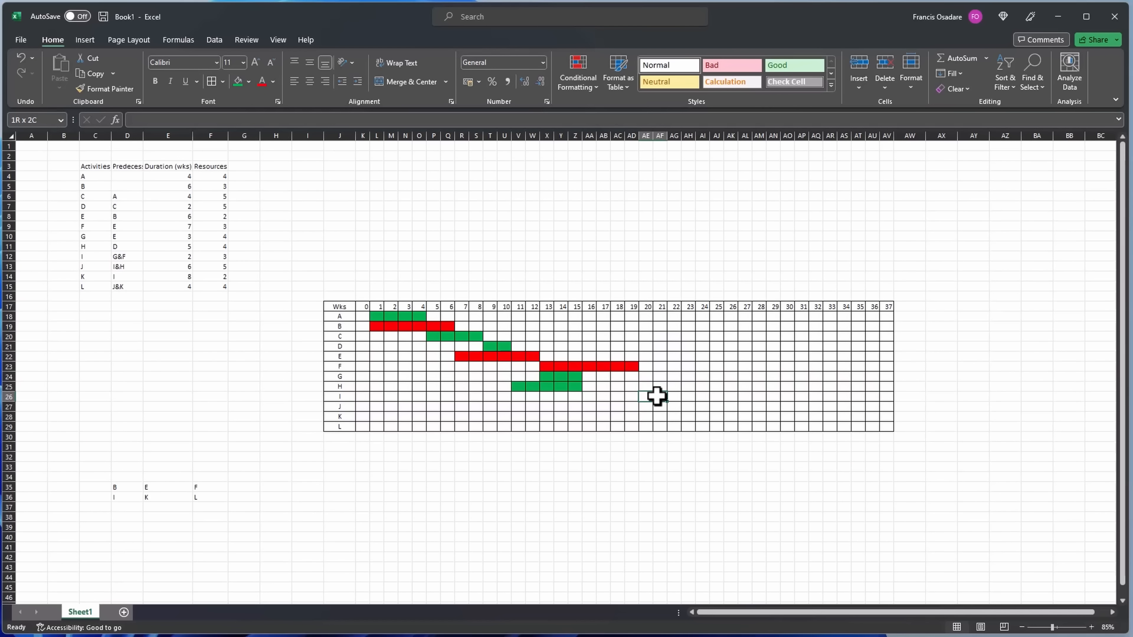
Fill activity I's bar red over weeks 20–21 and J's bar green over weeks 22–27.
{"action": "left_click", "coordinate": [657, 396]}
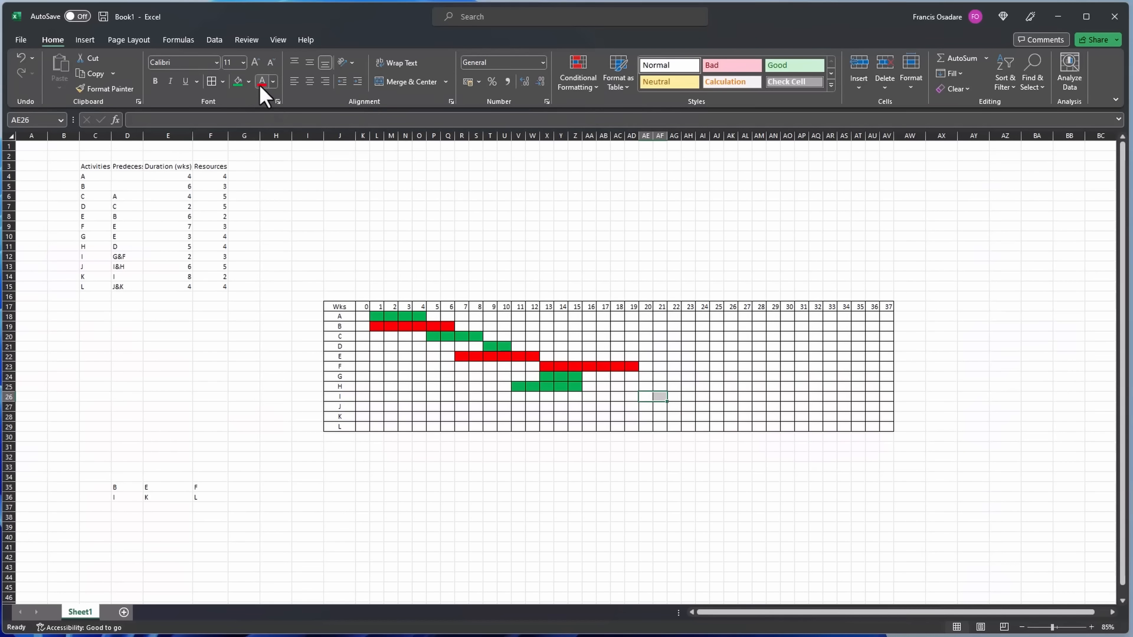
{"action": "mouse_move", "coordinate": [260, 105]}
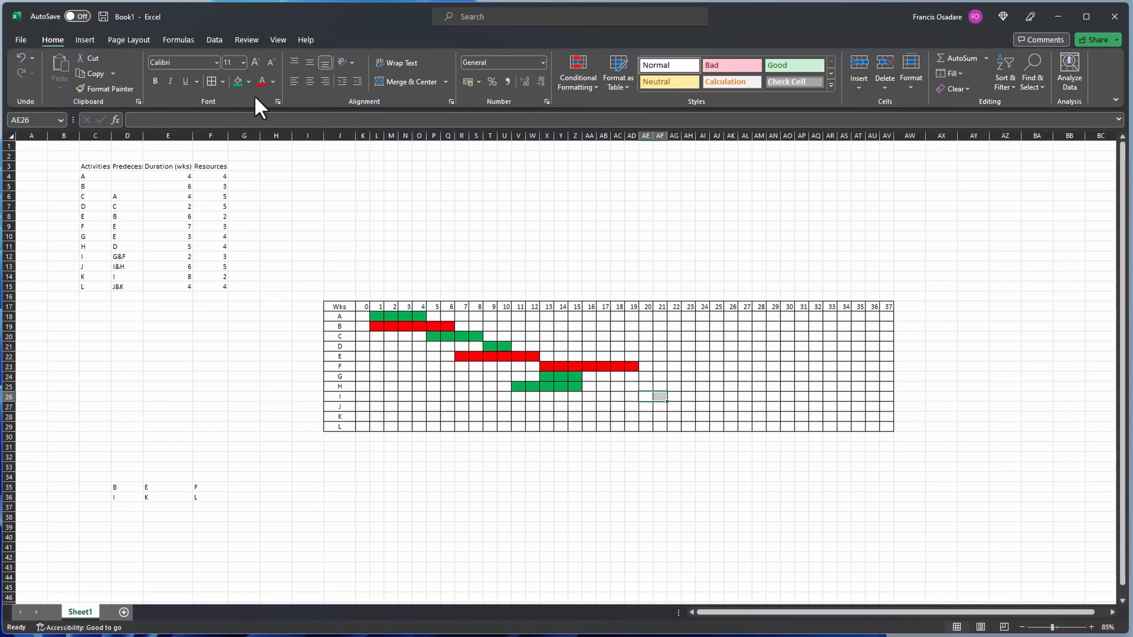
{"action": "left_click", "coordinate": [238, 80]}
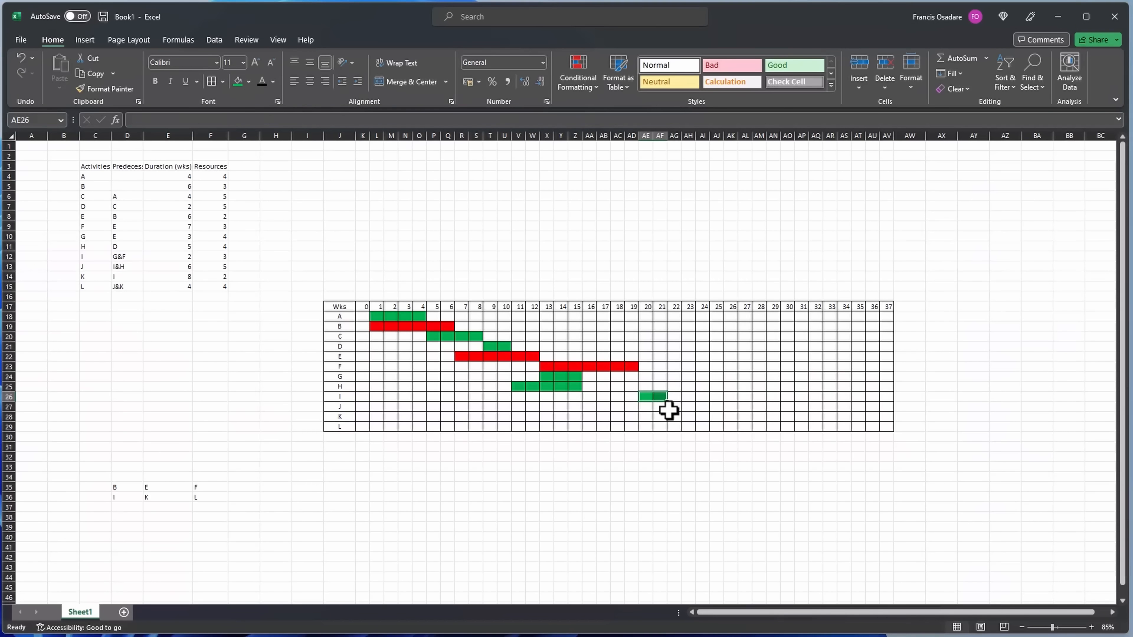
{"action": "left_click", "coordinate": [251, 81]}
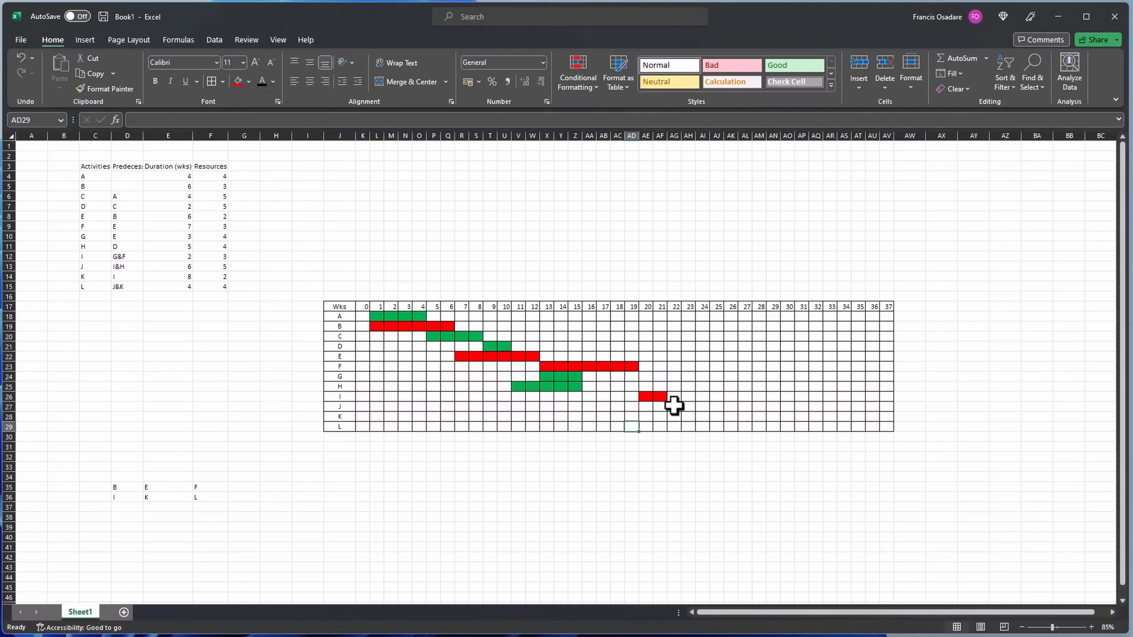
{"action": "left_click", "coordinate": [674, 406]}
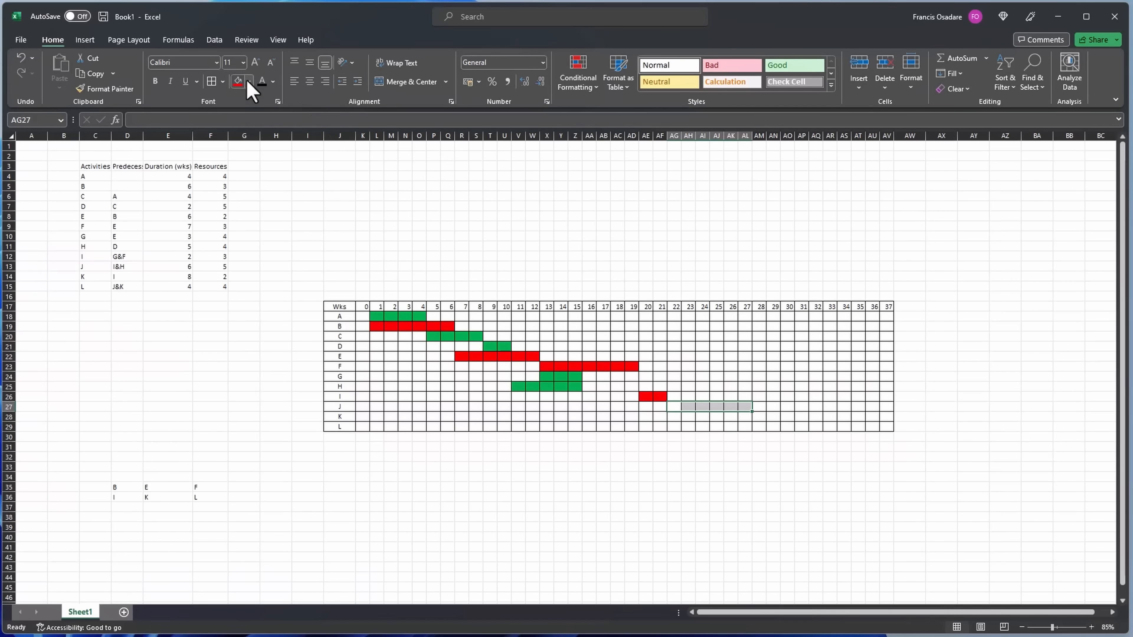
{"action": "left_click", "coordinate": [237, 81]}
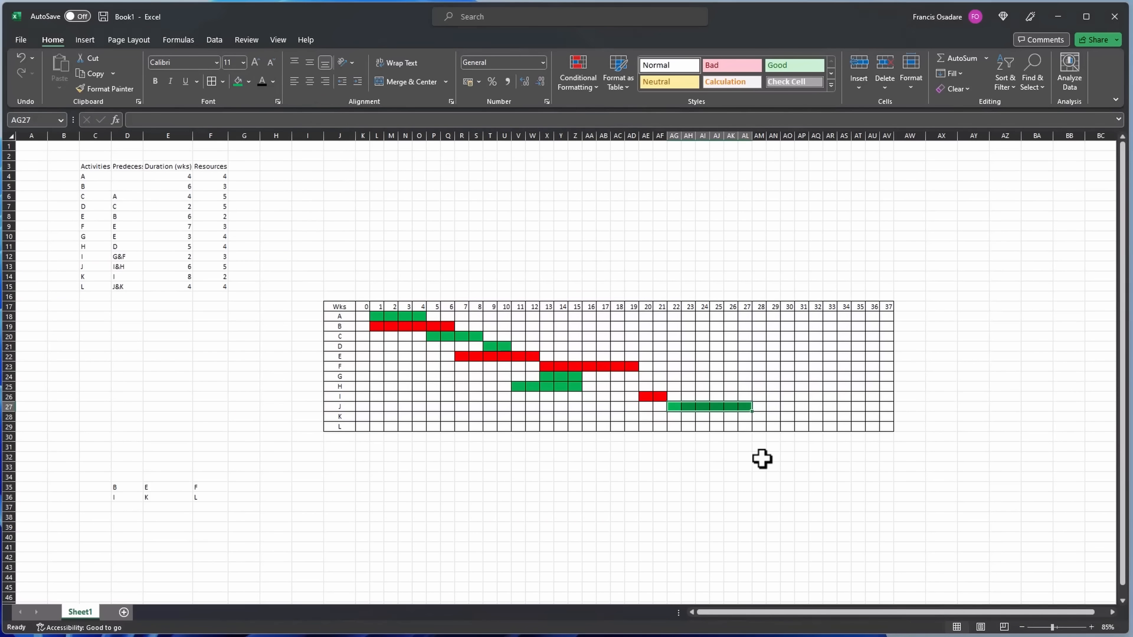
{"action": "mouse_move", "coordinate": [674, 418]}
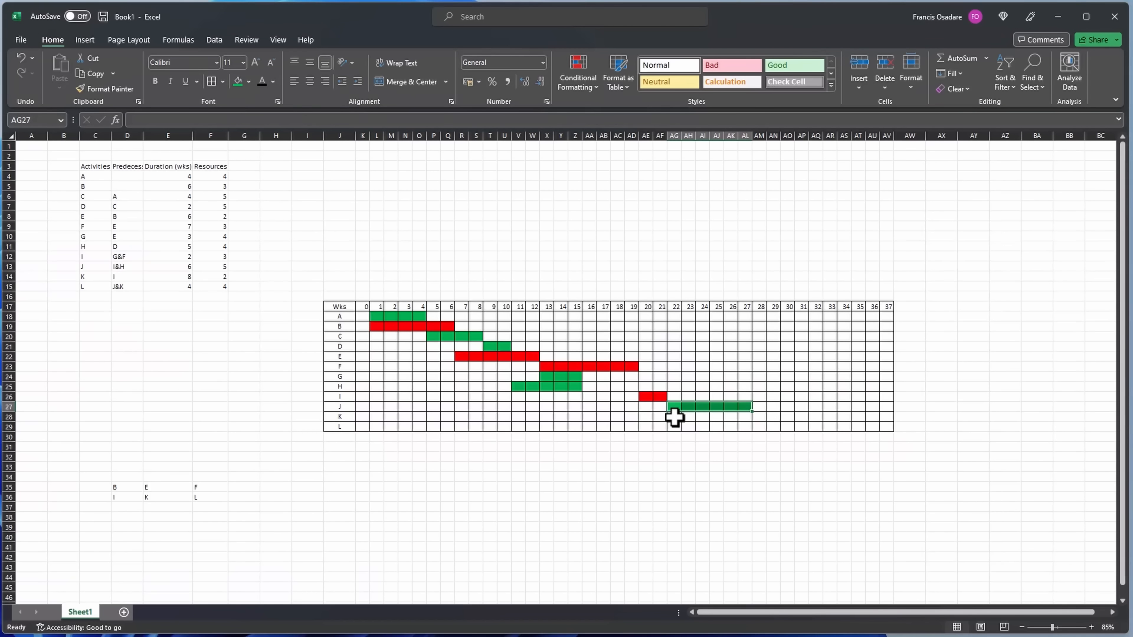
Fill activity K's bar red over weeks 22–29 and L's bar red over weeks 30–33.
{"action": "left_click", "coordinate": [673, 416]}
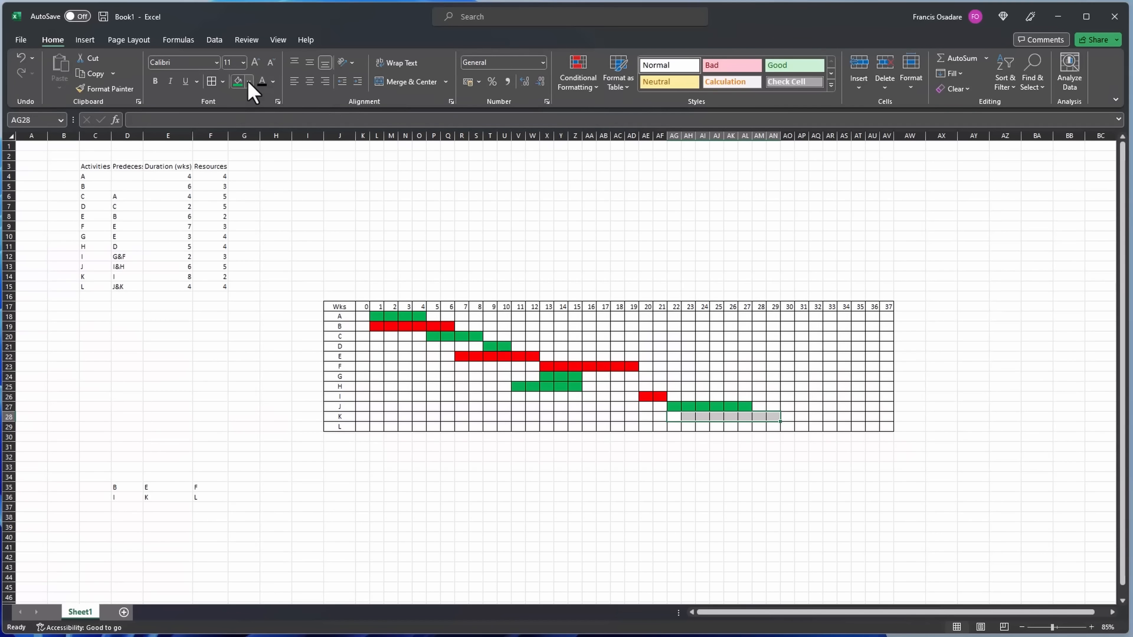
{"action": "left_click", "coordinate": [236, 81]}
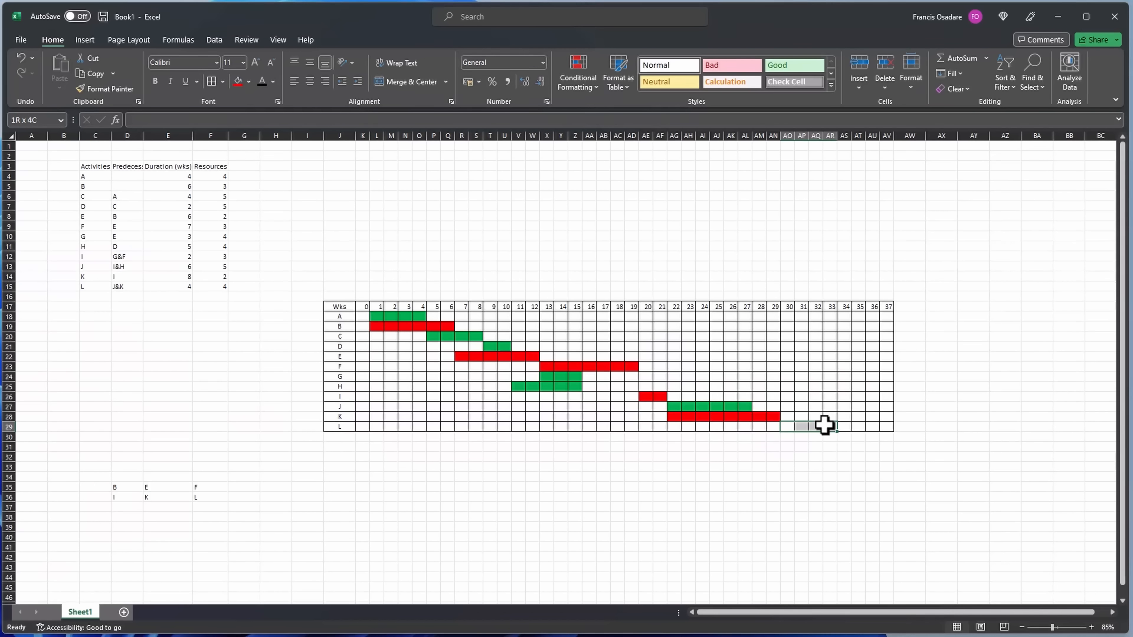
{"action": "left_click", "coordinate": [812, 426]}
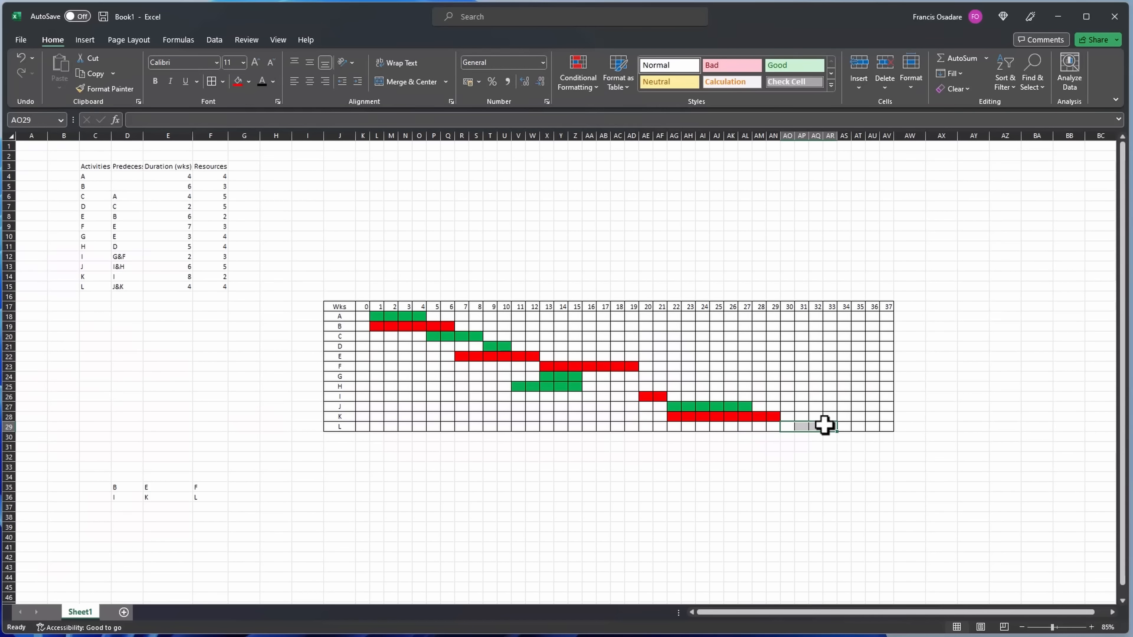
{"action": "mouse_move", "coordinate": [821, 418]}
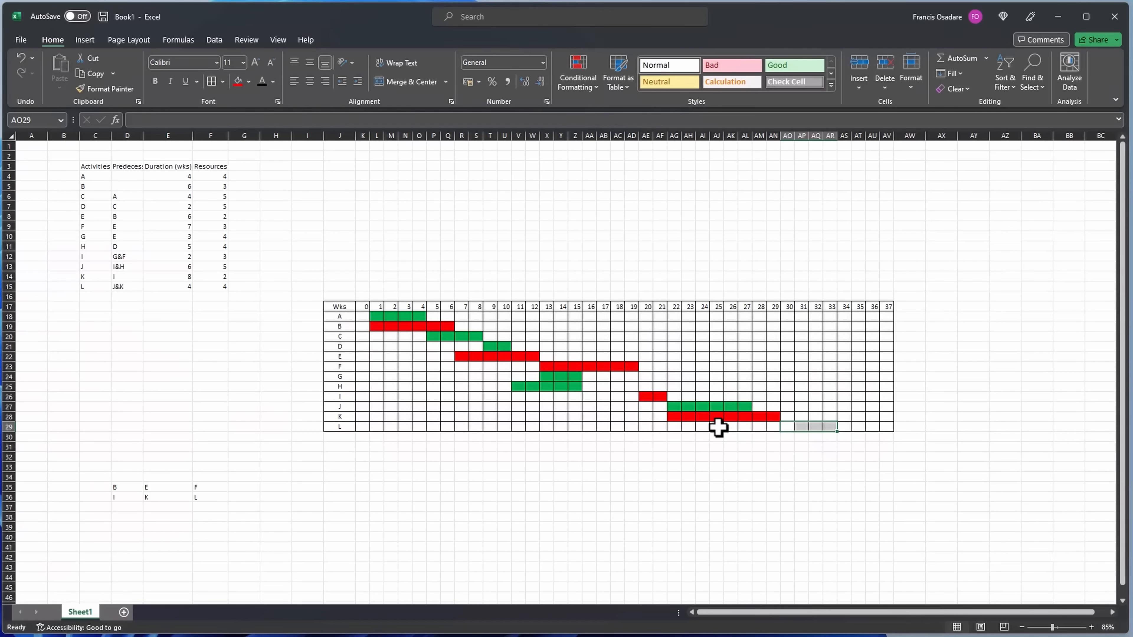
{"action": "mouse_move", "coordinate": [765, 417]}
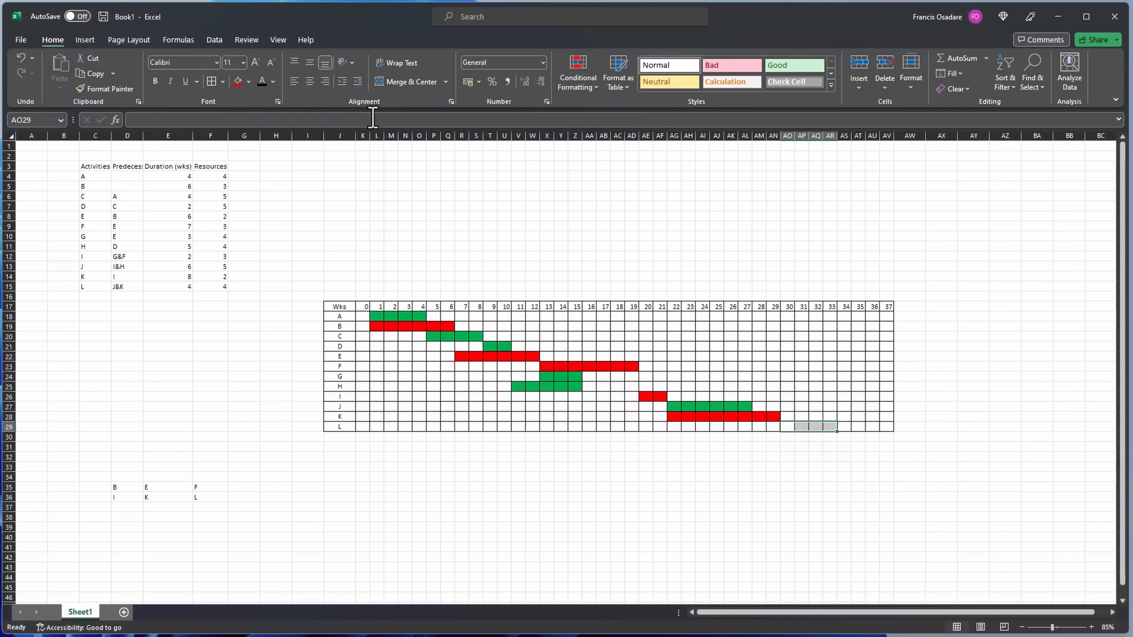
{"action": "left_click", "coordinate": [806, 426]}
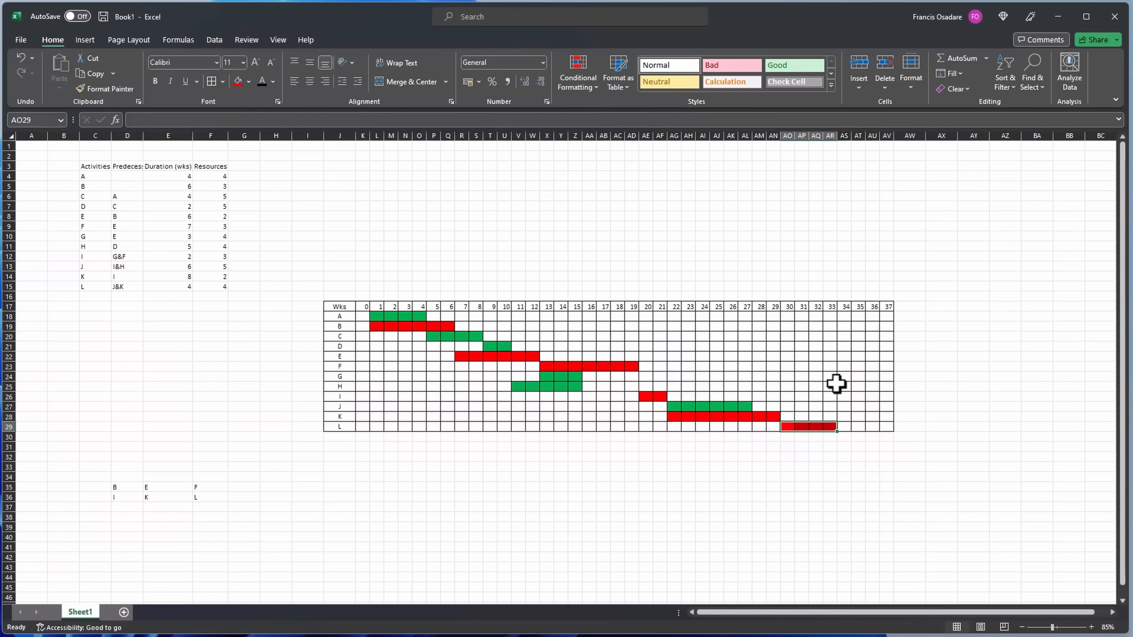
{"action": "mouse_move", "coordinate": [830, 321]}
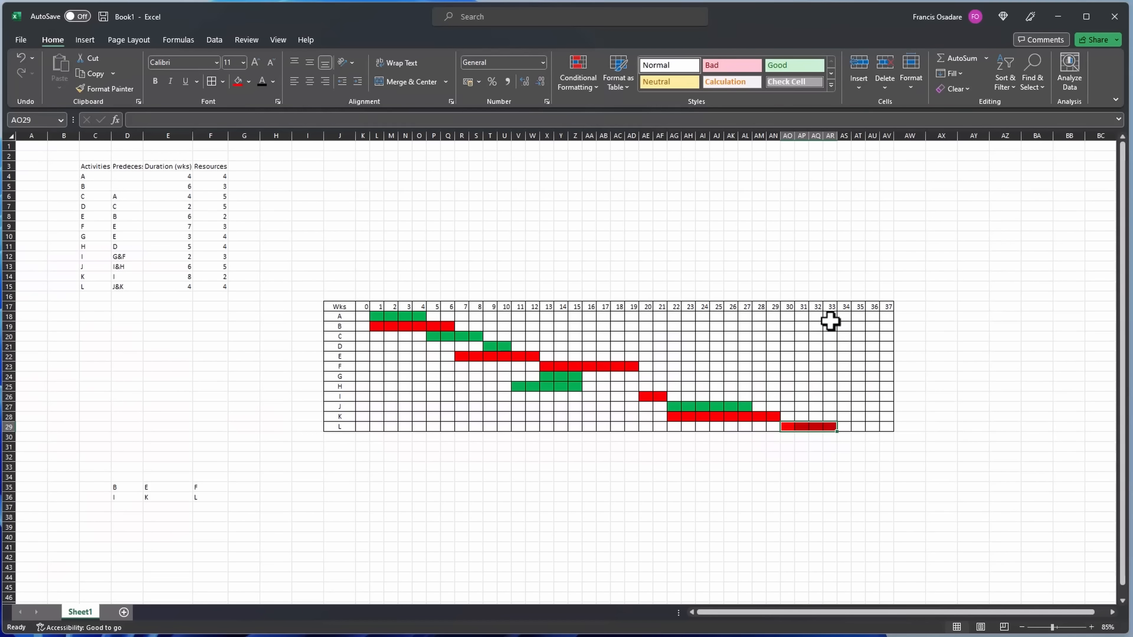
{"action": "mouse_move", "coordinate": [843, 431]}
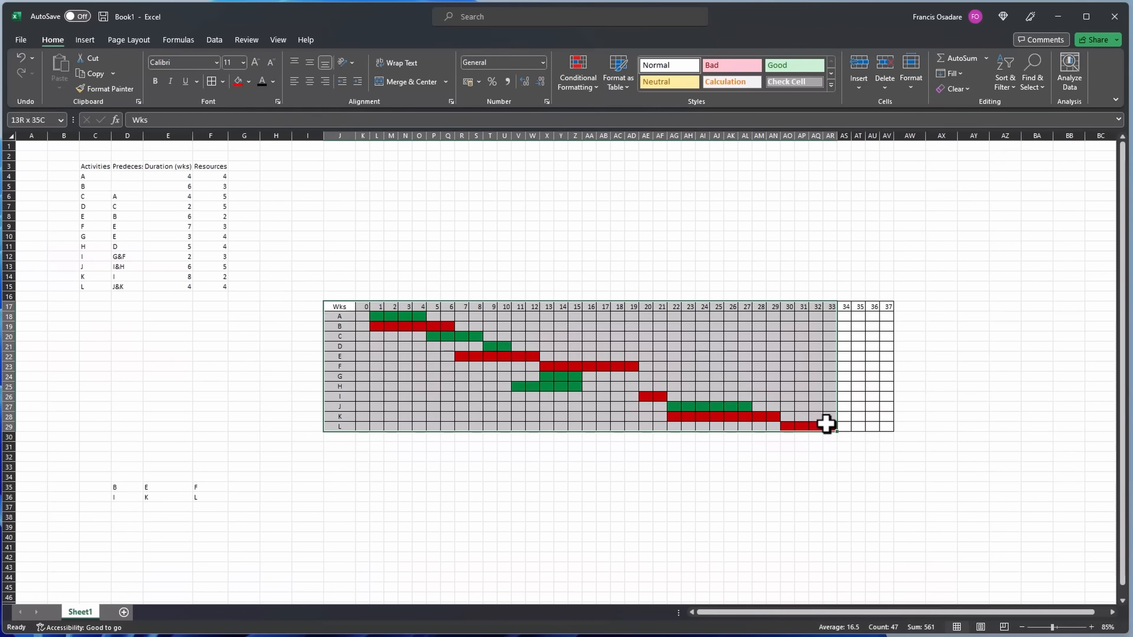
Apply Thick Outside Borders around the Gantt block J17:AR29 through week 33.
{"action": "left_click", "coordinate": [223, 81]}
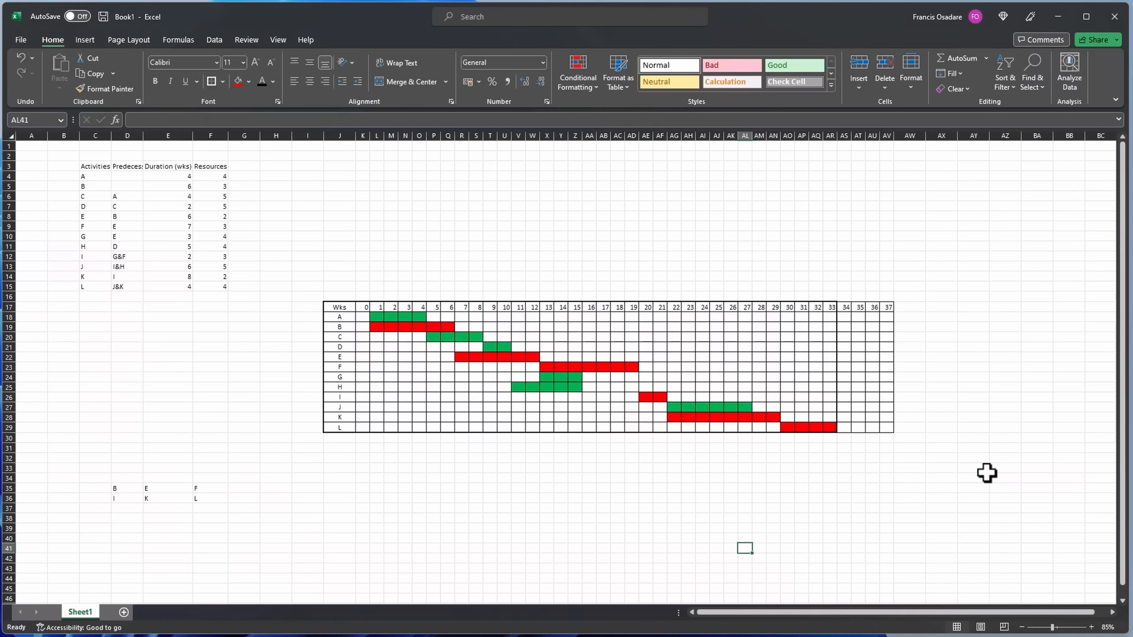
{"action": "left_click", "coordinate": [973, 468]}
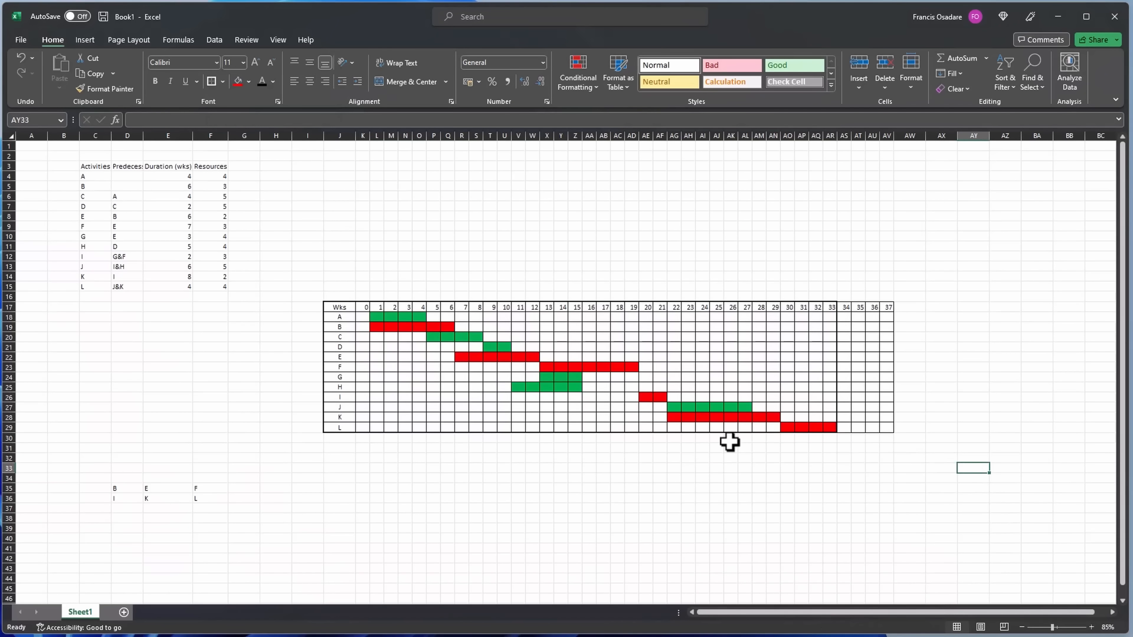
{"action": "mouse_move", "coordinate": [375, 319]}
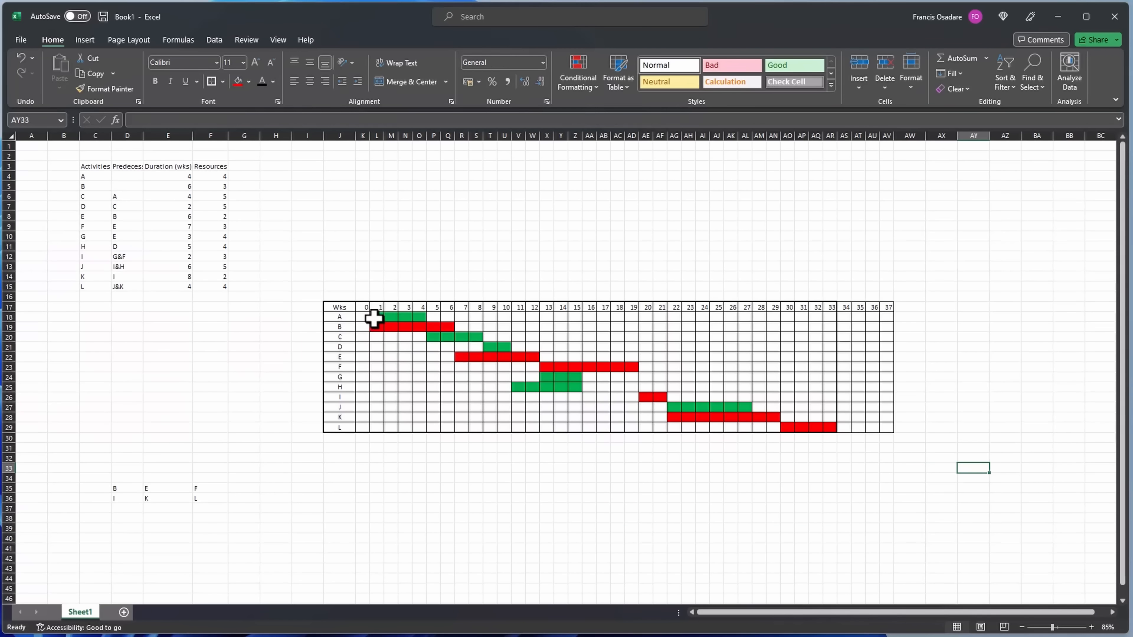
{"action": "left_click", "coordinate": [340, 438]}
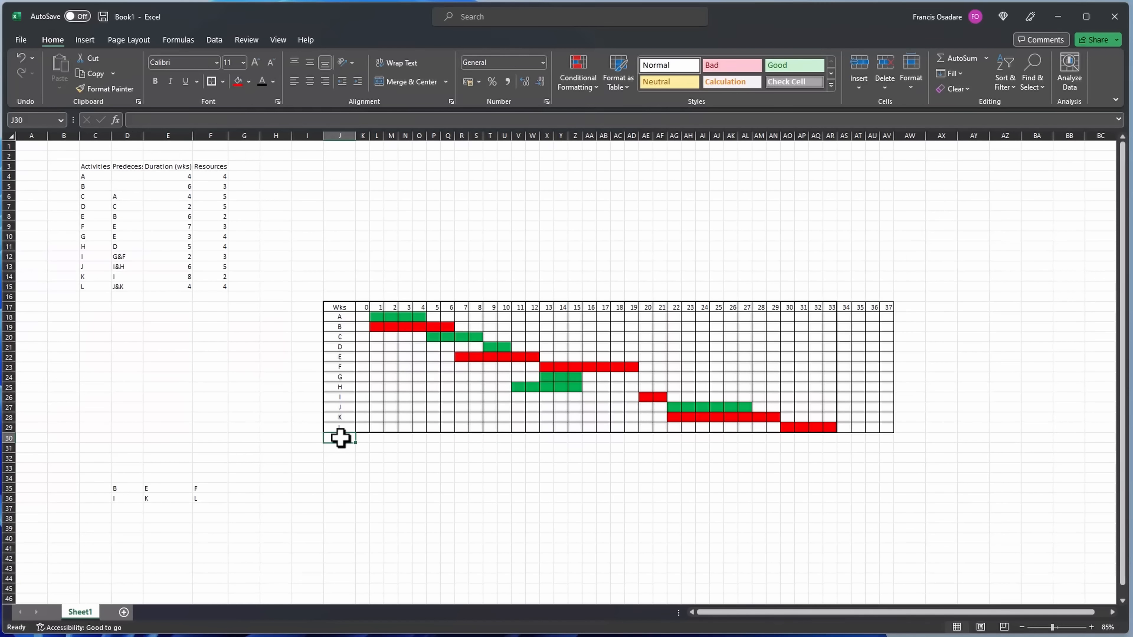
Label the row below activity L 'Men/Week'.
{"action": "type", "text": "Men"}
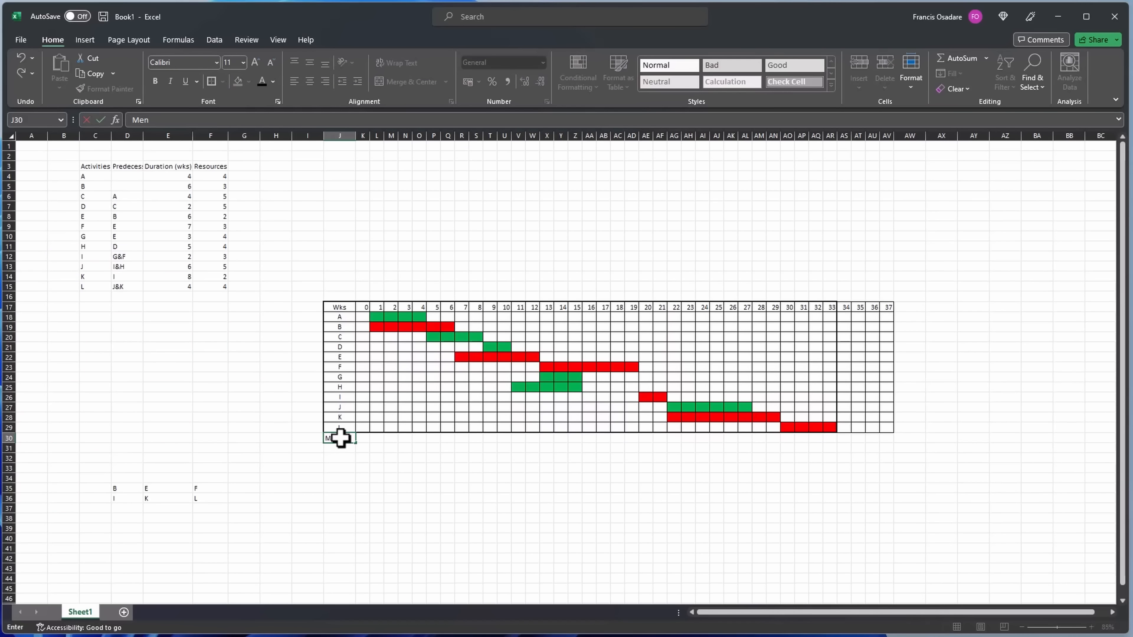
{"action": "type", "text": "/WWe"}
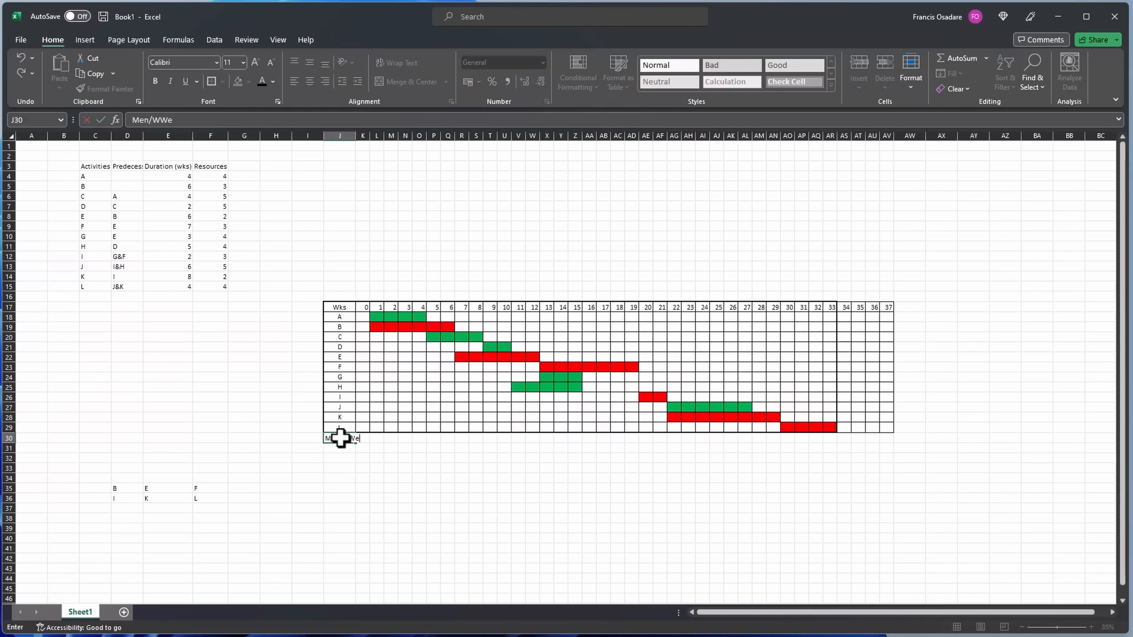
{"action": "type", "text": "eek"}
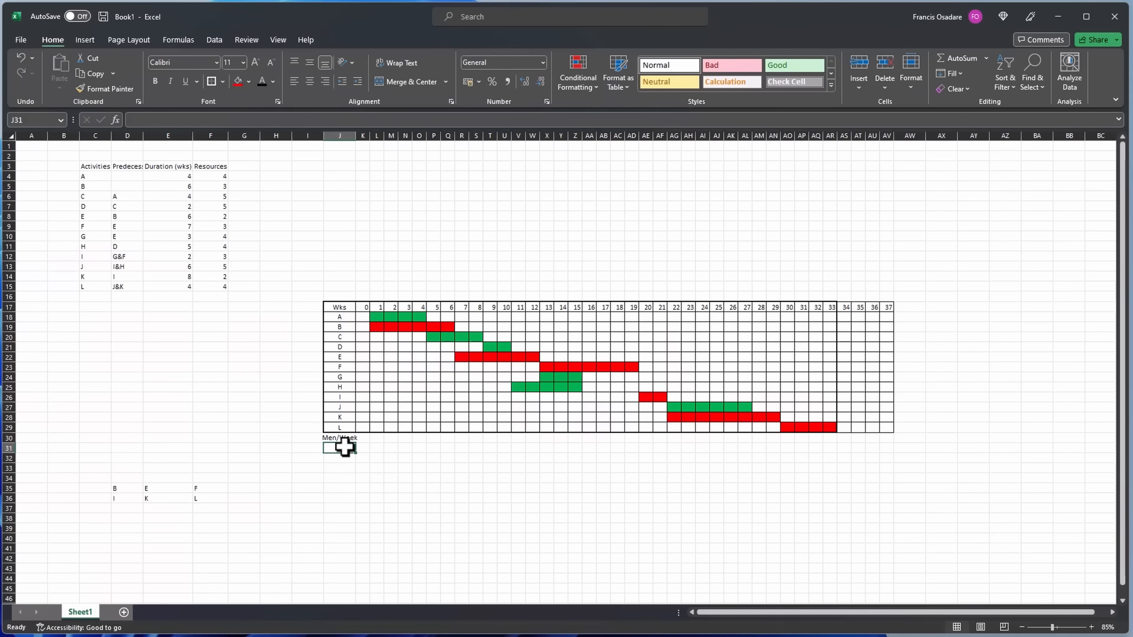
Label the next row 'Cummulative Men/Week' and widen column J to fit.
{"action": "type", "text": "C"}
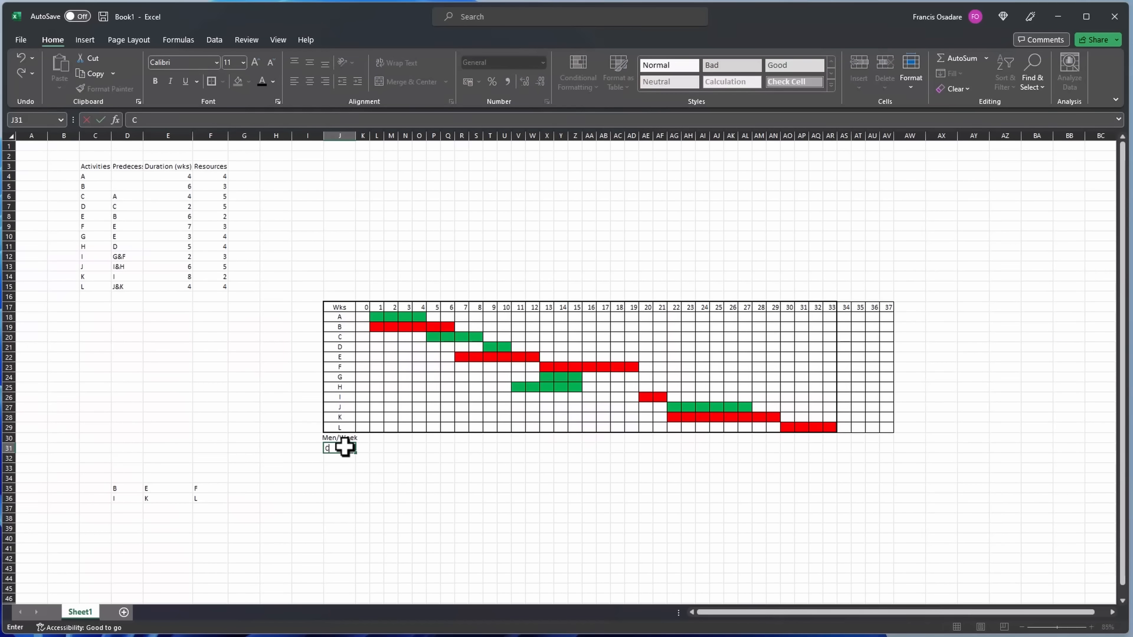
{"action": "type", "text": "um"}
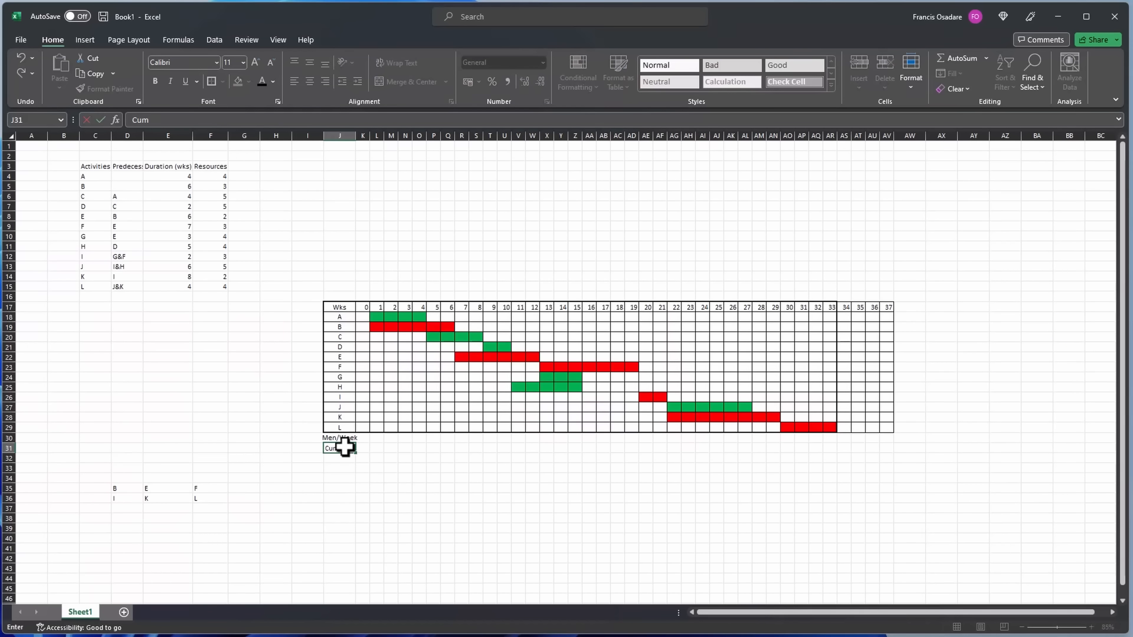
{"action": "type", "text": "mulative"}
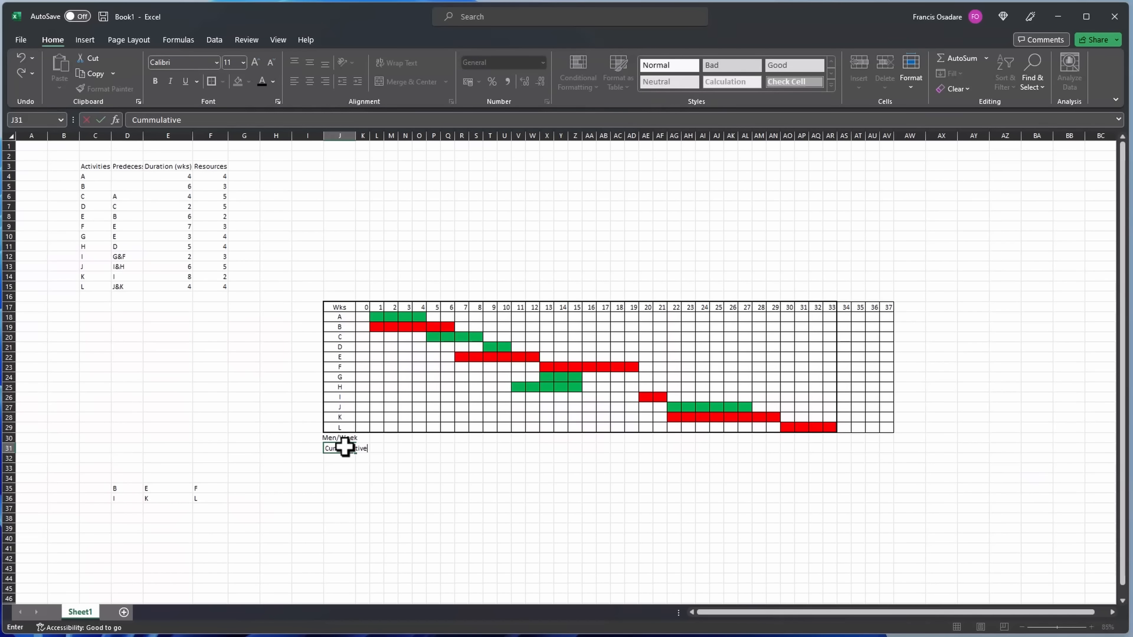
{"action": "type", "text": "Men/"}
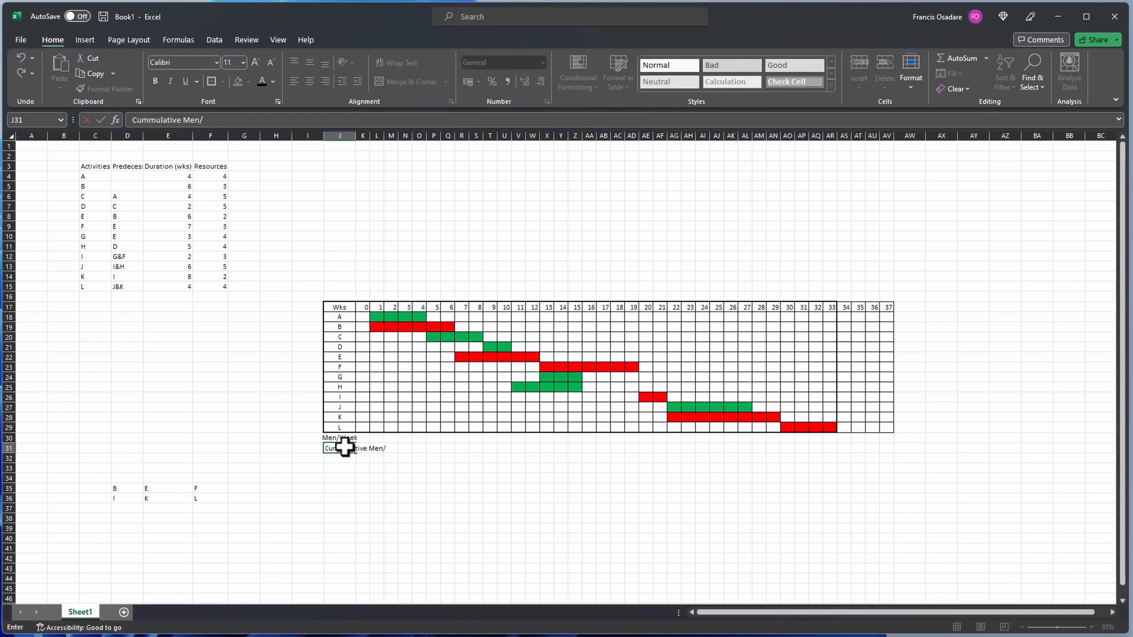
{"action": "type", "text": "Week"}
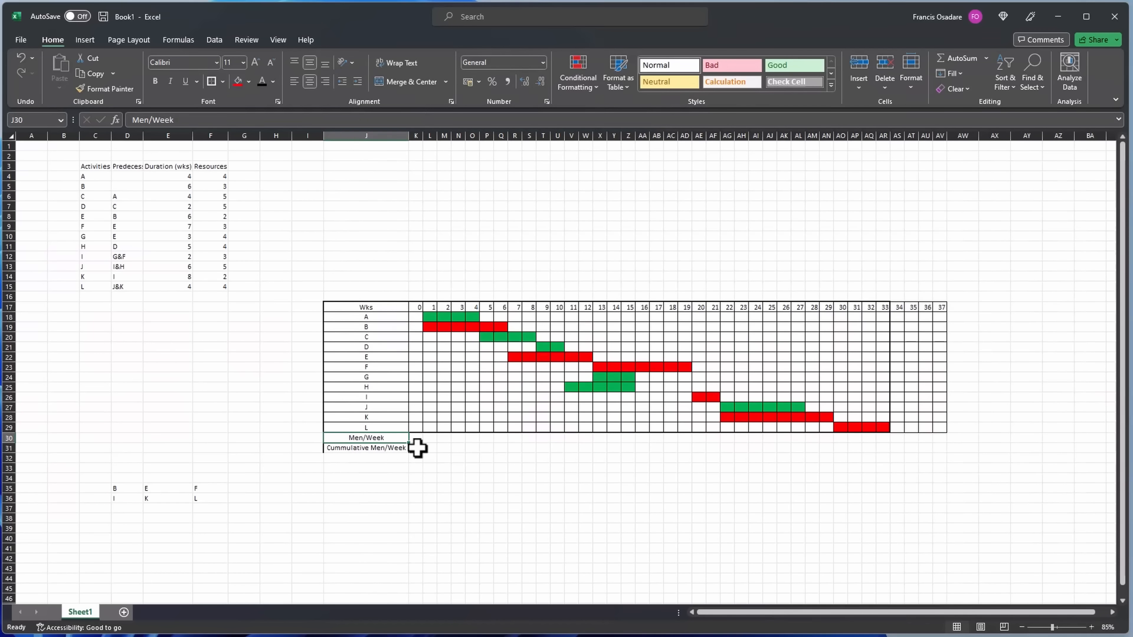
{"action": "left_click", "coordinate": [416, 538]}
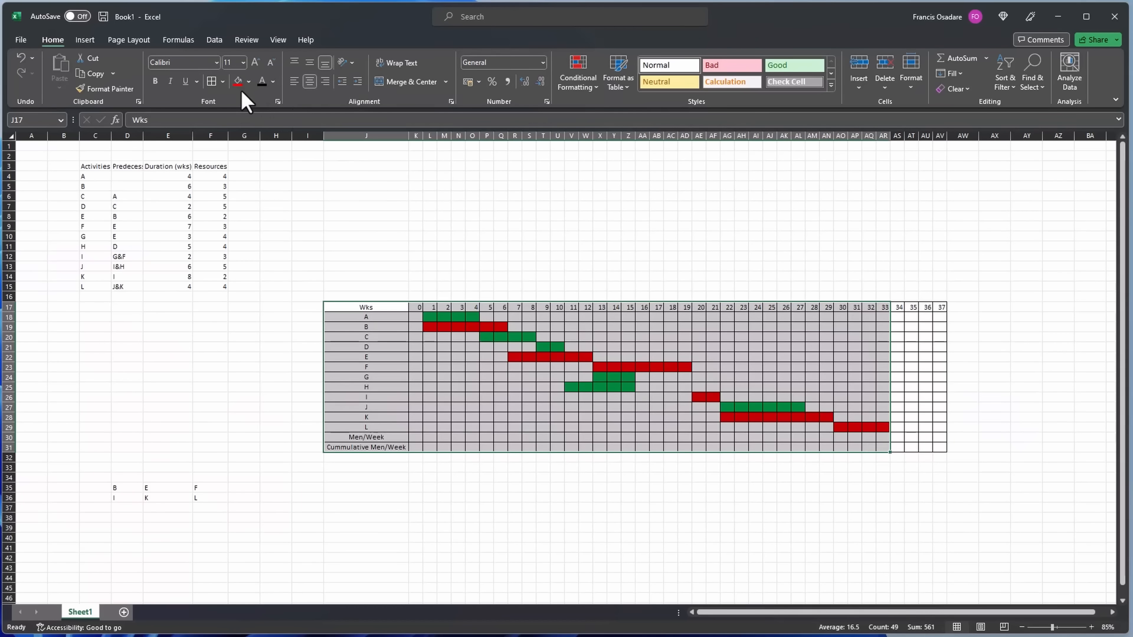
{"action": "mouse_move", "coordinate": [376, 332]}
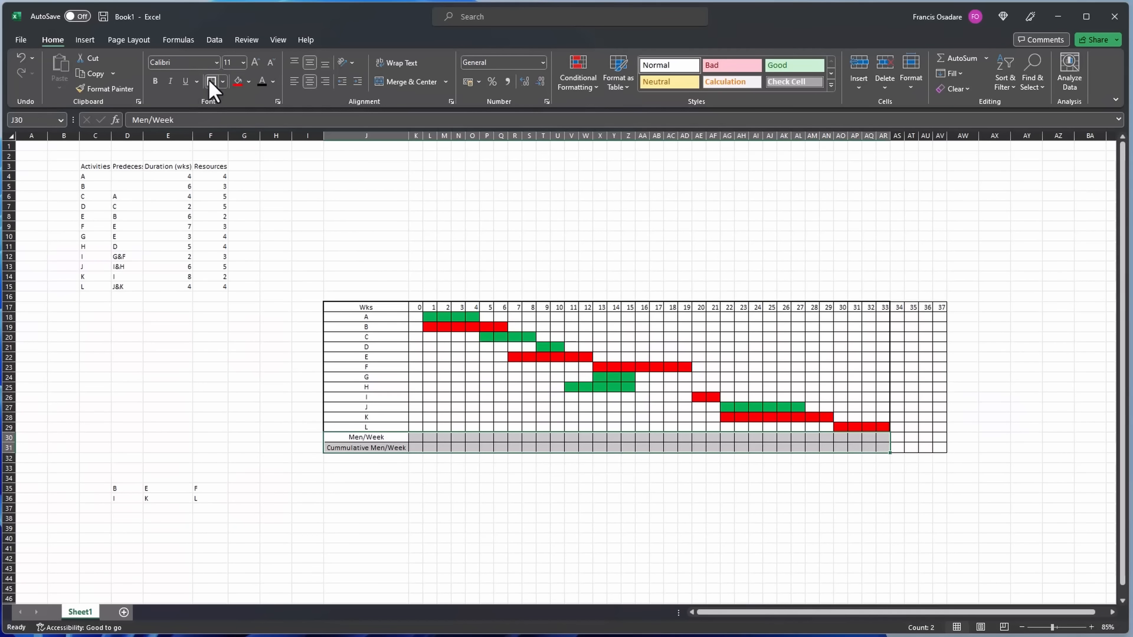
Apply All Borders to the Men/Week and Cummulative Men/Week rows, J30:AR31.
{"action": "left_click", "coordinate": [543, 549]}
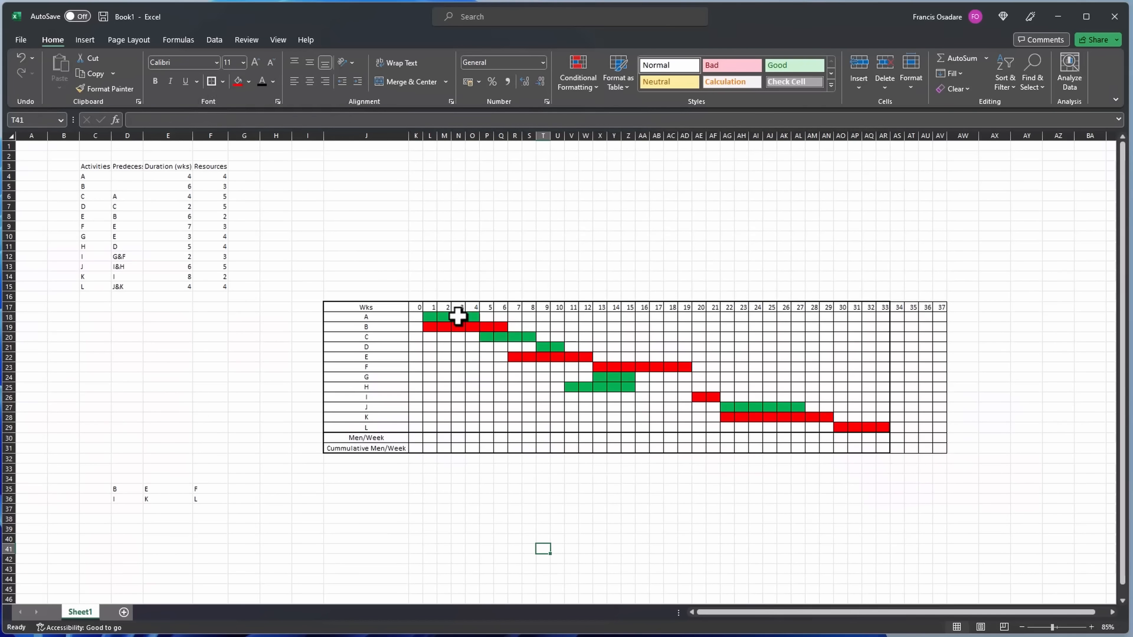
Fill activity A's bar cells with 4 and activity B's bar with its resource count.
{"action": "left_click", "coordinate": [428, 325]}
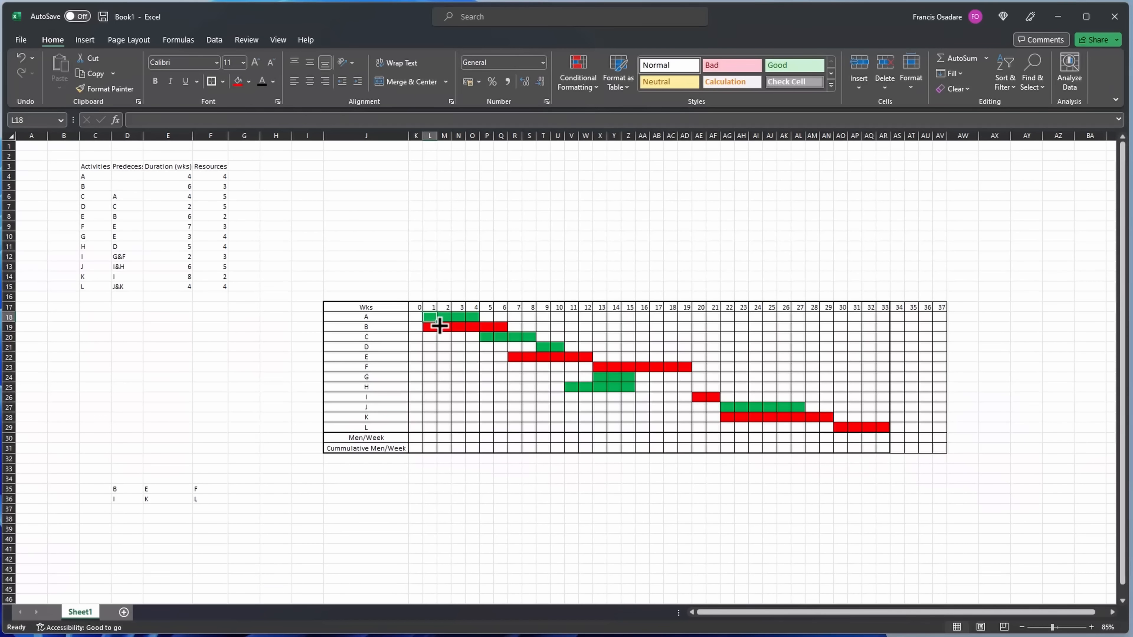
{"action": "mouse_move", "coordinate": [173, 173]}
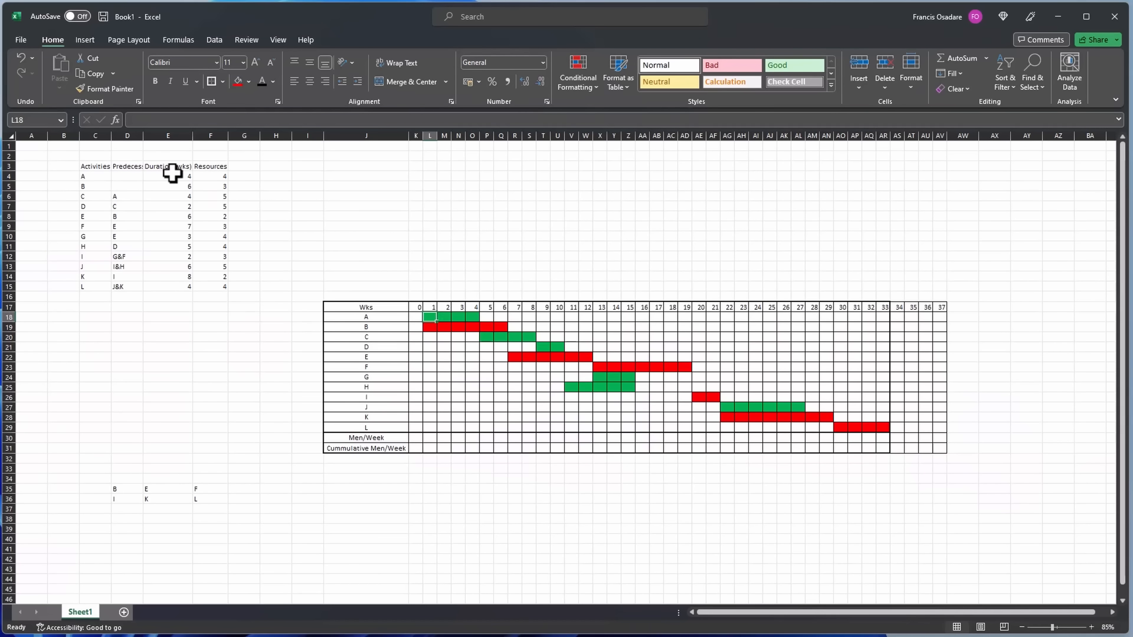
{"action": "left_click", "coordinate": [210, 176]}
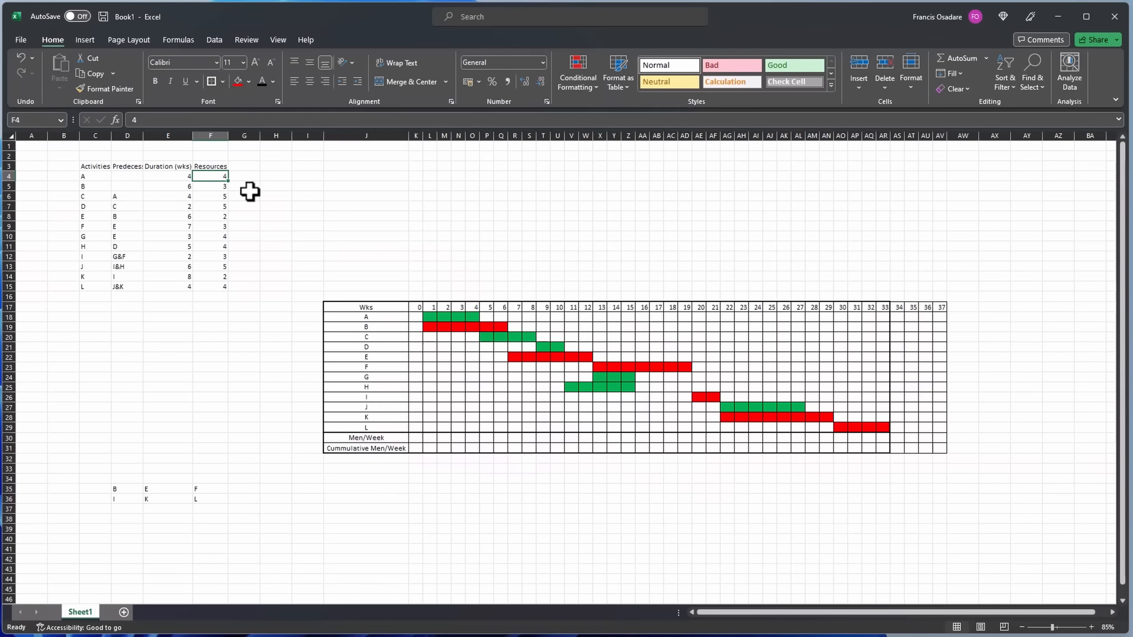
{"action": "mouse_move", "coordinate": [428, 316]}
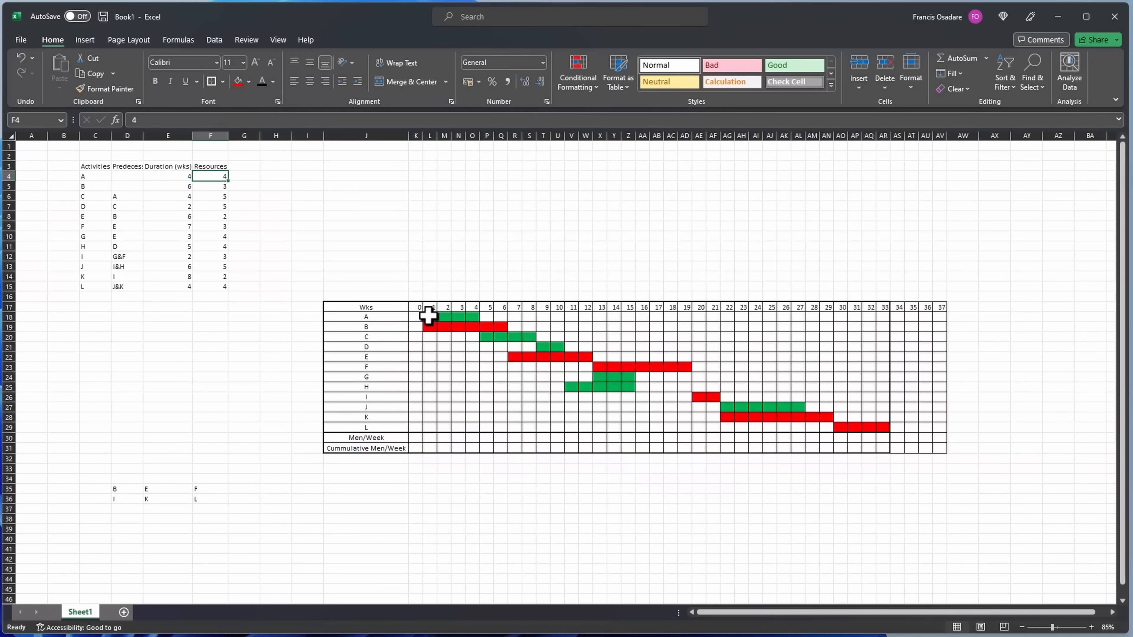
{"action": "left_click", "coordinate": [429, 316]}
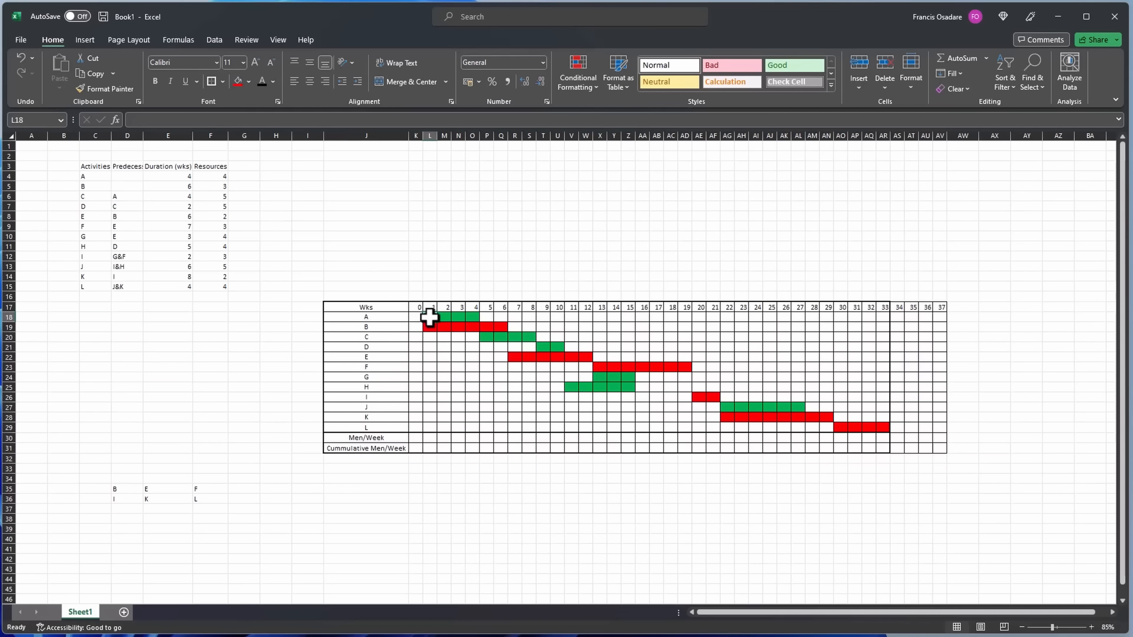
{"action": "left_click", "coordinate": [458, 316]}
{"action": "type", "text": "4"}
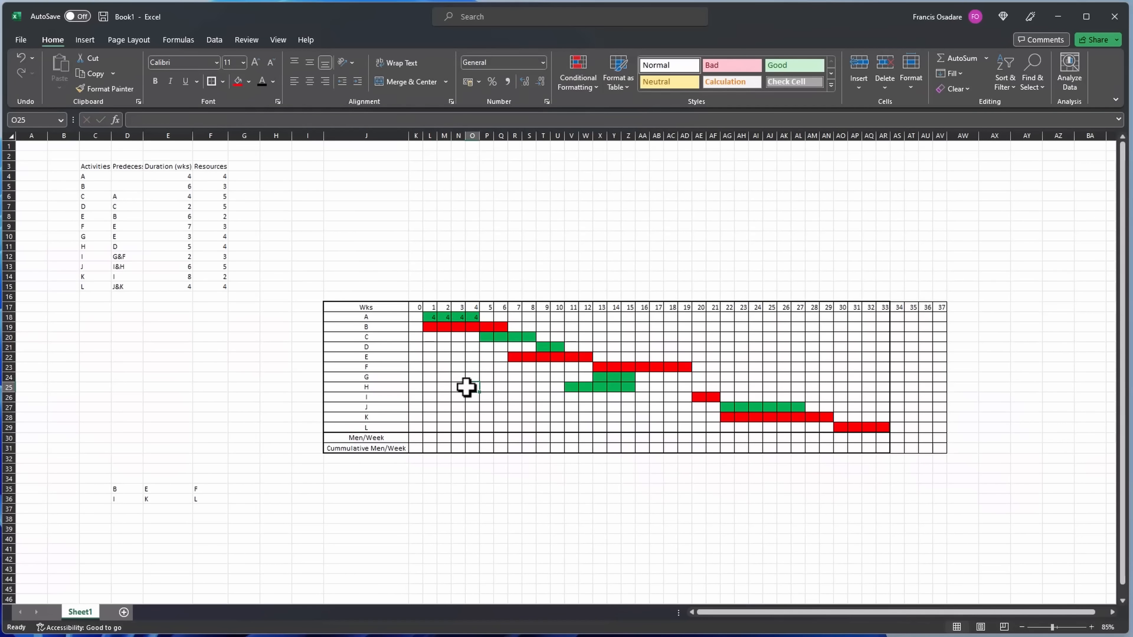
{"action": "left_click", "coordinate": [429, 326]}
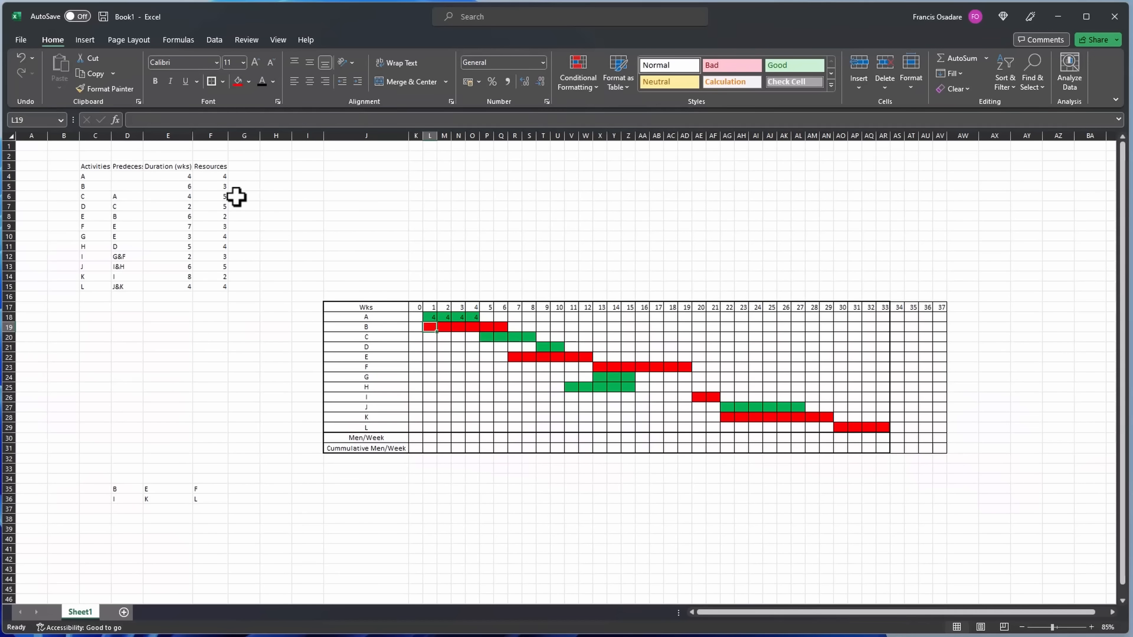
{"action": "left_click", "coordinate": [444, 326]}
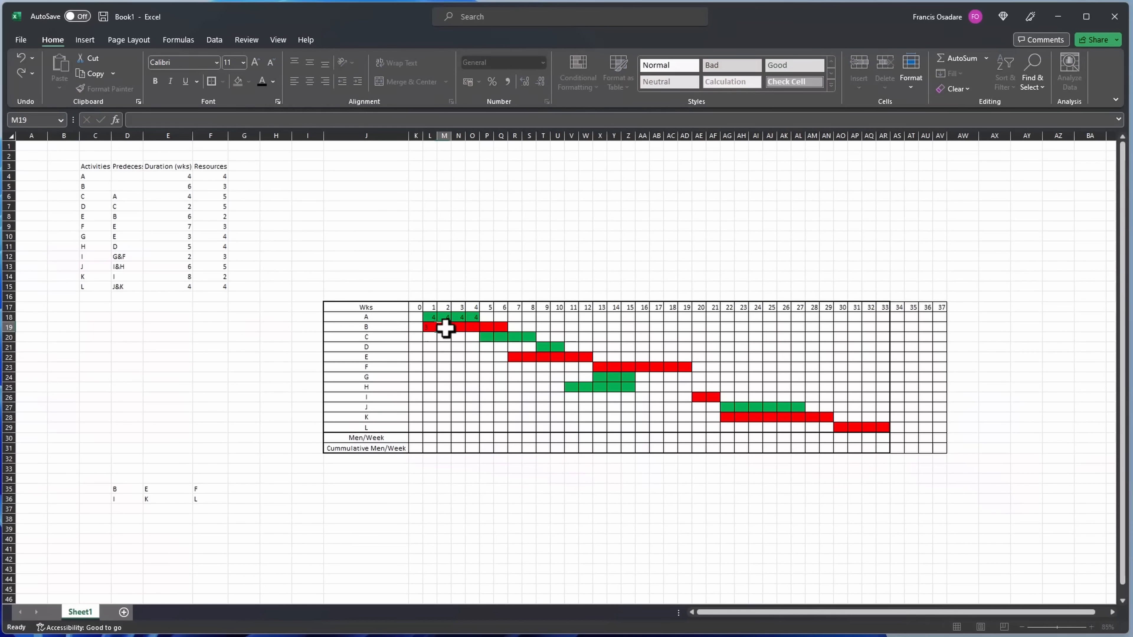
{"action": "left_click", "coordinate": [501, 327]}
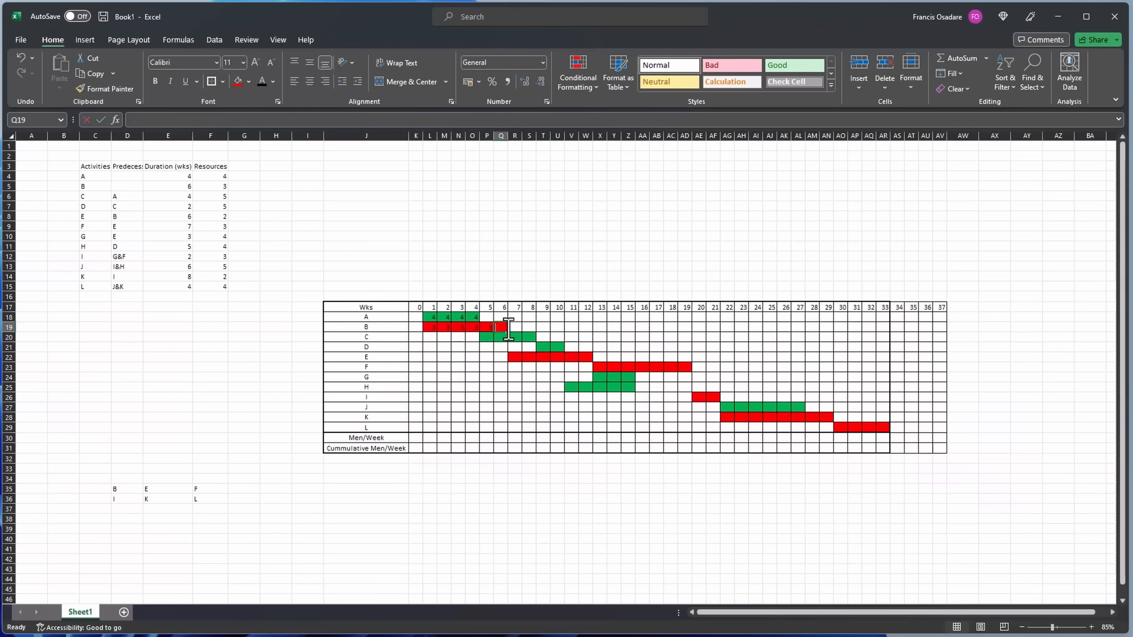
{"action": "left_click", "coordinate": [488, 337]}
{"action": "type", "text": "5"}
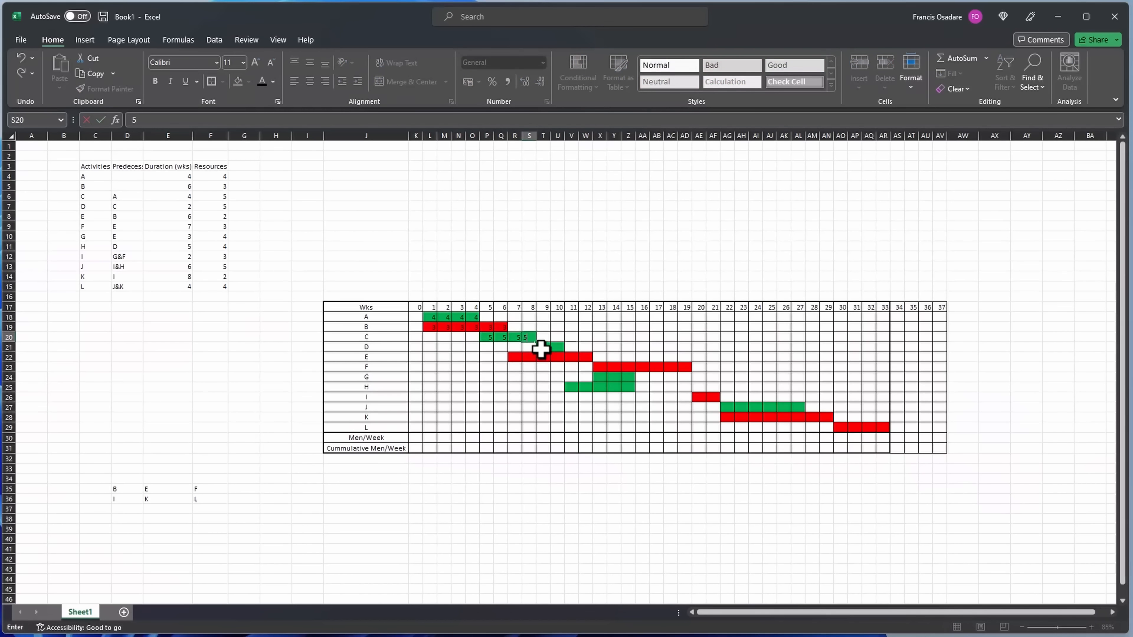
Write the resource counts into the bars of activities C, D (5), E and F (3).
{"action": "left_click", "coordinate": [542, 348]}
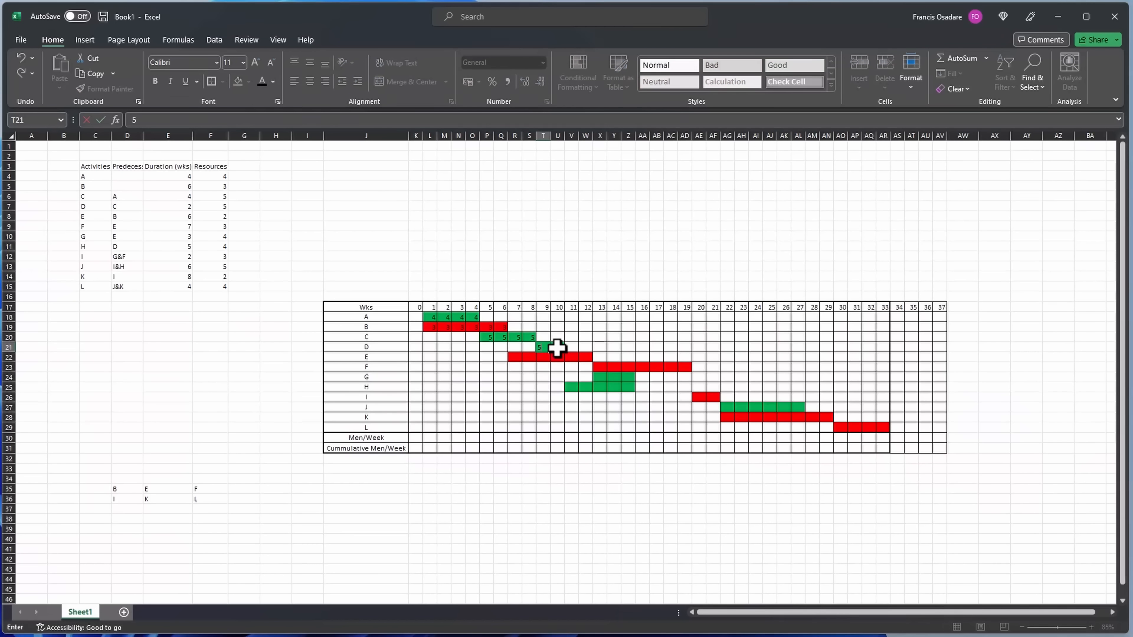
{"action": "left_click", "coordinate": [514, 357]}
{"action": "type", "text": "2"}
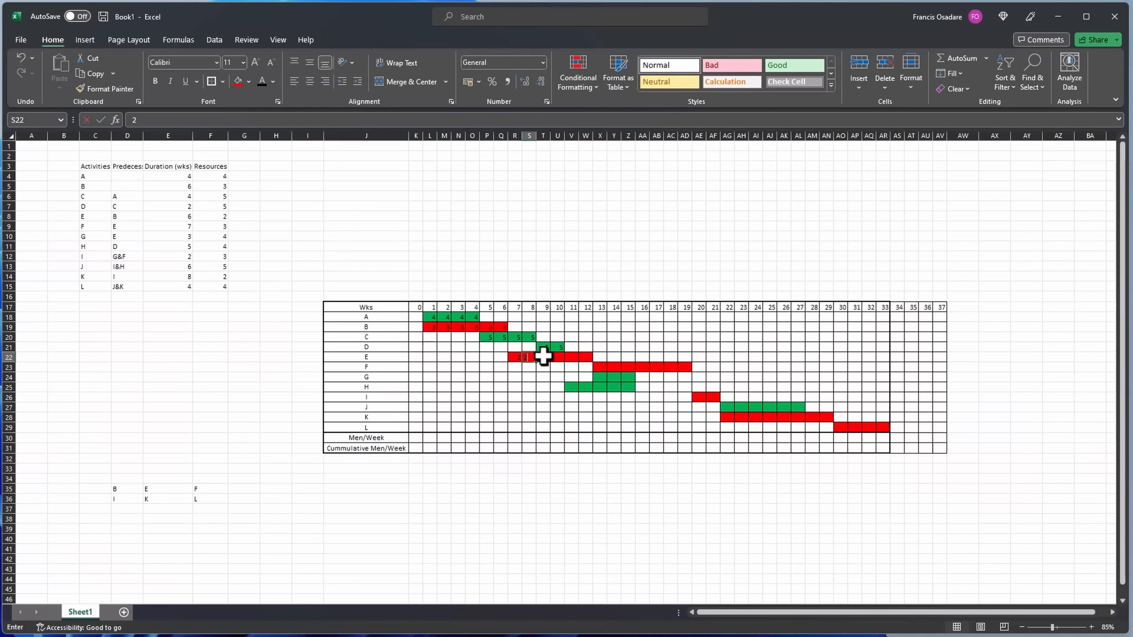
{"action": "left_click", "coordinate": [585, 357]}
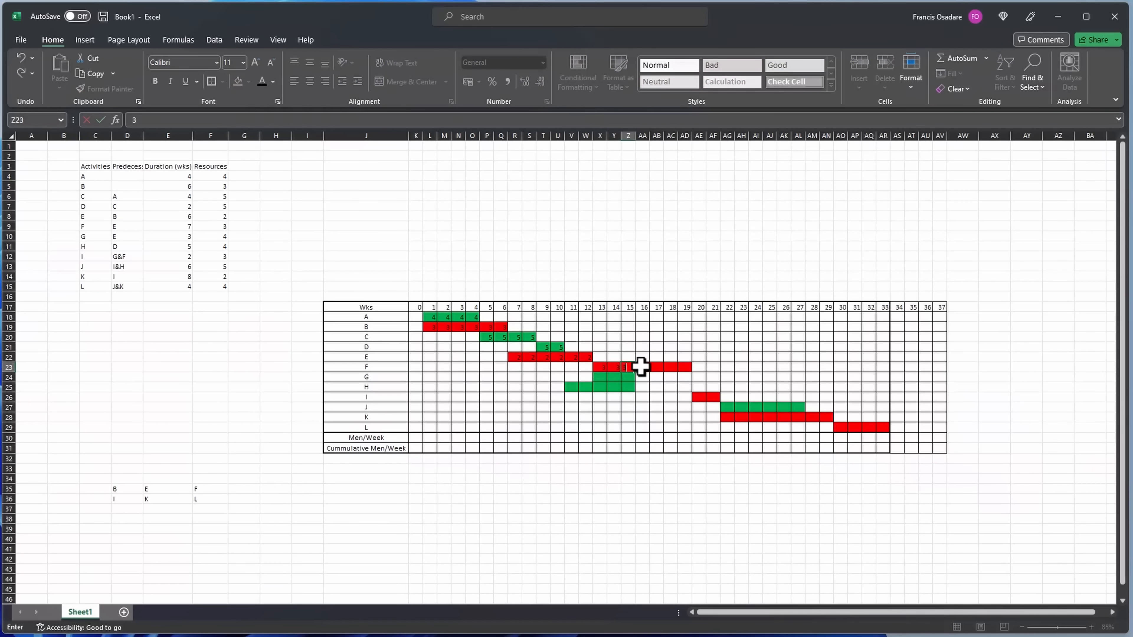
{"action": "left_click", "coordinate": [670, 367]}
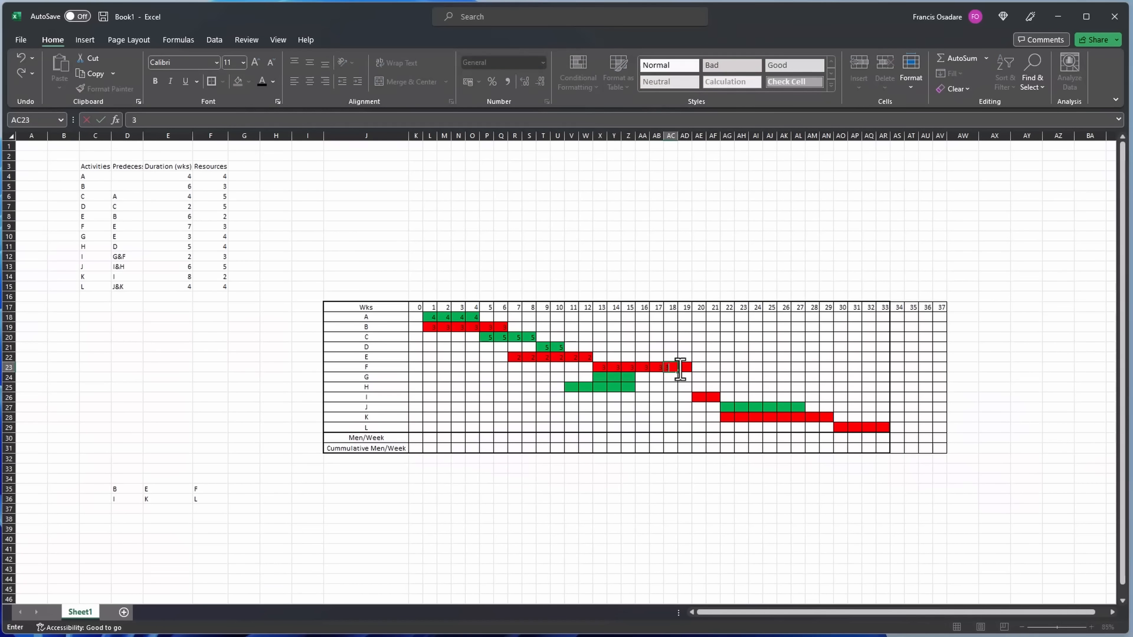
{"action": "left_click", "coordinate": [600, 377]}
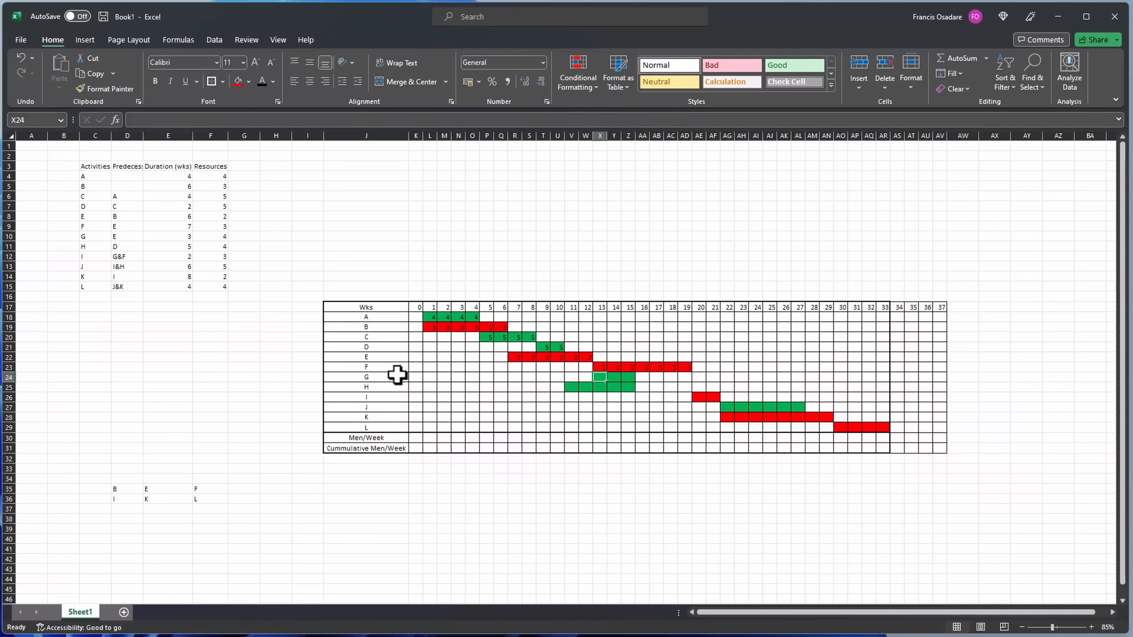
{"action": "mouse_move", "coordinate": [222, 237]}
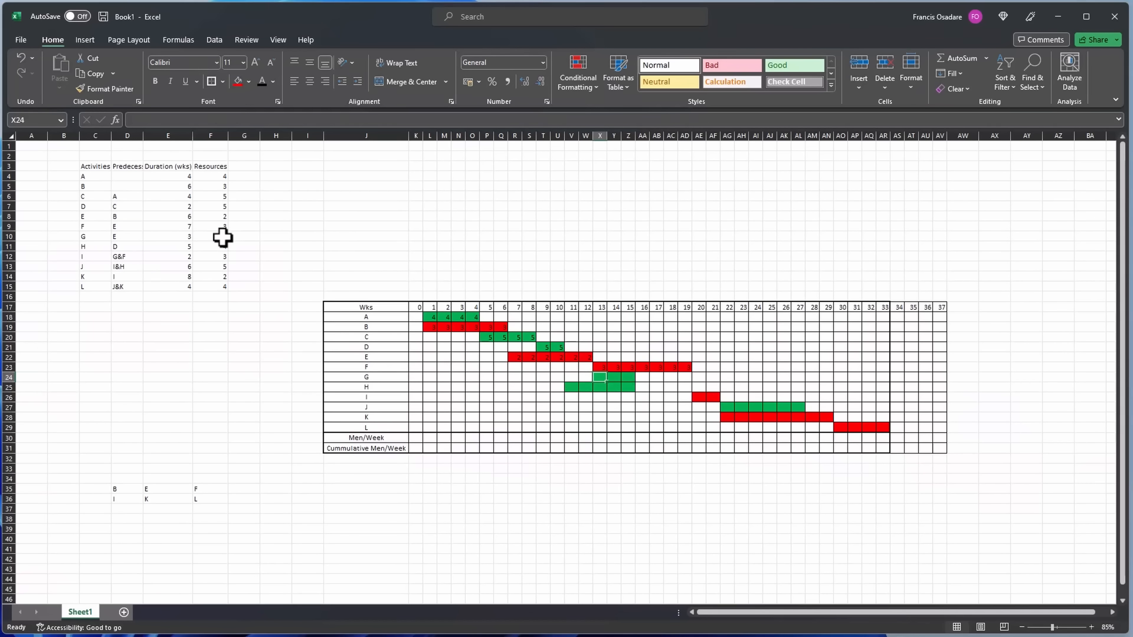
Fill activity G's bar with 4 and activity H's bar with 4, ready for activity I.
{"action": "type", "text": "3"}
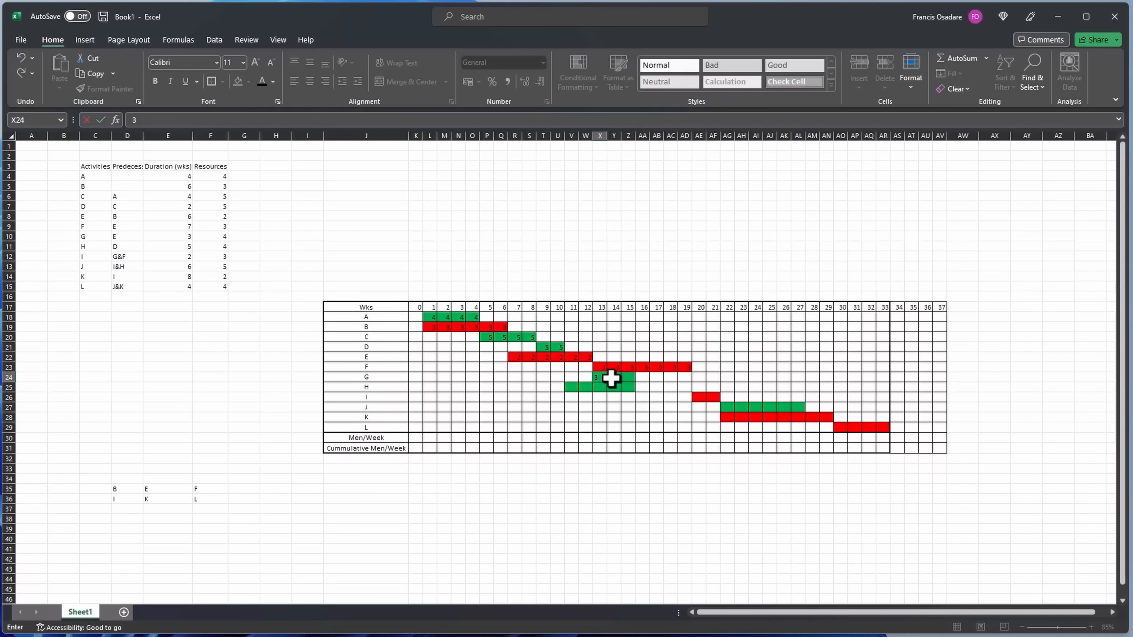
{"action": "type", "text": "4"}
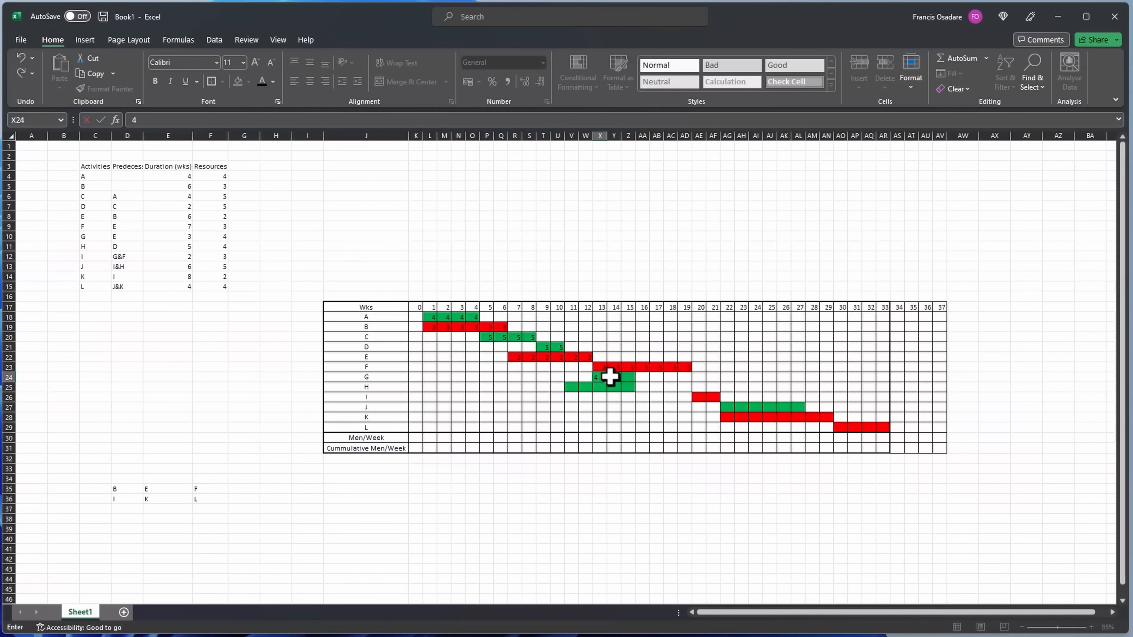
{"action": "left_click", "coordinate": [576, 385]}
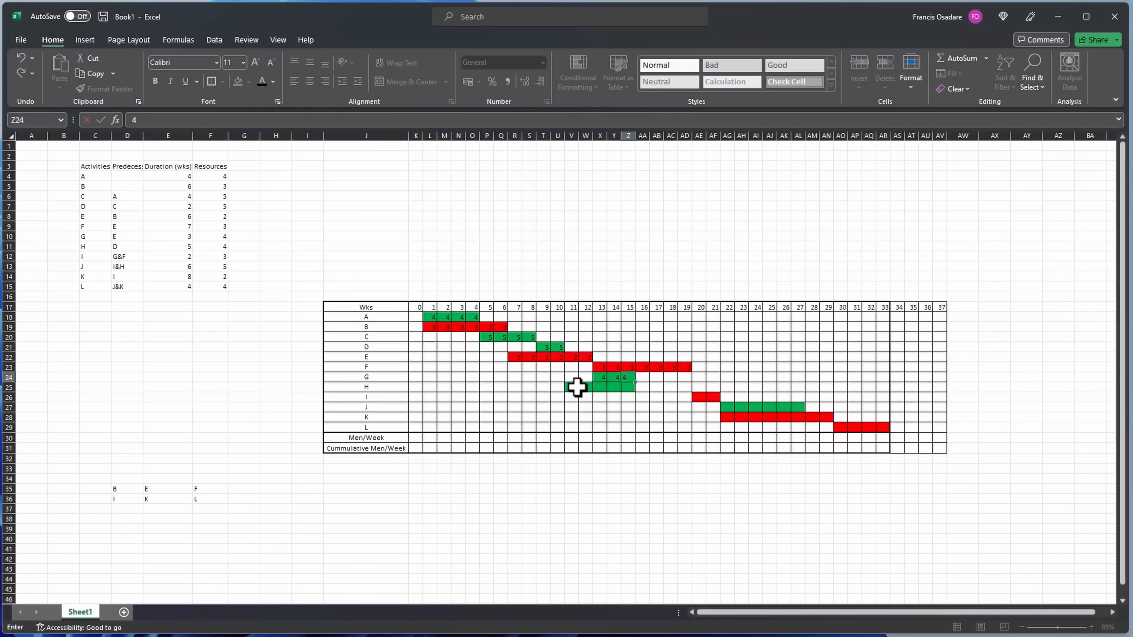
{"action": "left_click", "coordinate": [570, 387]}
{"action": "type", "text": "4"}
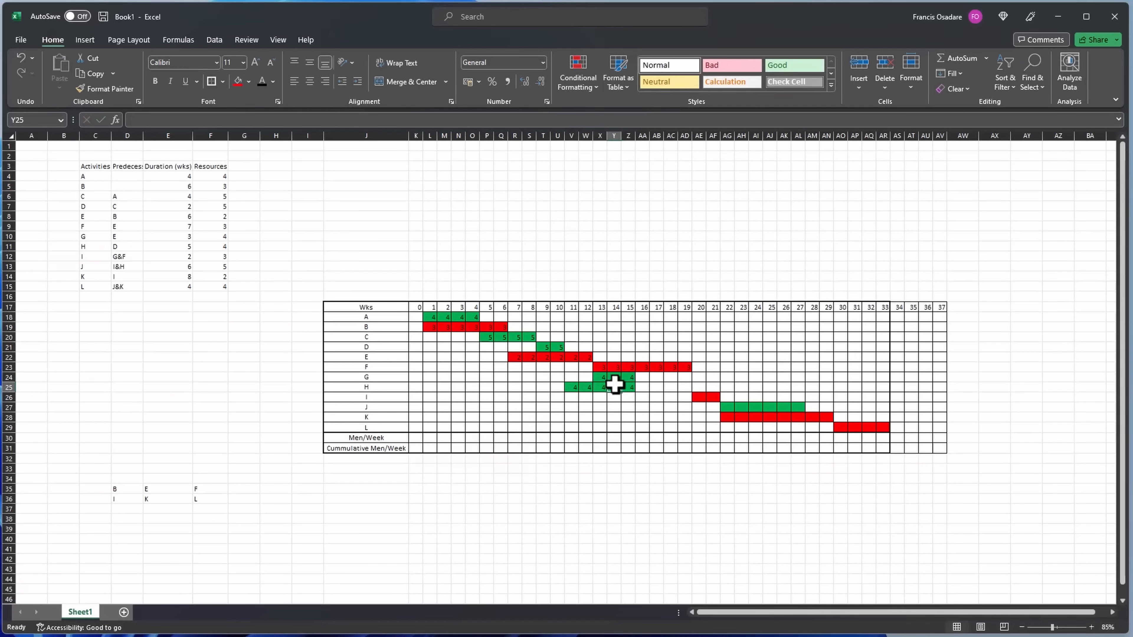
{"action": "left_click", "coordinate": [698, 397]}
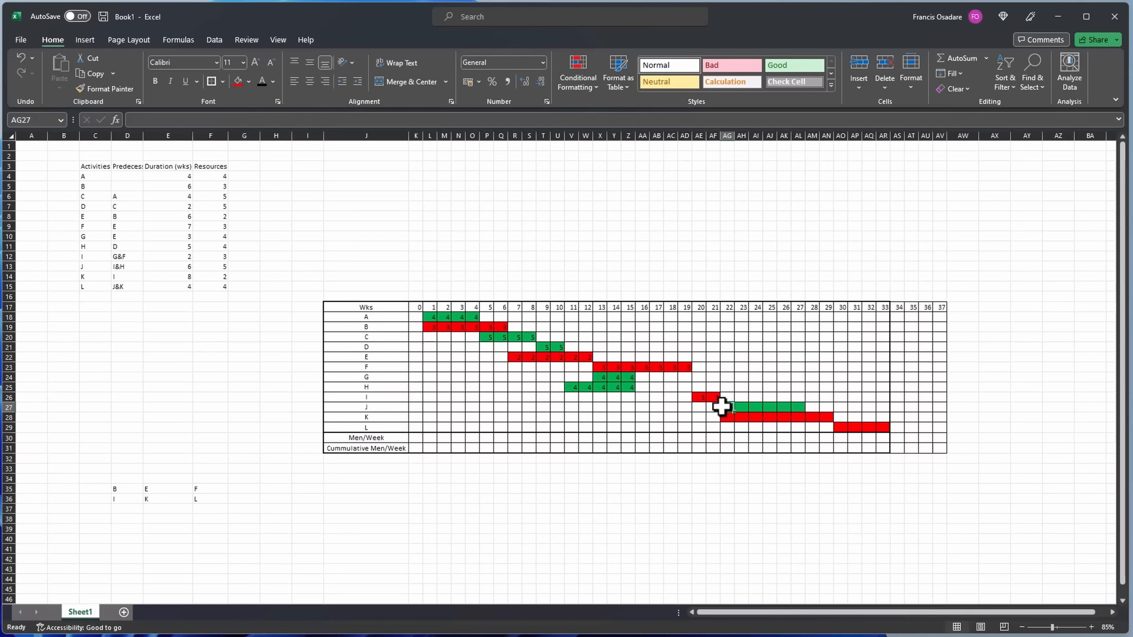
{"action": "left_click", "coordinate": [730, 417]}
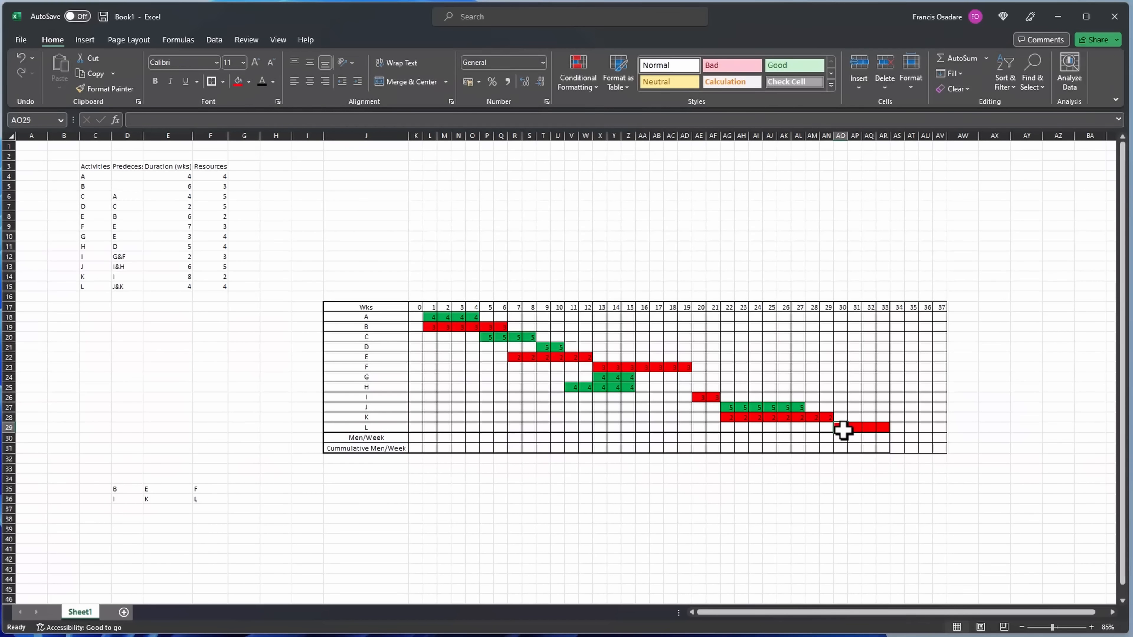
{"action": "left_click", "coordinate": [867, 426]}
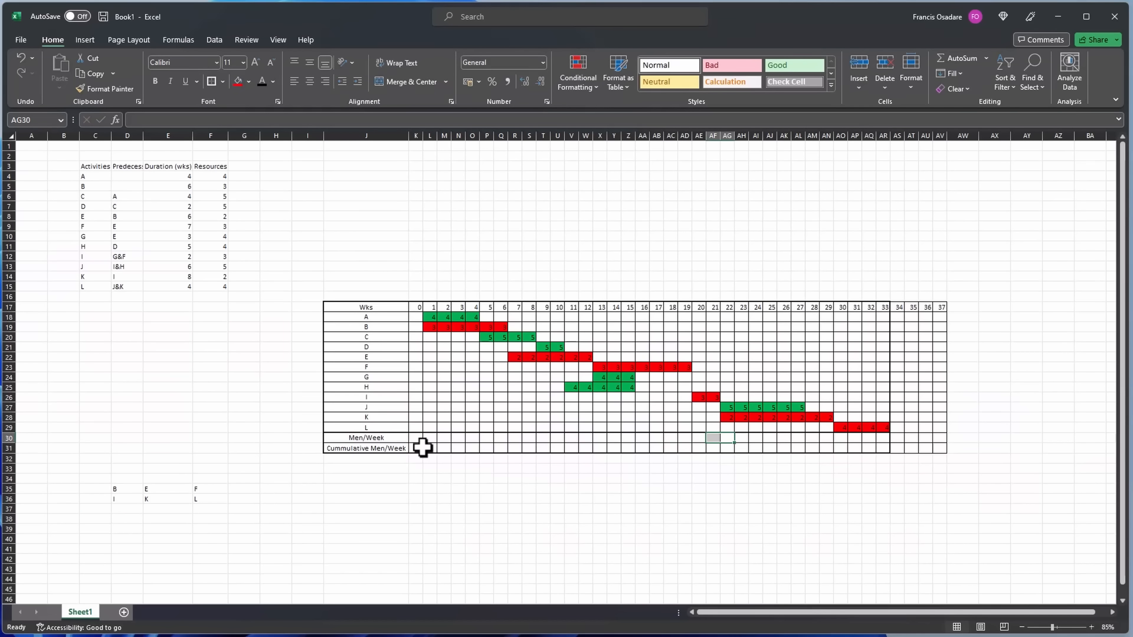
{"action": "left_click", "coordinate": [486, 459]}
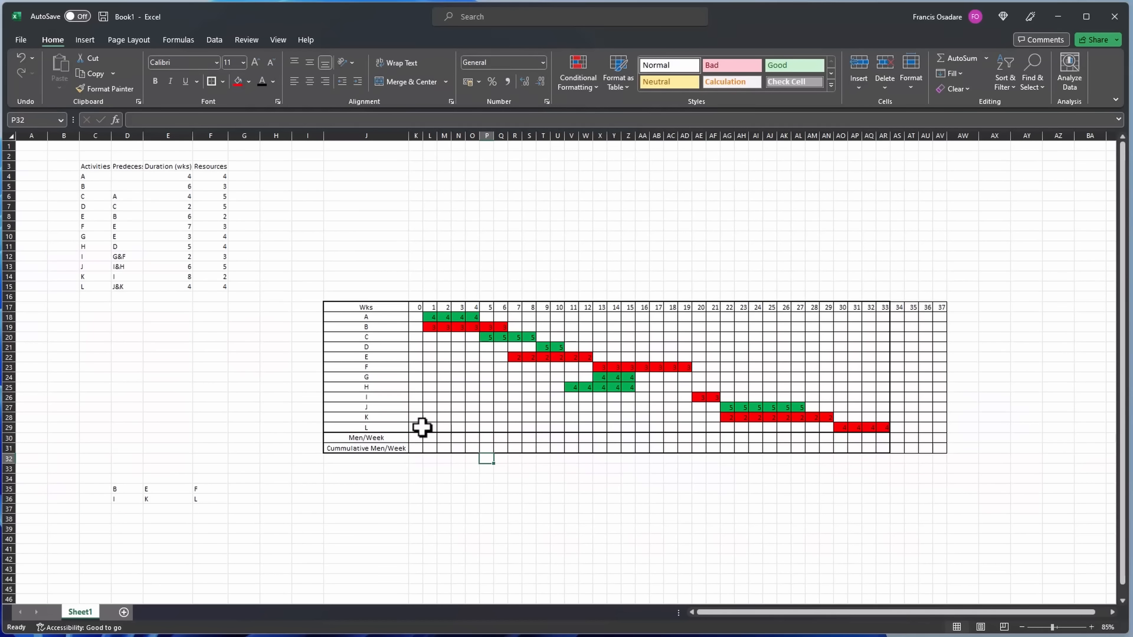
{"action": "left_click", "coordinate": [365, 437]}
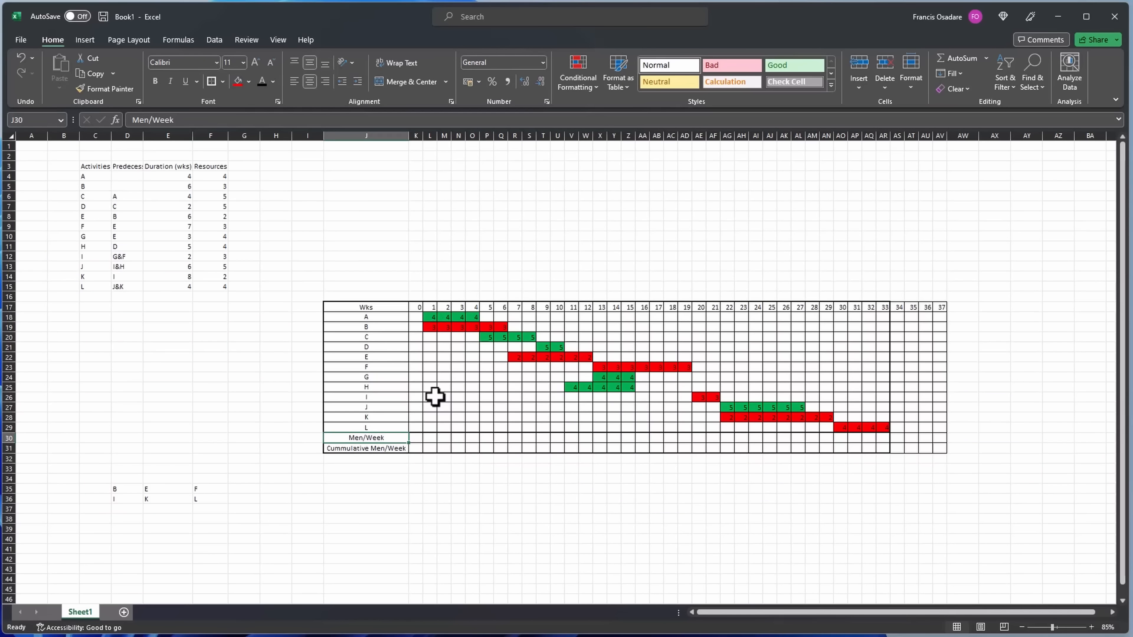
{"action": "mouse_move", "coordinate": [431, 386]}
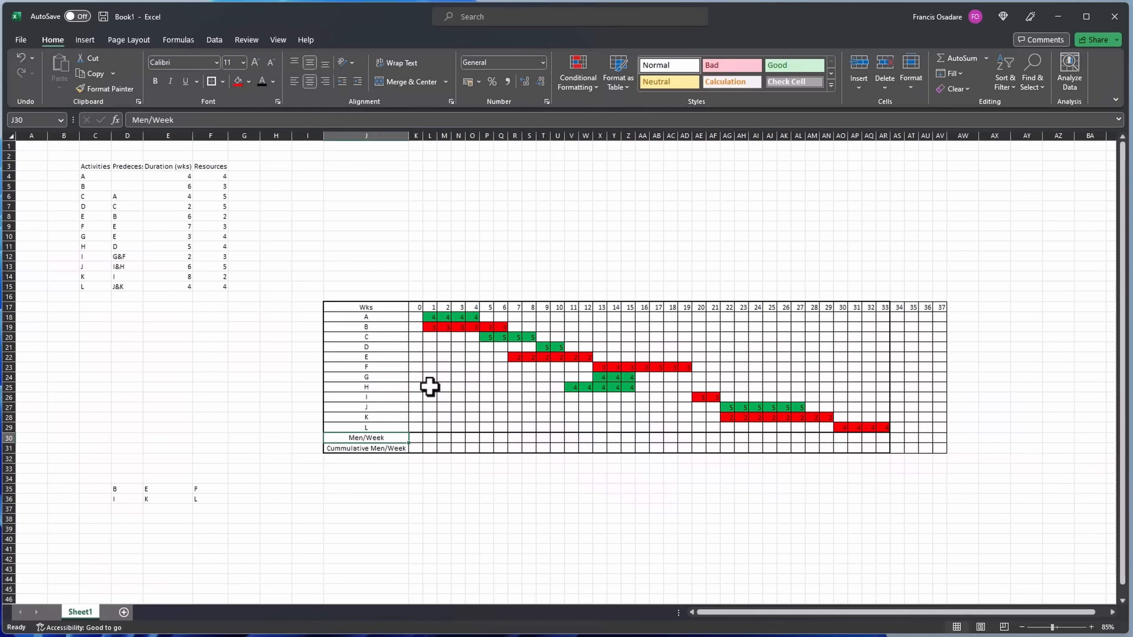
{"action": "mouse_move", "coordinate": [425, 316]}
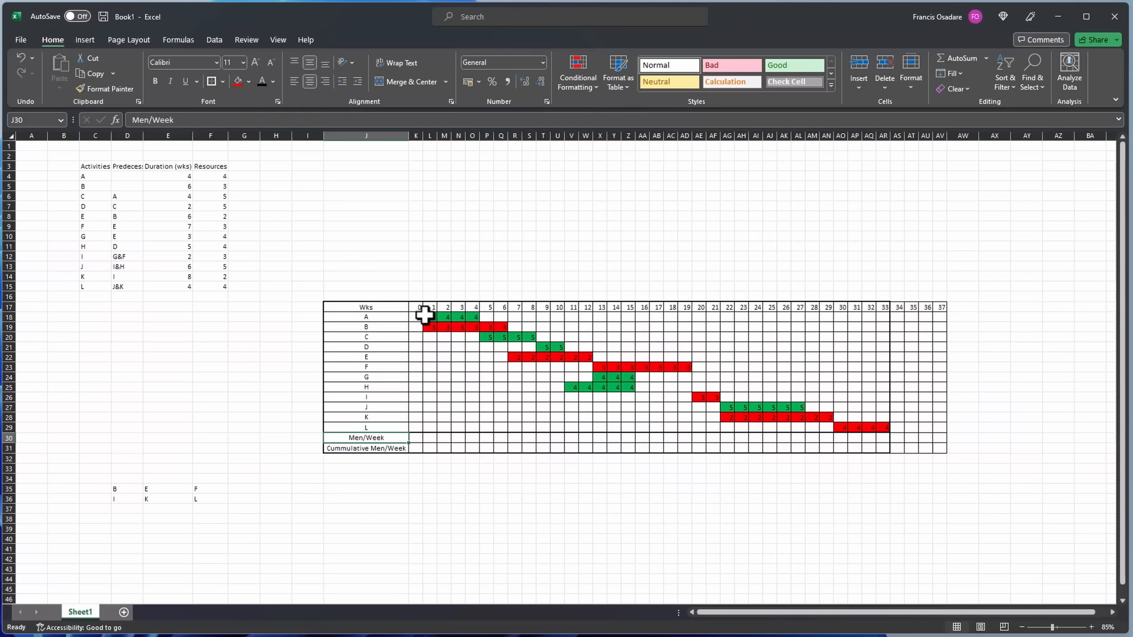
{"action": "mouse_move", "coordinate": [547, 347]}
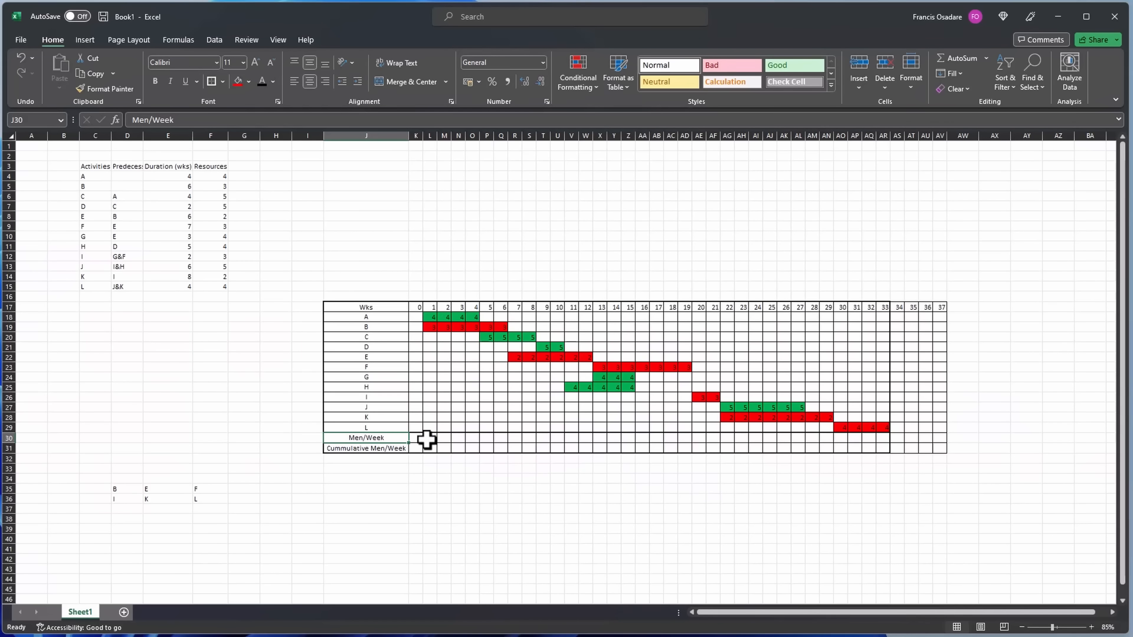
Enter =SUM(K18:K29) in the week 0 Men/Week cell and fill it right to AR30.
{"action": "left_click", "coordinate": [421, 438]}
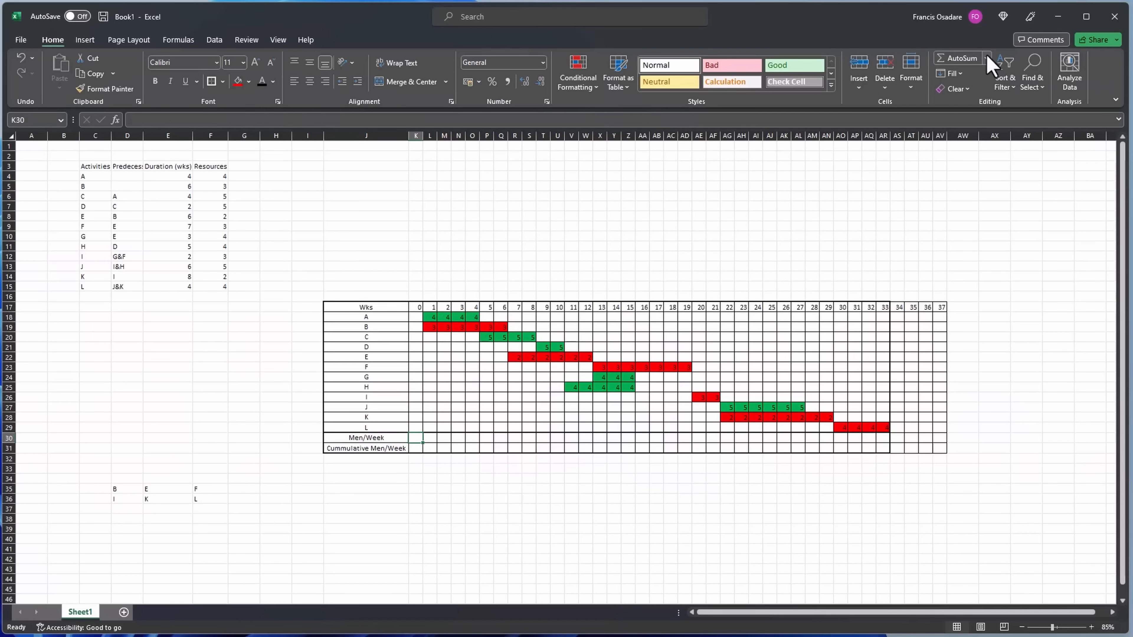
{"action": "left_click", "coordinate": [959, 58]}
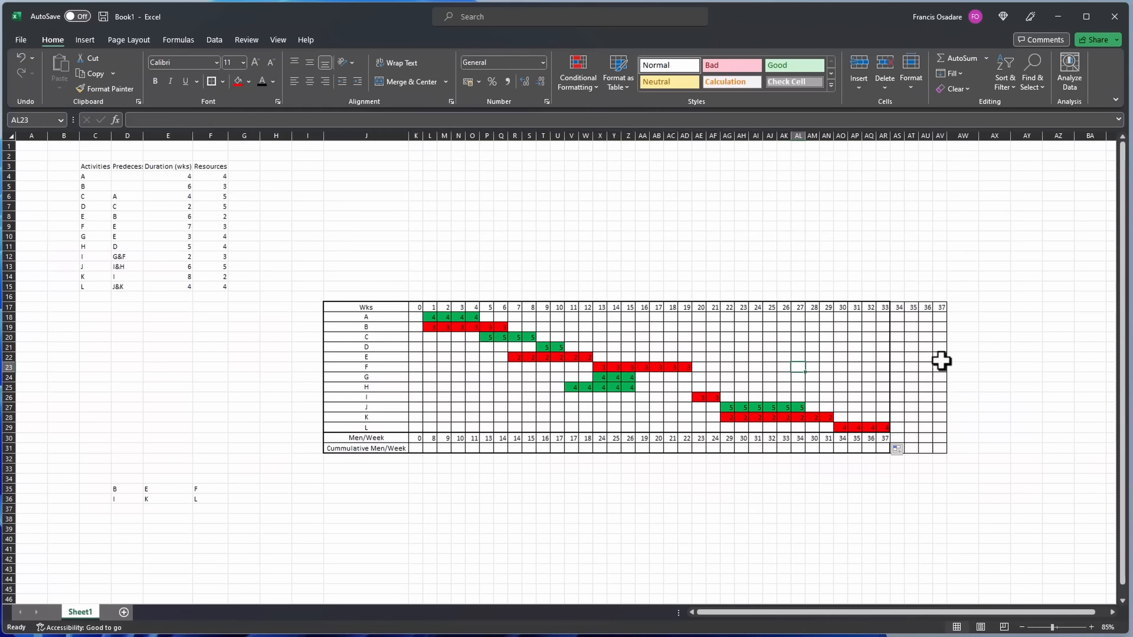
{"action": "mouse_move", "coordinate": [958, 369]}
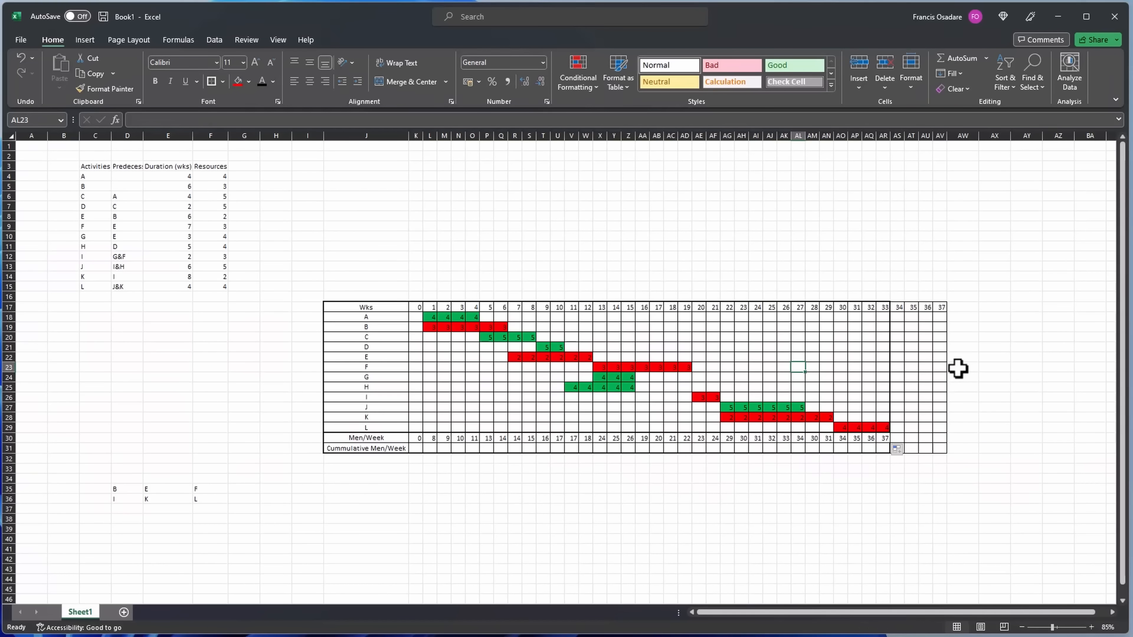
{"action": "mouse_move", "coordinate": [926, 367]}
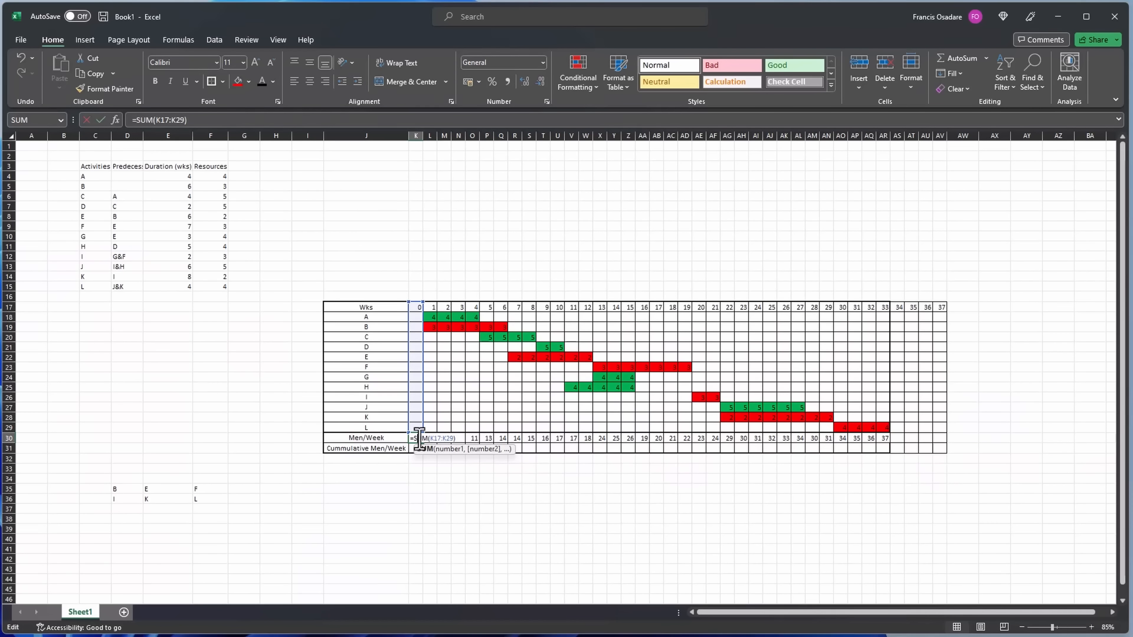
{"action": "key", "text": "Return"}
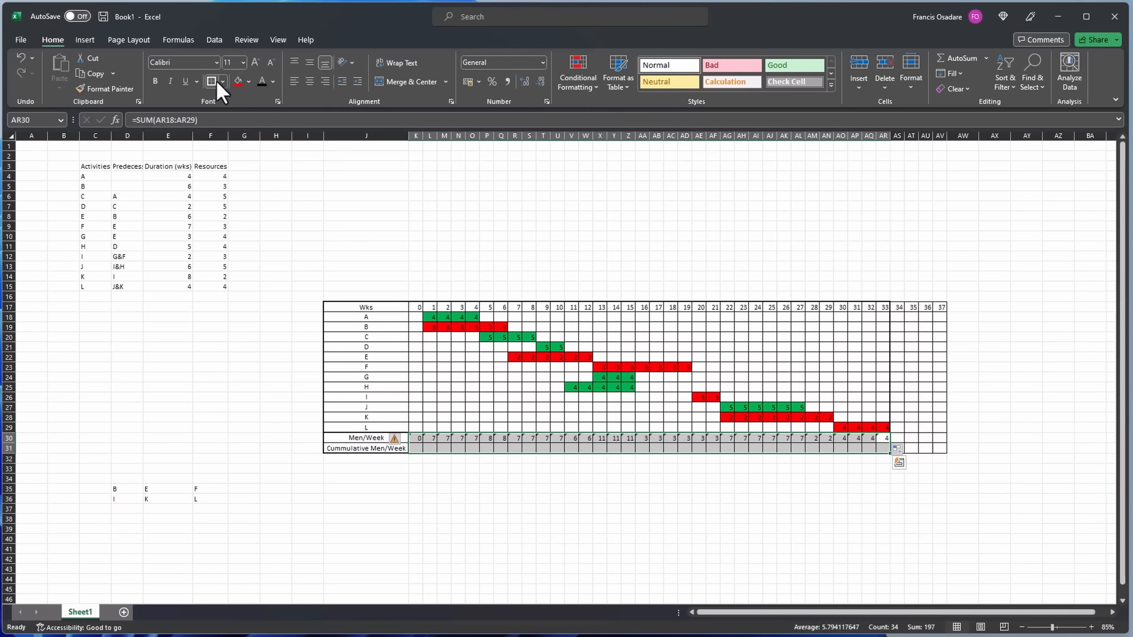
{"action": "left_click", "coordinate": [600, 518]}
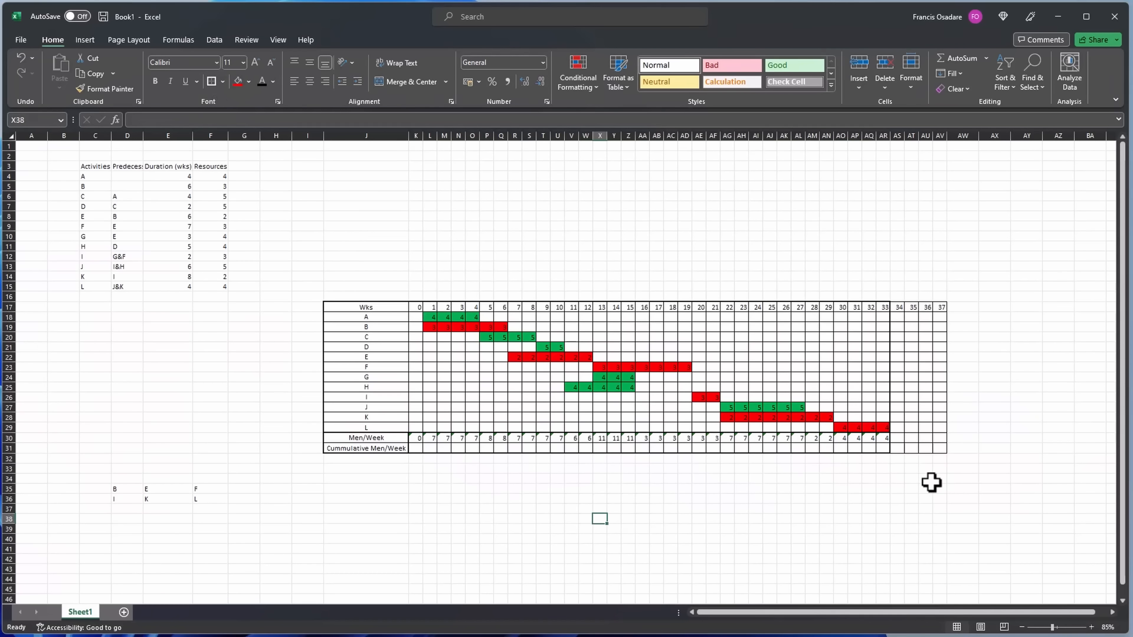
{"action": "mouse_move", "coordinate": [419, 448]}
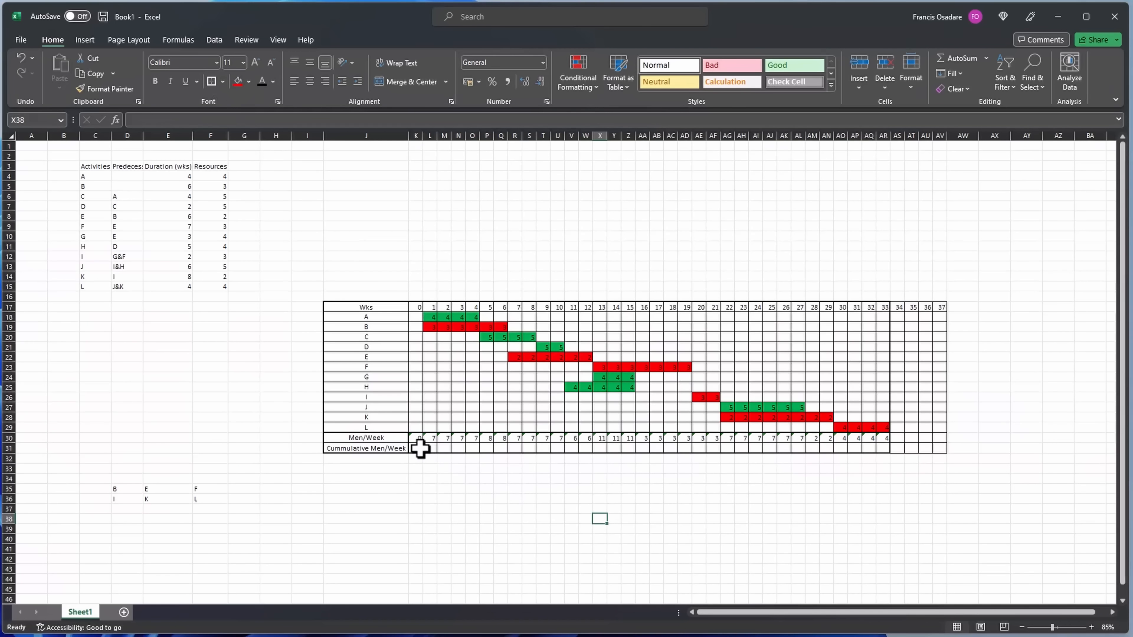
Enter =L30+K31 in L31, fill it right to AR31, and set week 0 to 0 for running totals up to 197.
{"action": "left_click", "coordinate": [419, 448]}
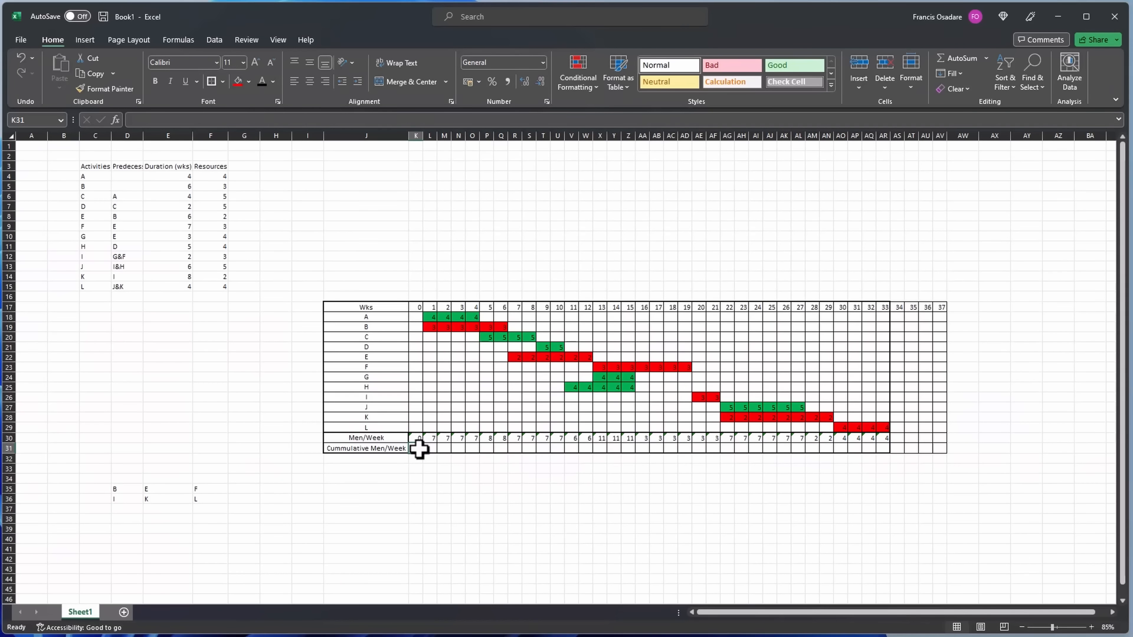
{"action": "left_click", "coordinate": [438, 442]}
{"action": "type", "text": "=L30+K31+"}
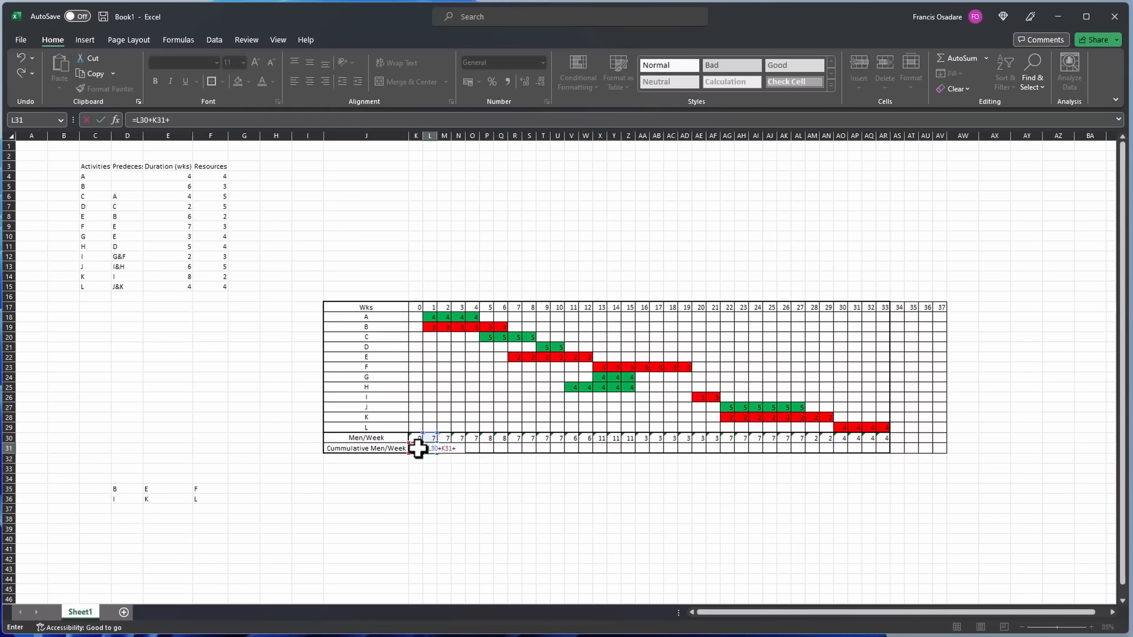
{"action": "key", "text": "Return"}
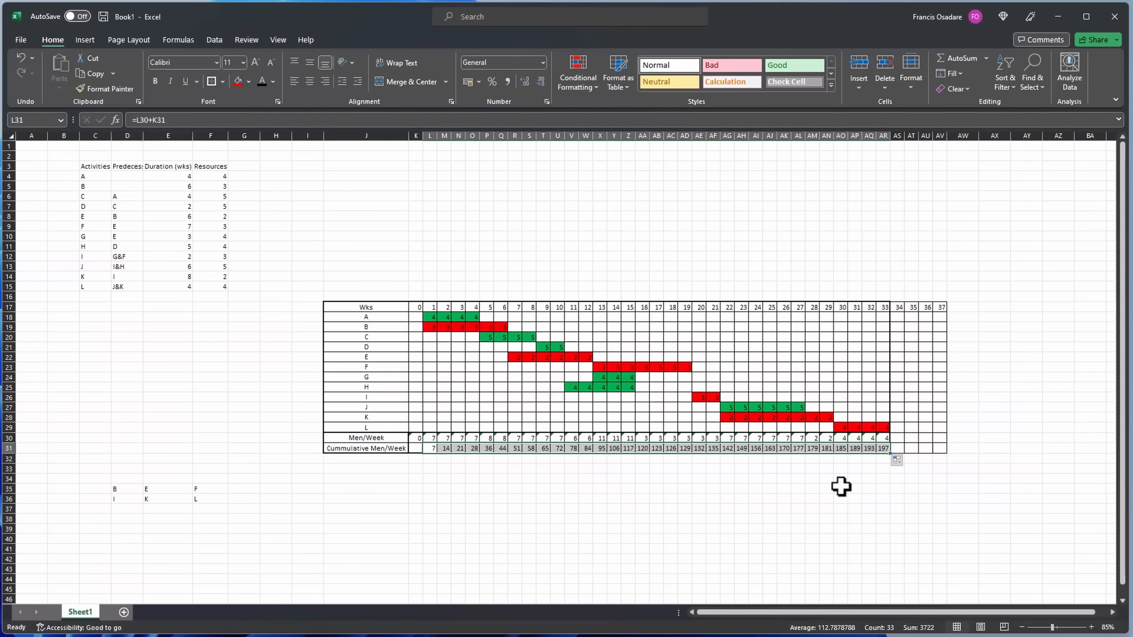
{"action": "left_click", "coordinate": [840, 489]}
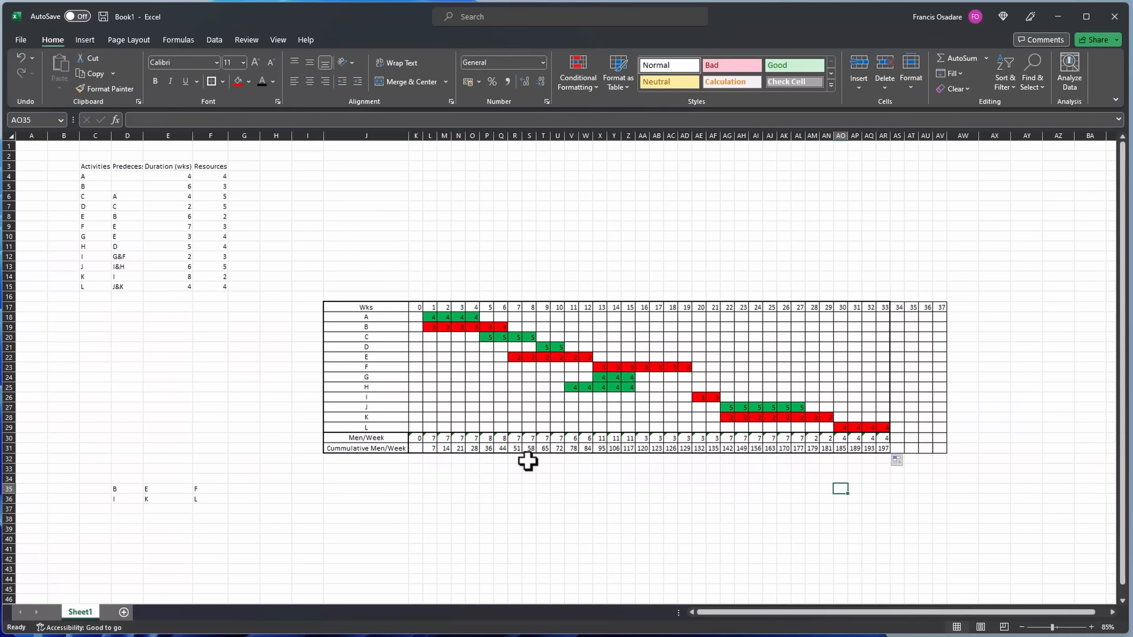
{"action": "left_click", "coordinate": [431, 450]}
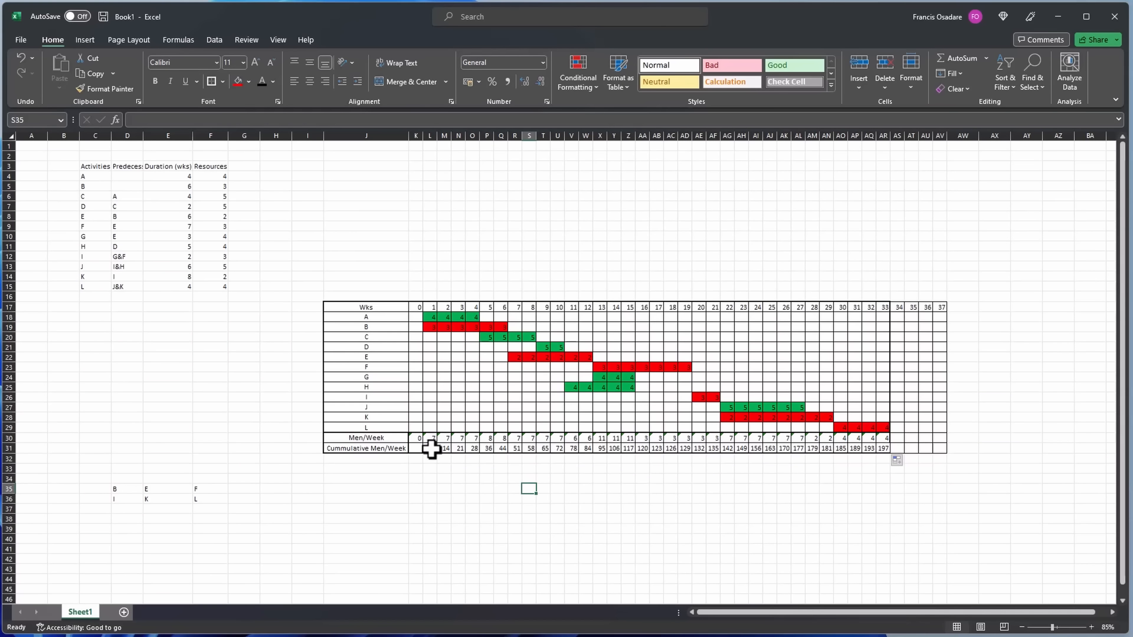
{"action": "left_click", "coordinate": [423, 448]}
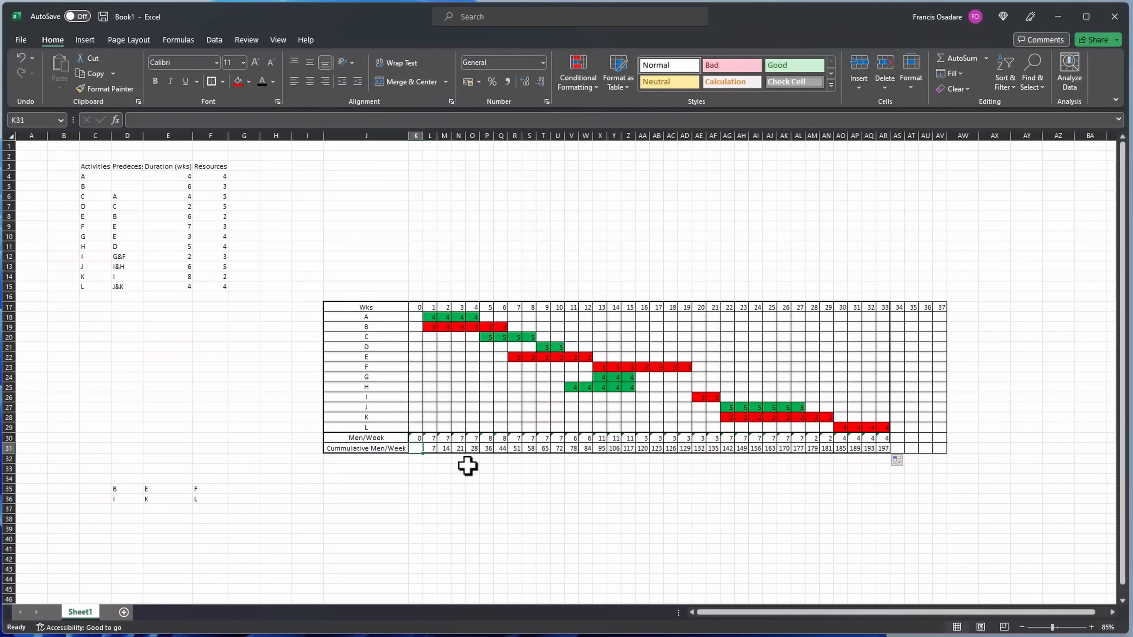
{"action": "left_click", "coordinate": [416, 458]}
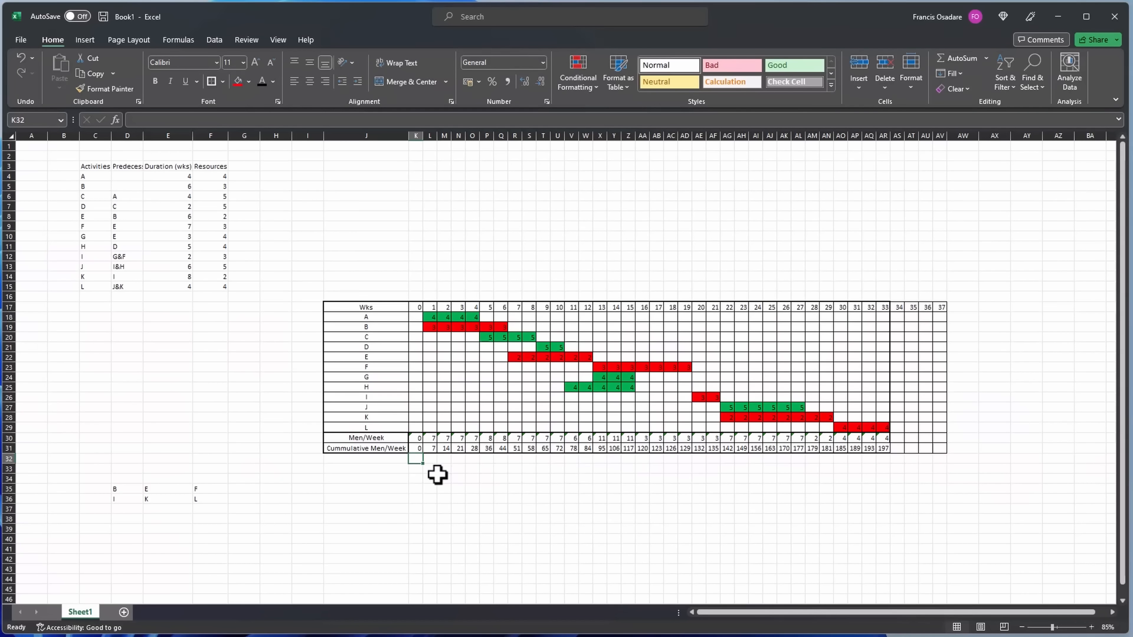
Select the Wks row J17:AR17 with the Men/Week row J30:AR30 as chart data for inserting a chart.
{"action": "scroll", "scroll_direction": "down", "scroll_amount": 3}
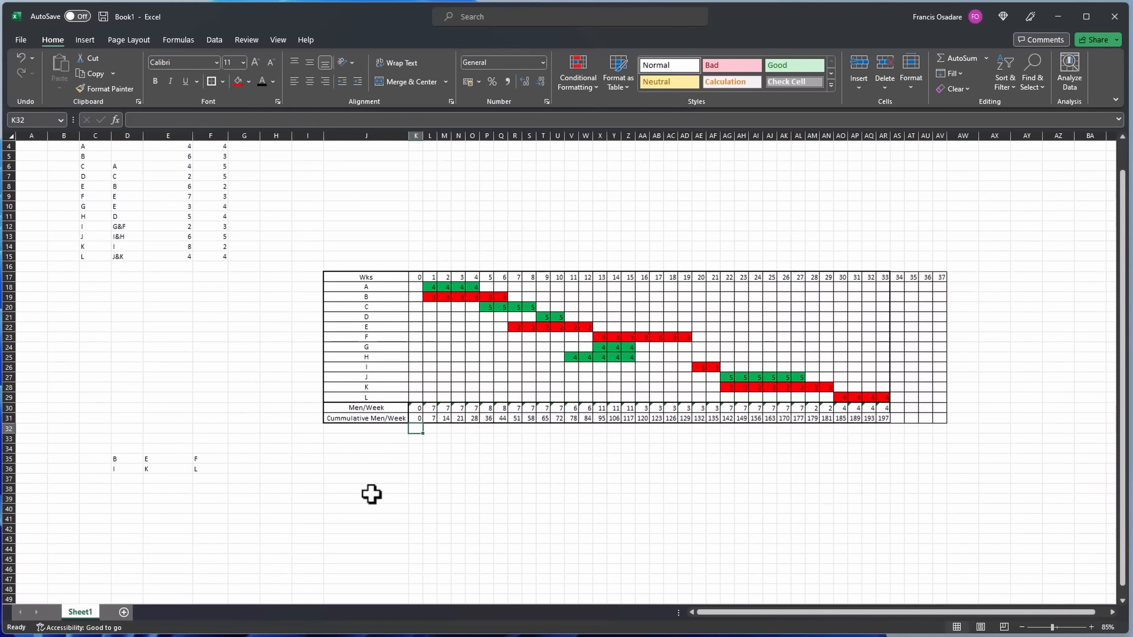
{"action": "mouse_move", "coordinate": [444, 326]}
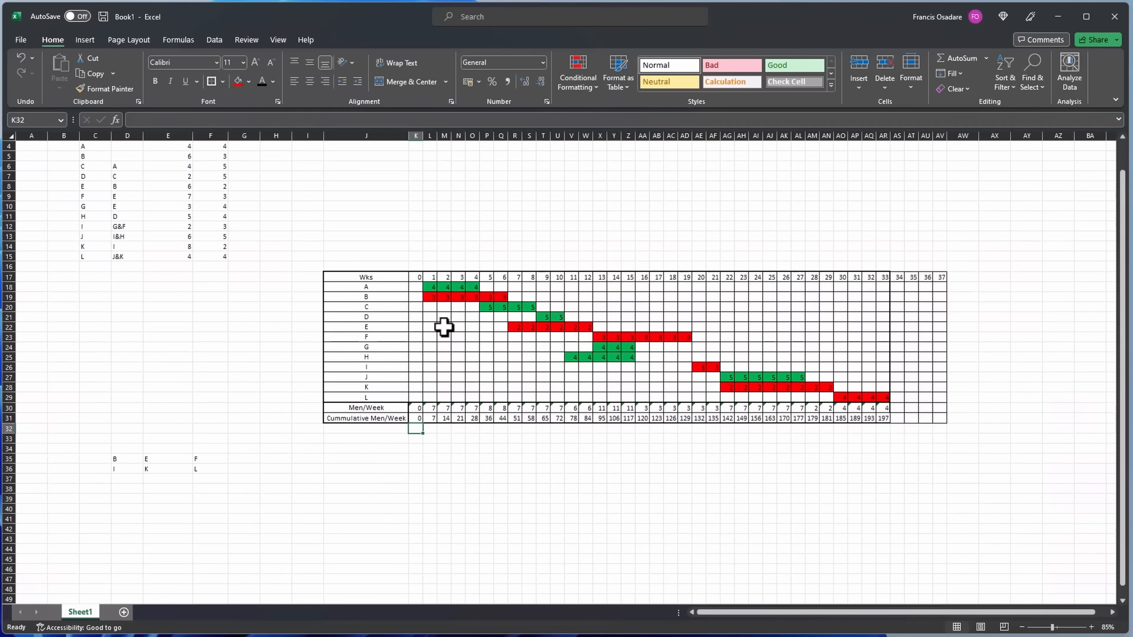
{"action": "mouse_move", "coordinate": [424, 358]}
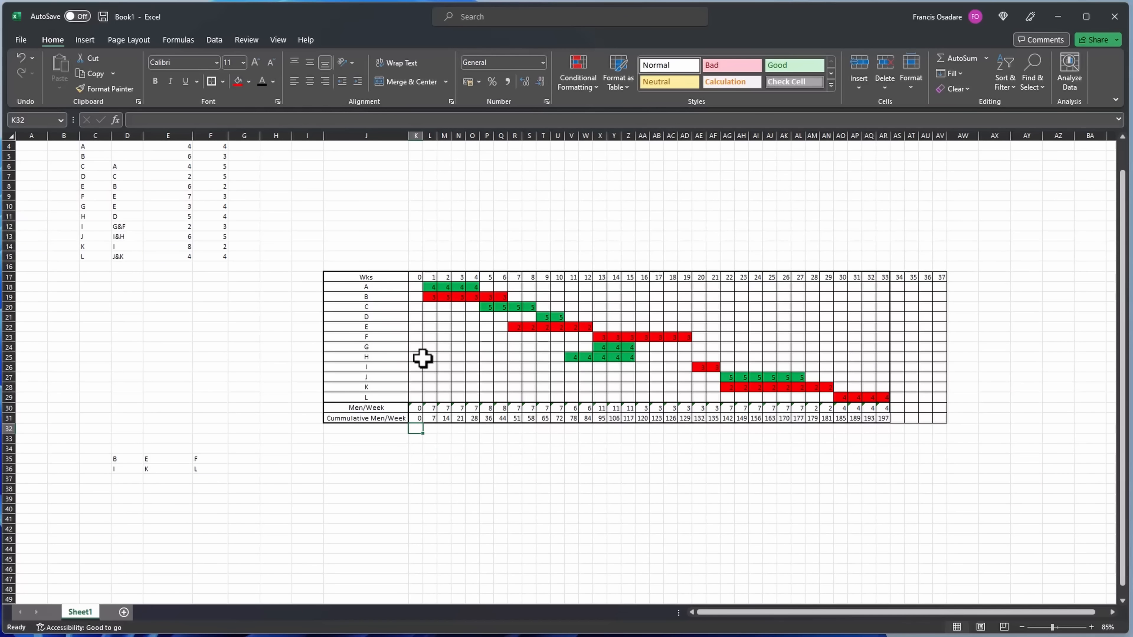
{"action": "mouse_move", "coordinate": [410, 347]}
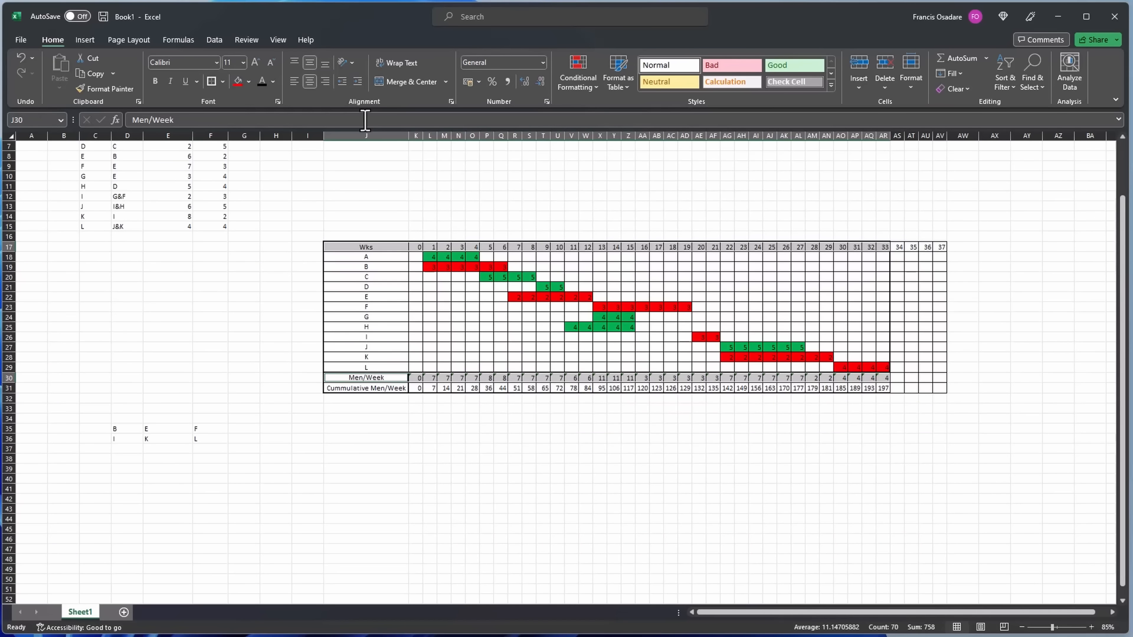
{"action": "left_click", "coordinate": [85, 39]}
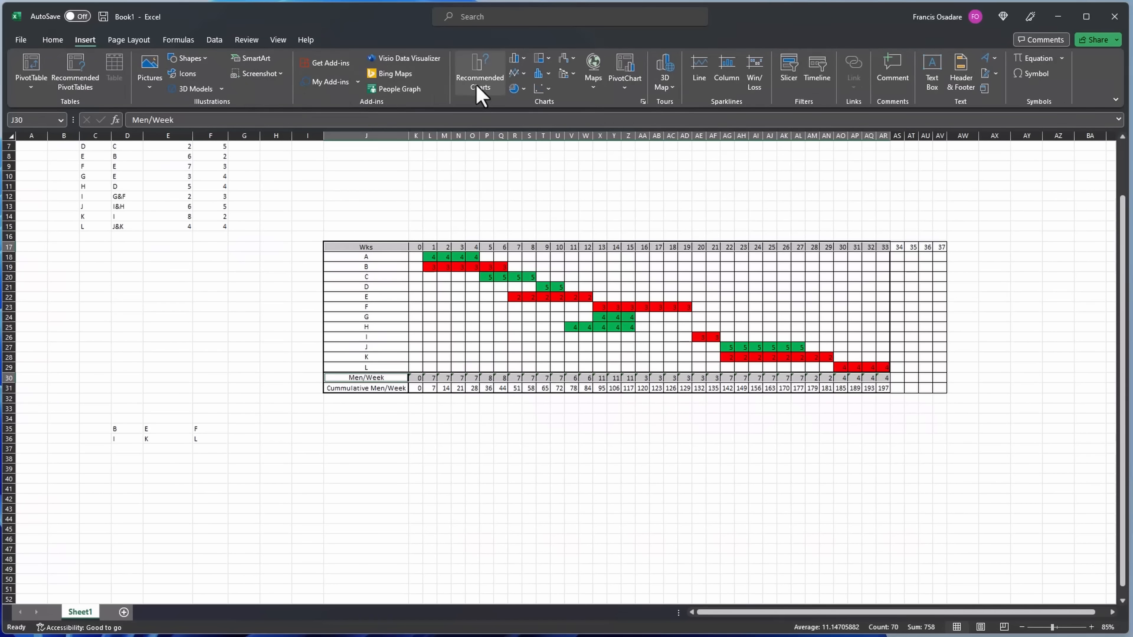
Insert a Clustered Column chart of Men/Week per week from Recommended Charts.
{"action": "left_click", "coordinate": [480, 72]}
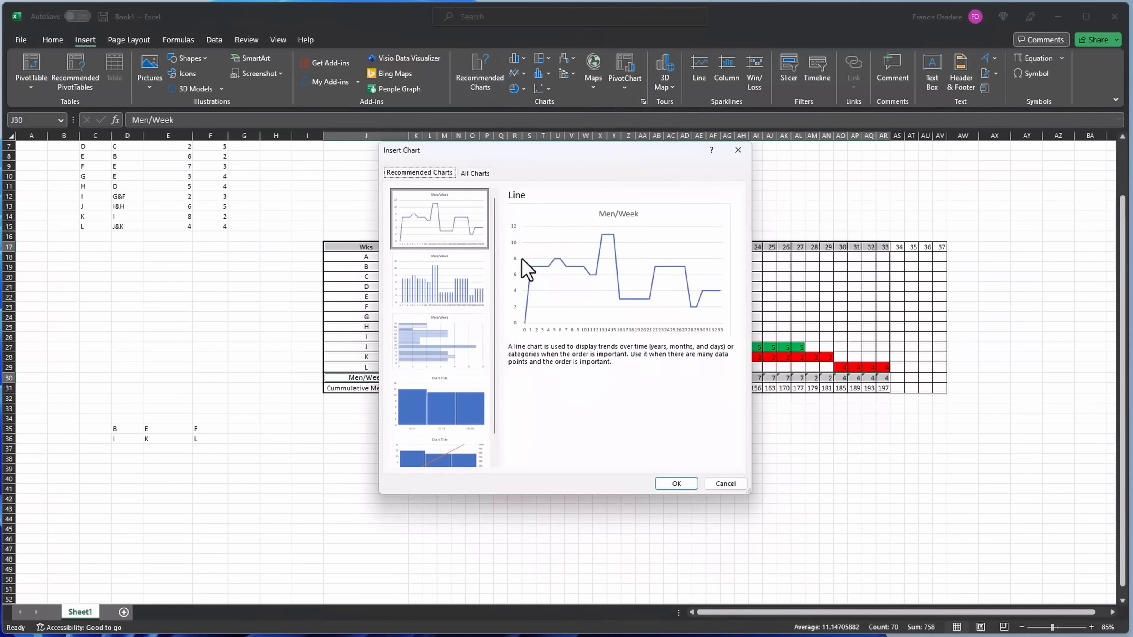
{"action": "left_click", "coordinate": [439, 280]}
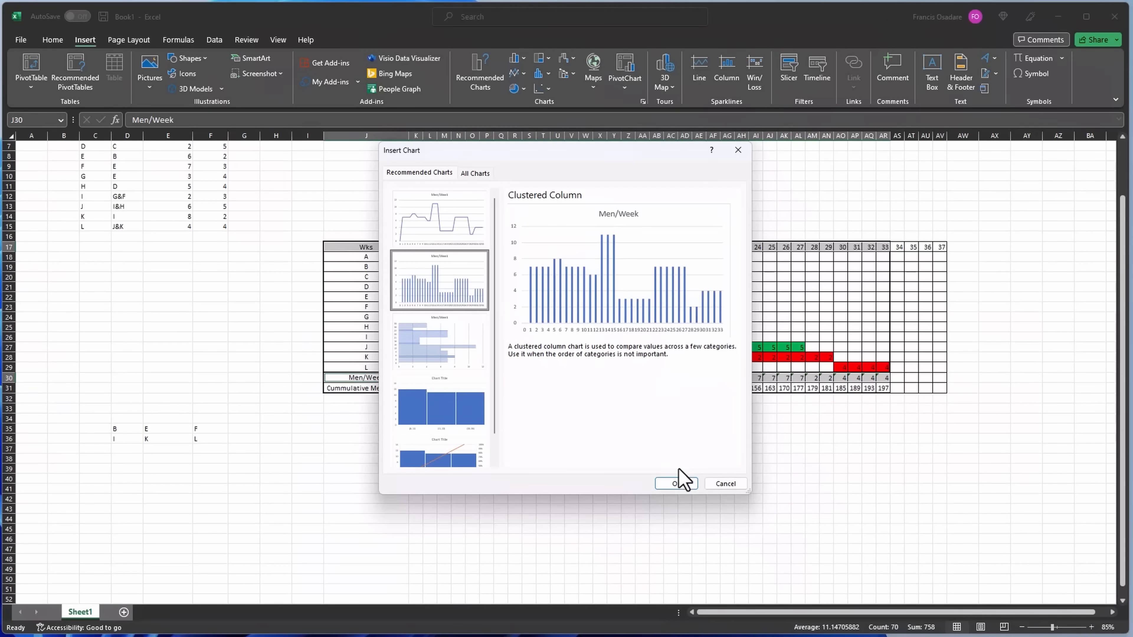
{"action": "left_click", "coordinate": [674, 483]}
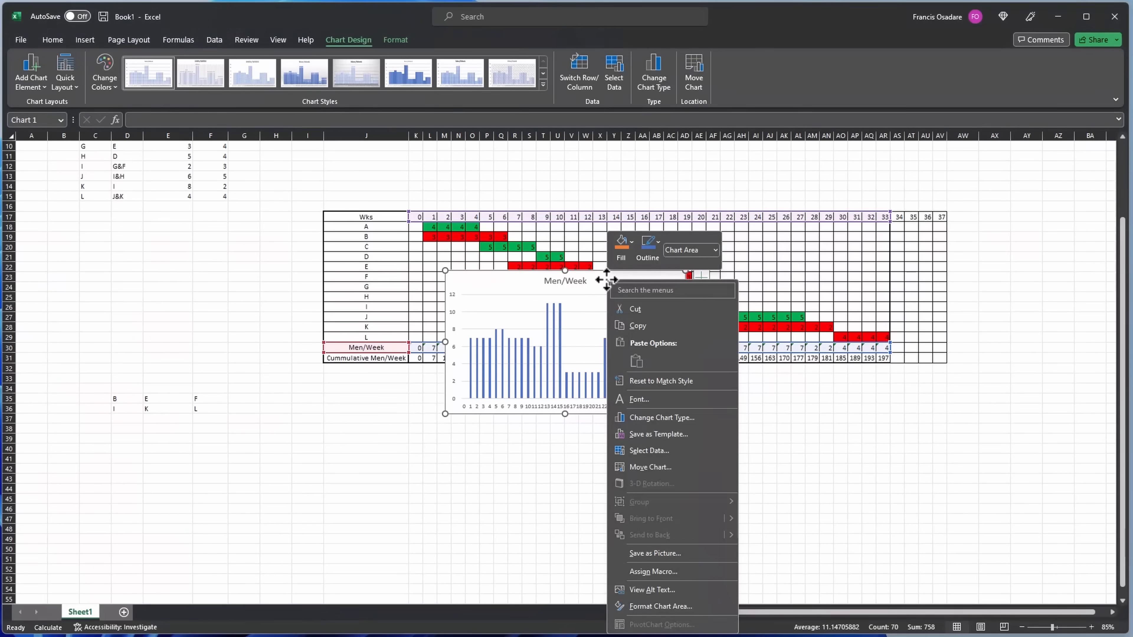
{"action": "mouse_move", "coordinate": [649, 467]}
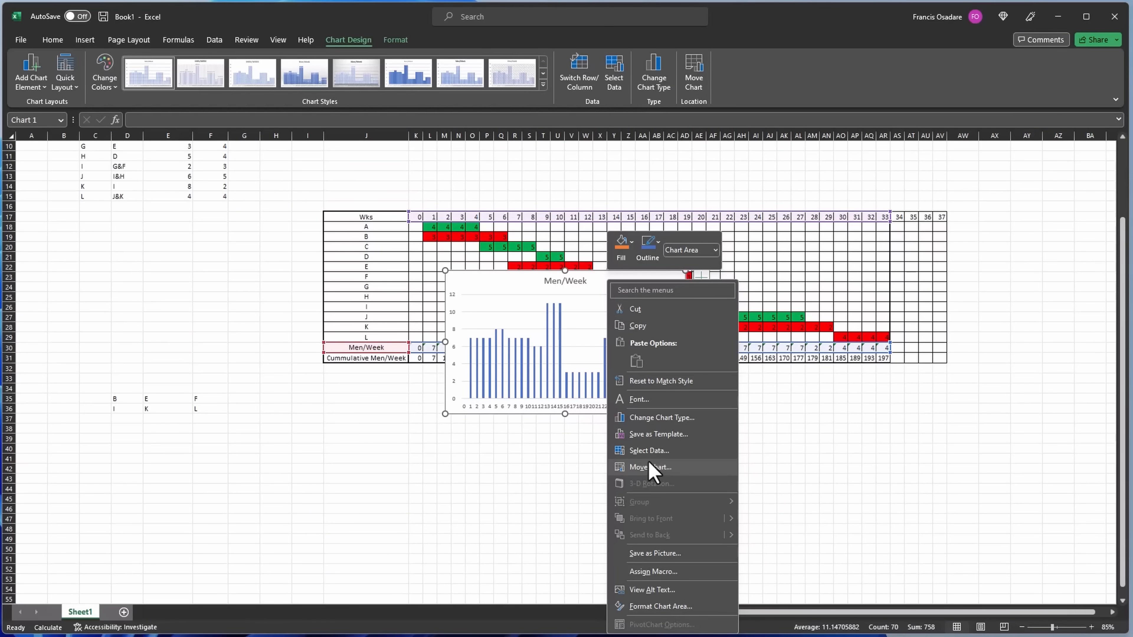
Move the Men/Week column chart to a new sheet named Histogram.
{"action": "left_click", "coordinate": [649, 466]}
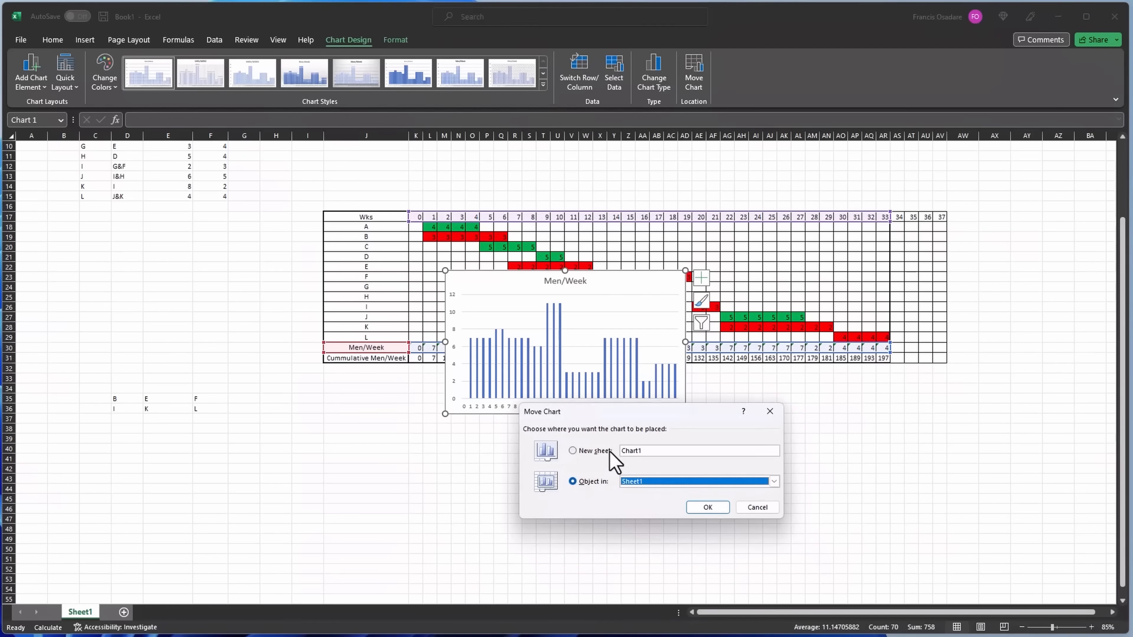
{"action": "mouse_move", "coordinate": [643, 448]}
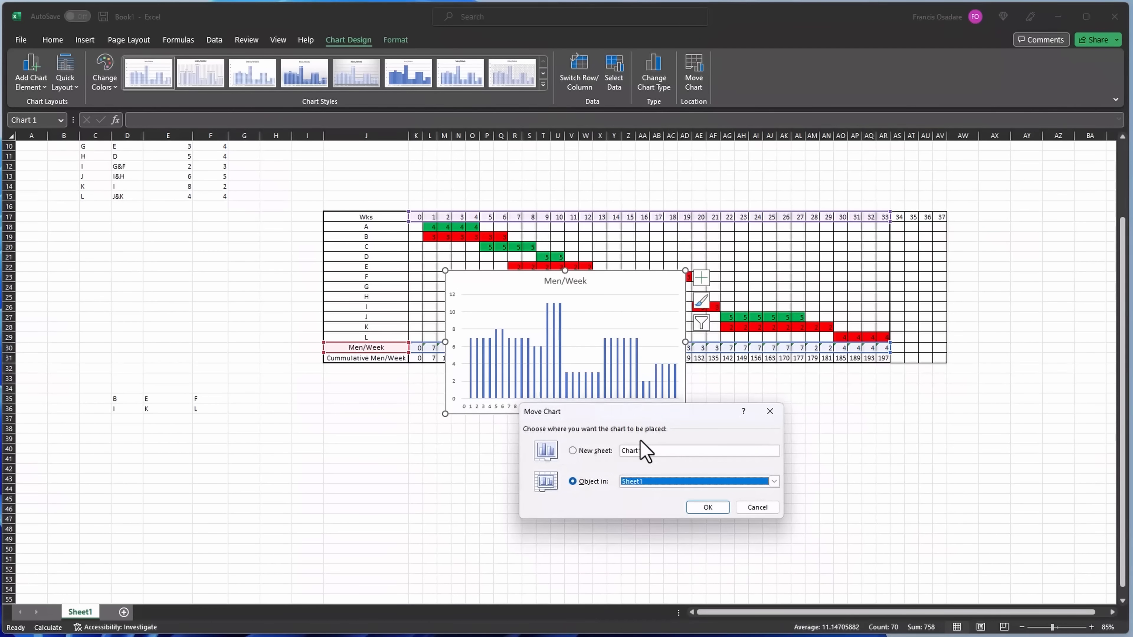
{"action": "left_click", "coordinate": [573, 450]}
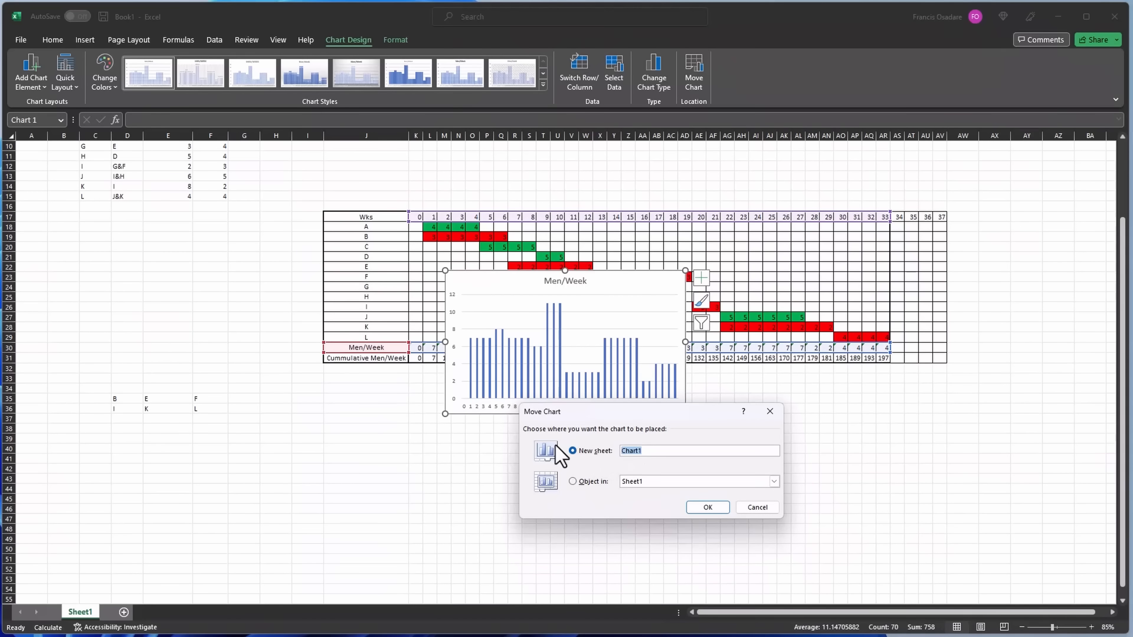
{"action": "type", "text": "Hist"}
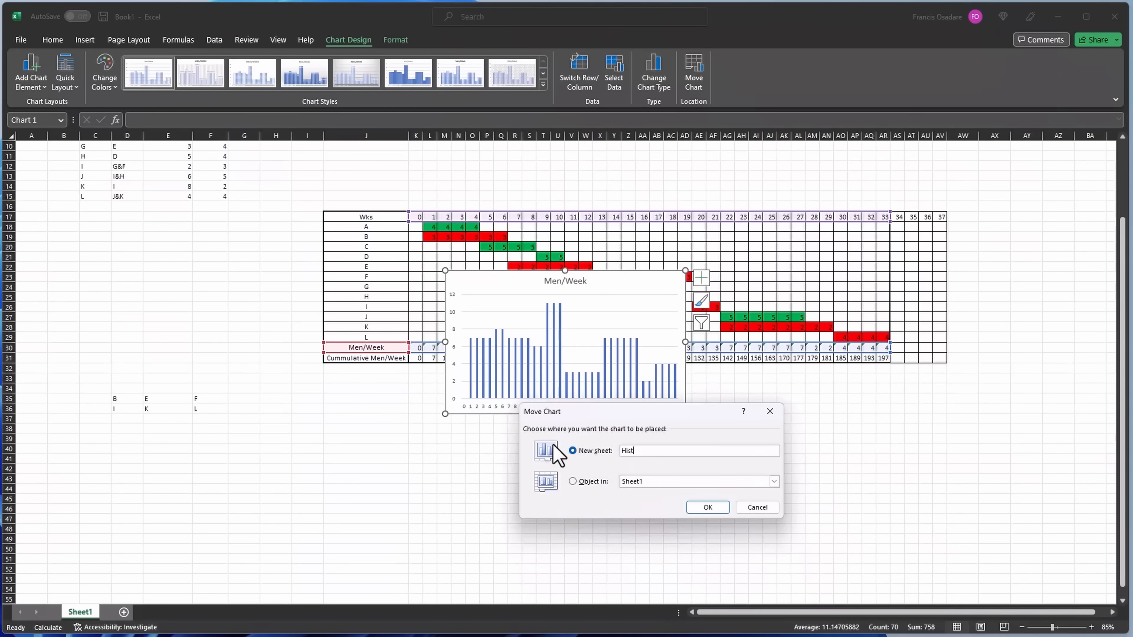
{"action": "type", "text": "ogram"}
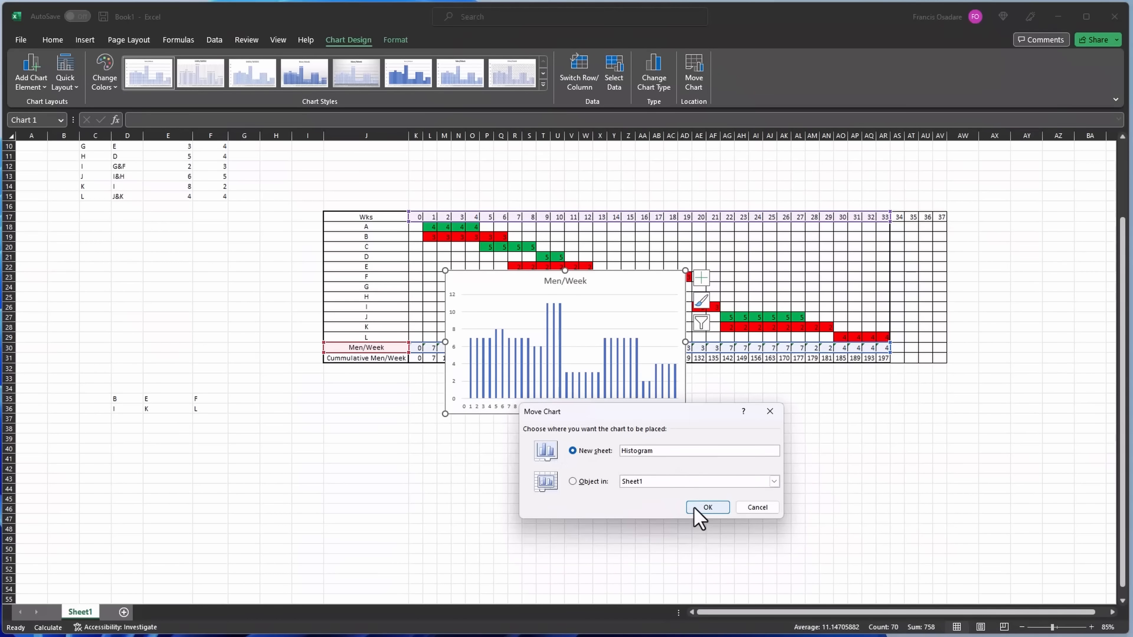
{"action": "left_click", "coordinate": [707, 507]}
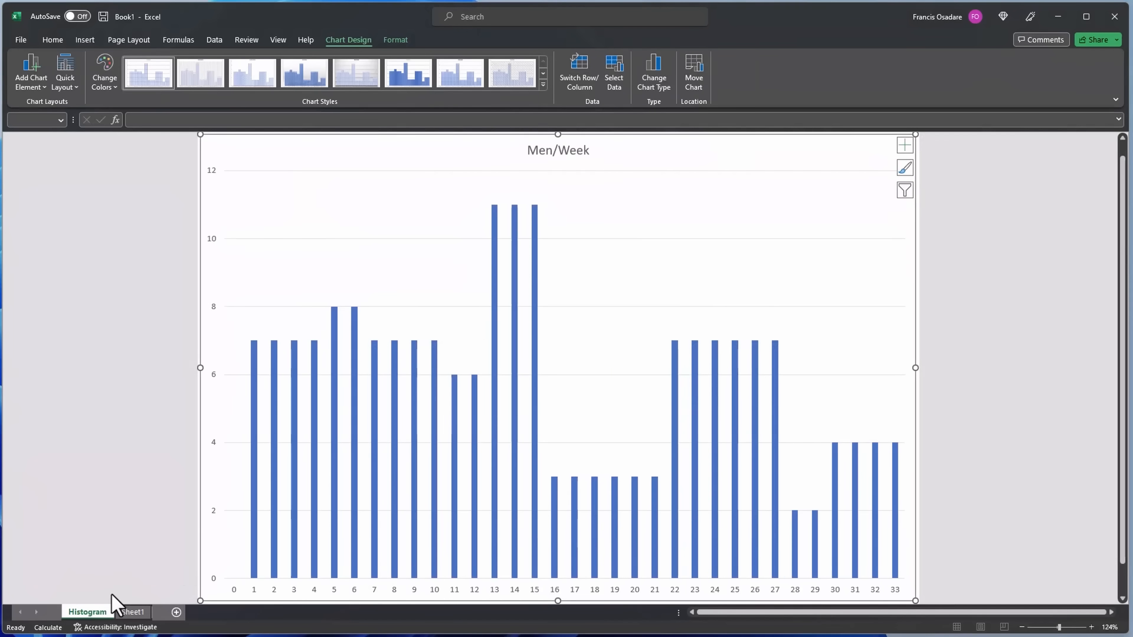
{"action": "mouse_move", "coordinate": [486, 335]}
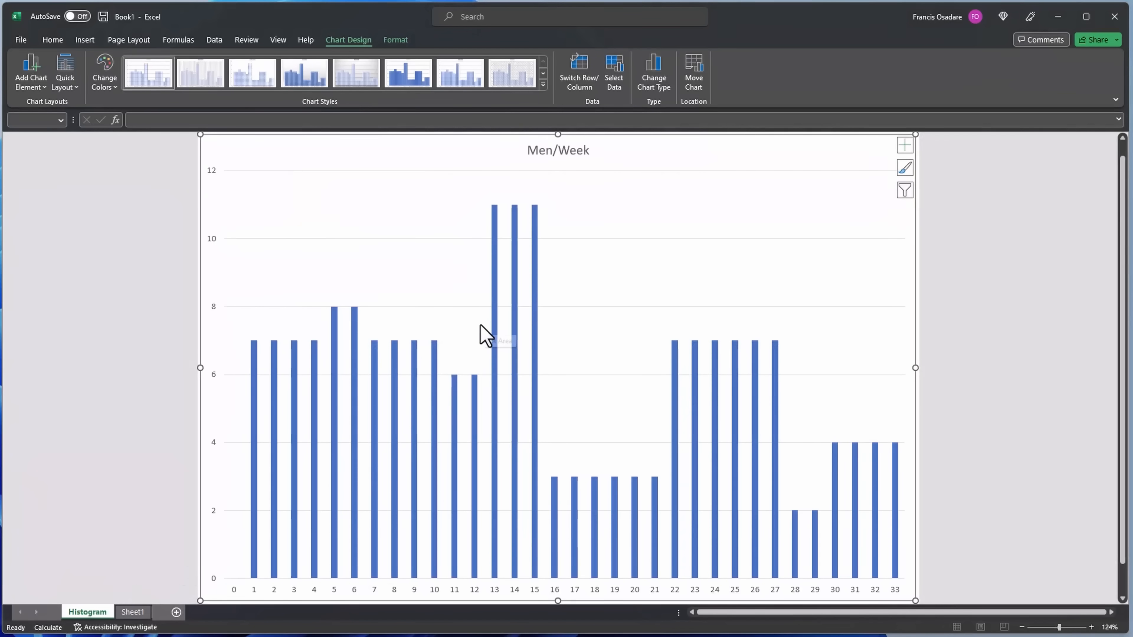
{"action": "mouse_move", "coordinate": [519, 276]}
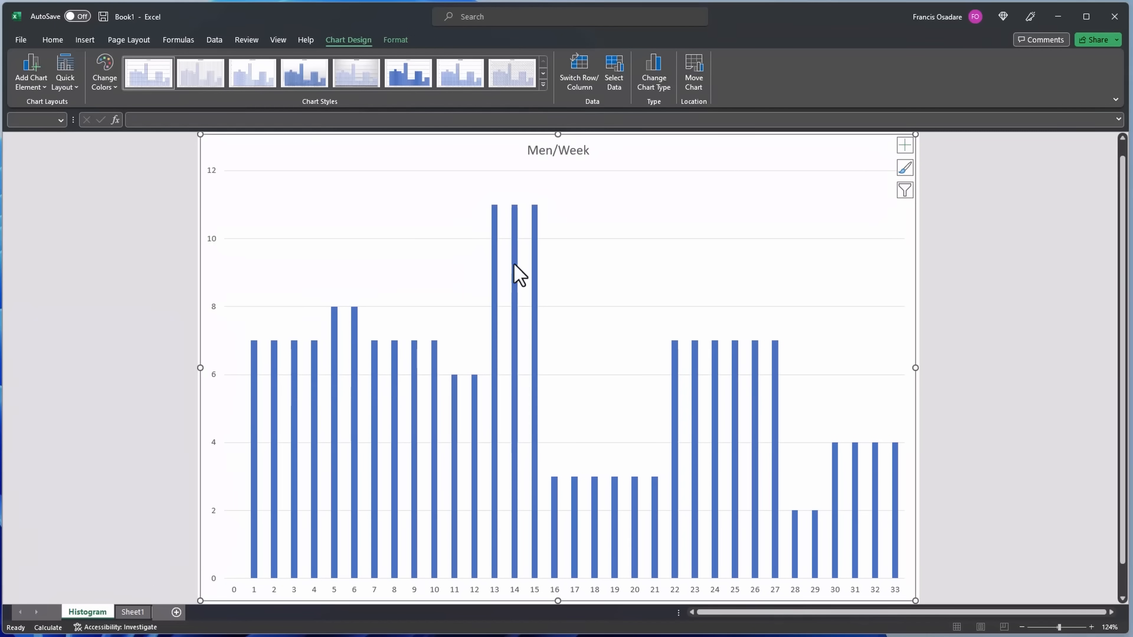
{"action": "mouse_move", "coordinate": [308, 426]}
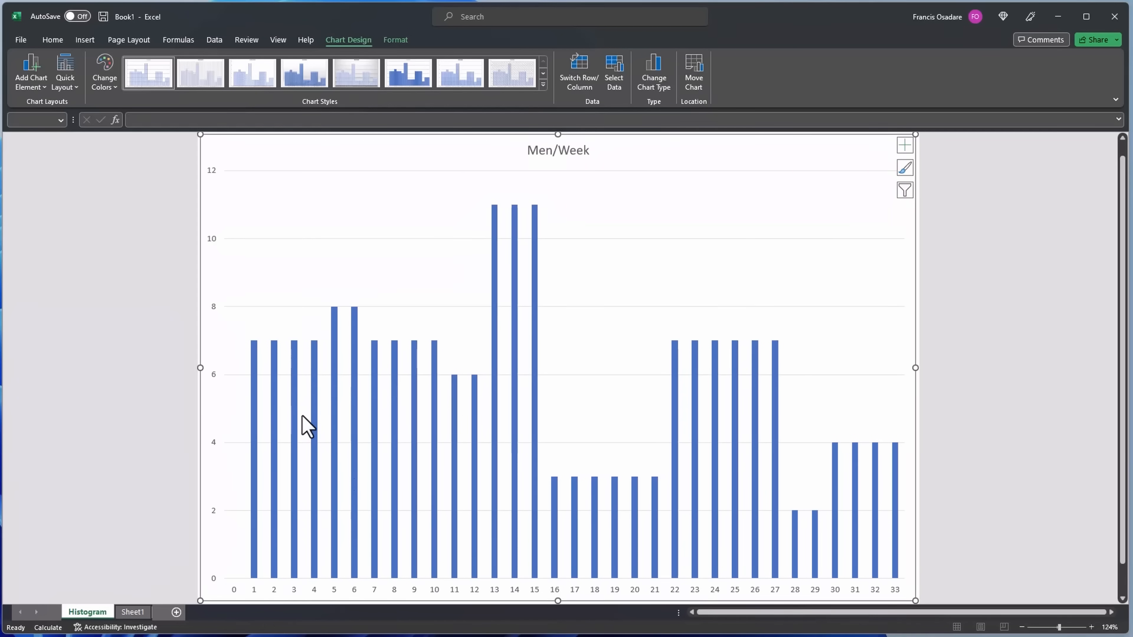
{"action": "mouse_move", "coordinate": [309, 405]}
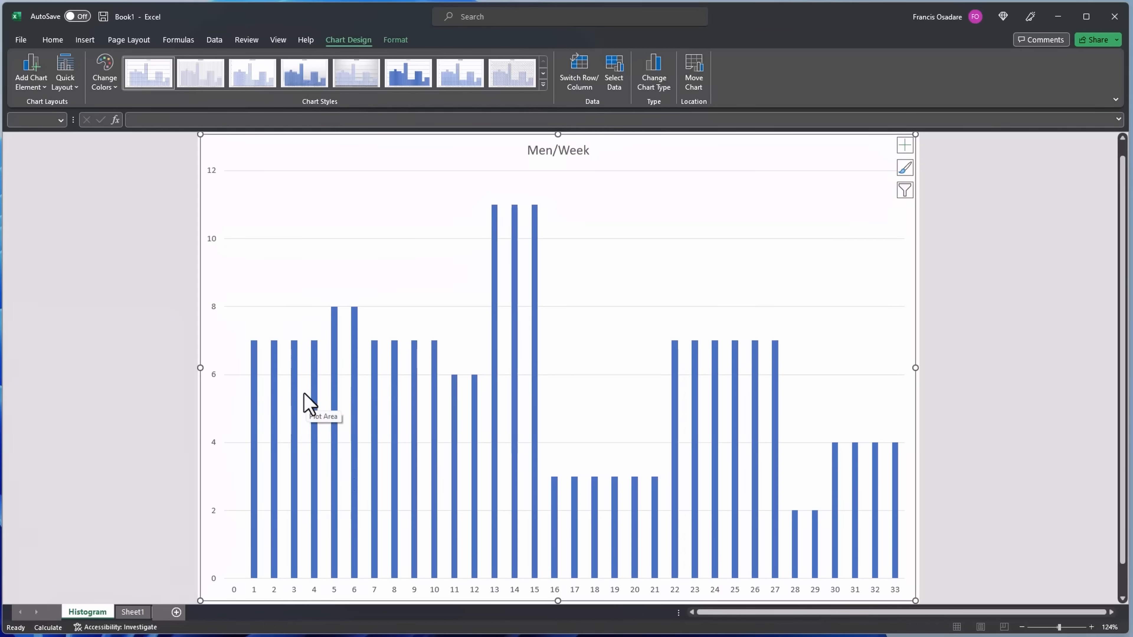
{"action": "mouse_move", "coordinate": [260, 358]}
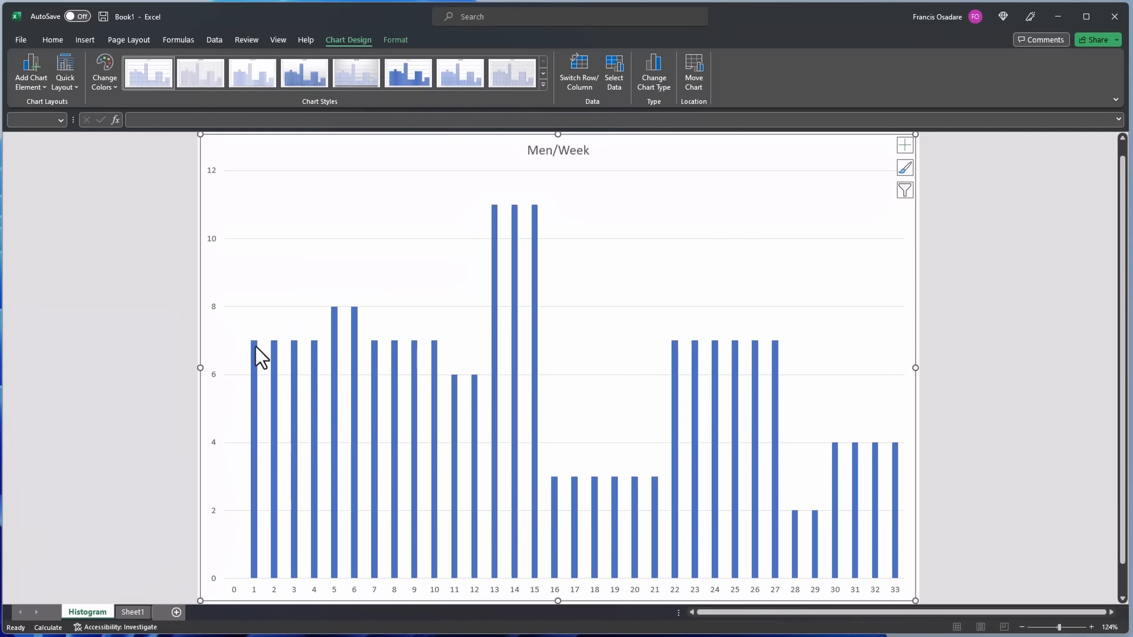
{"action": "mouse_move", "coordinate": [320, 363]}
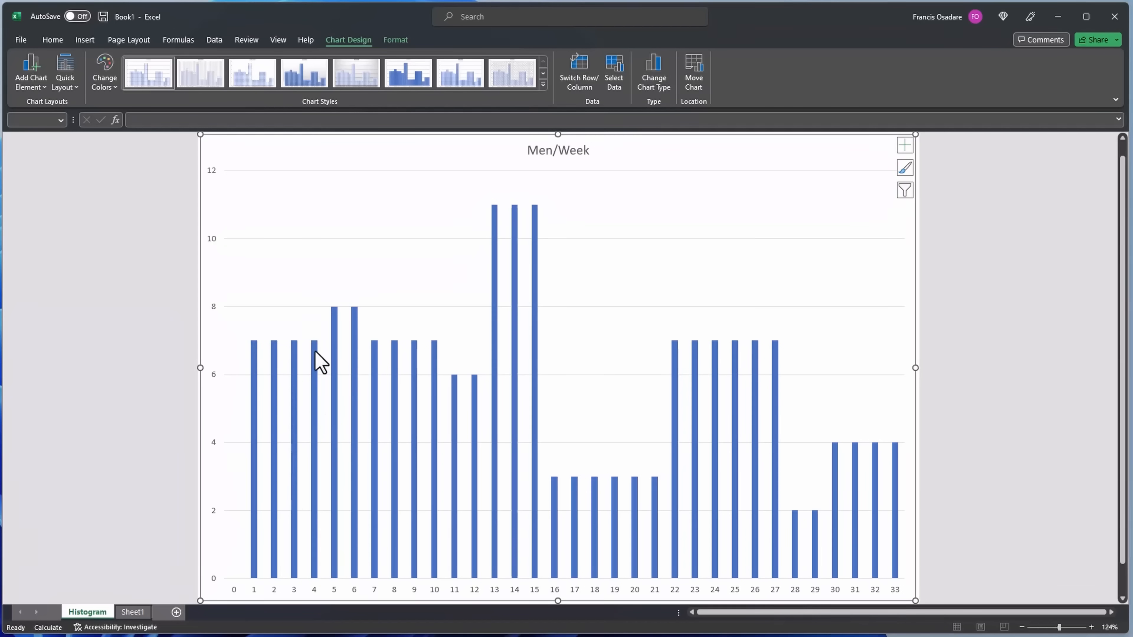
{"action": "mouse_move", "coordinate": [579, 500]}
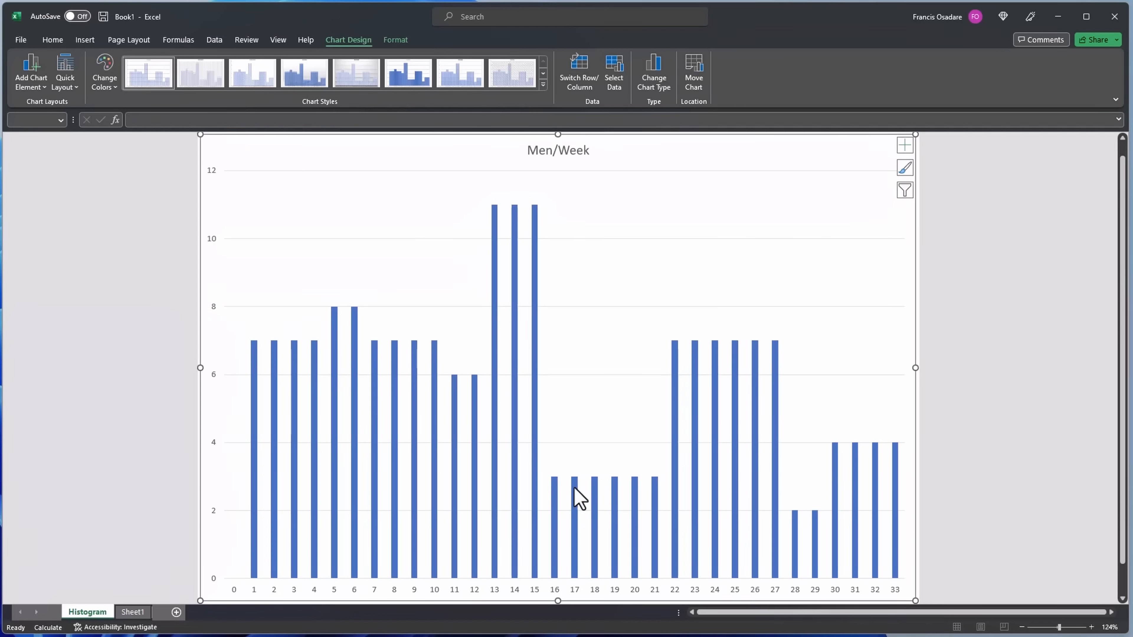
{"action": "mouse_move", "coordinate": [569, 496]}
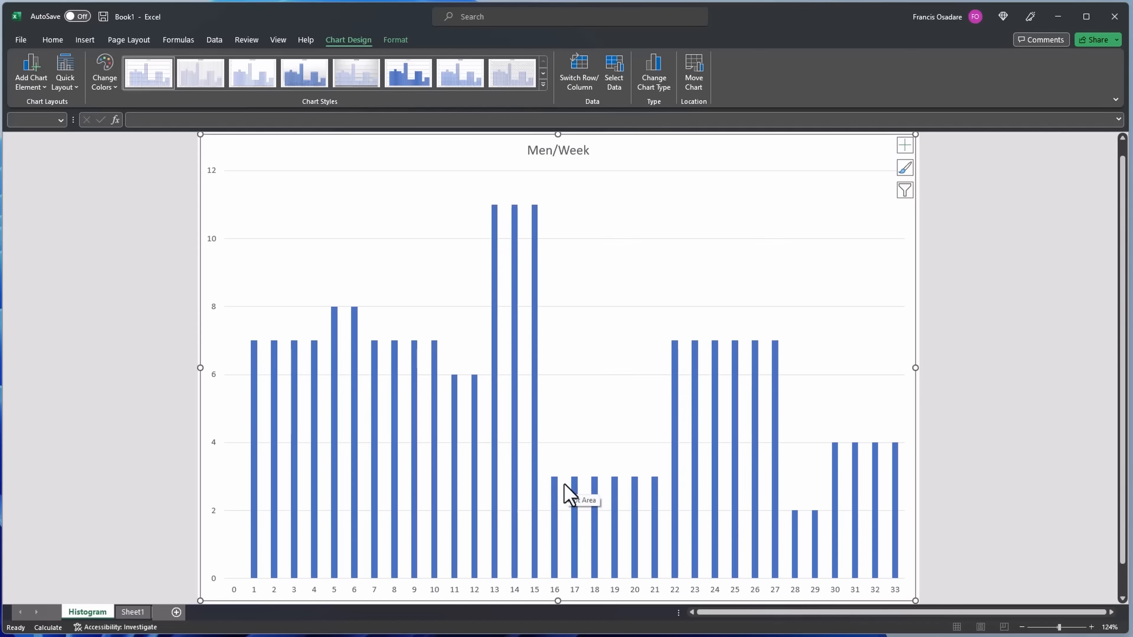
{"action": "mouse_move", "coordinate": [615, 535]}
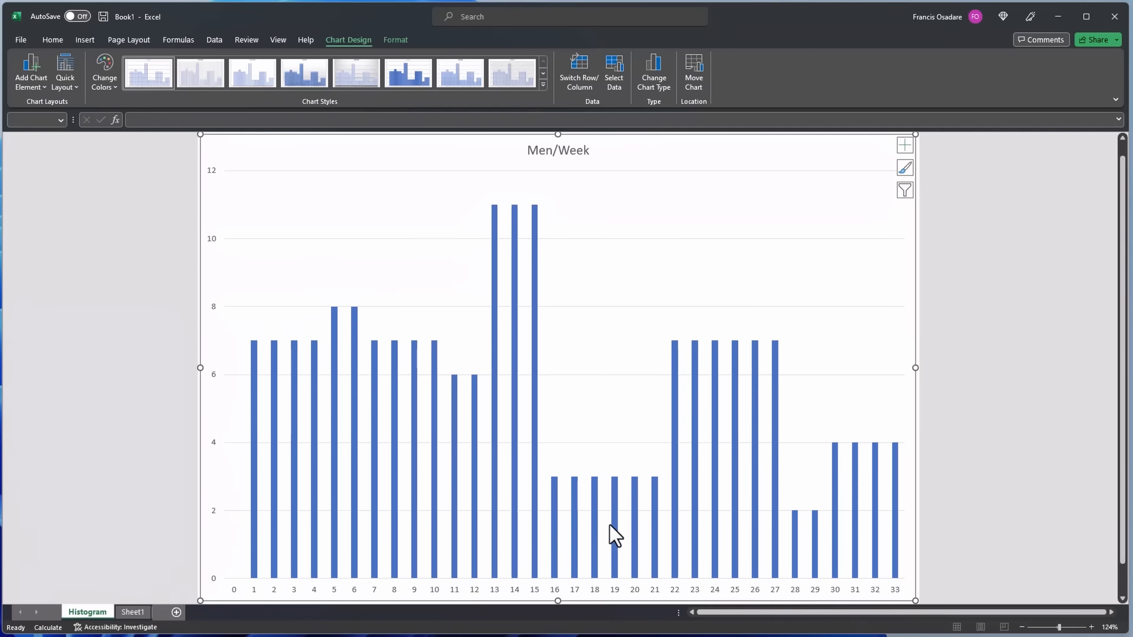
{"action": "mouse_move", "coordinate": [809, 572]}
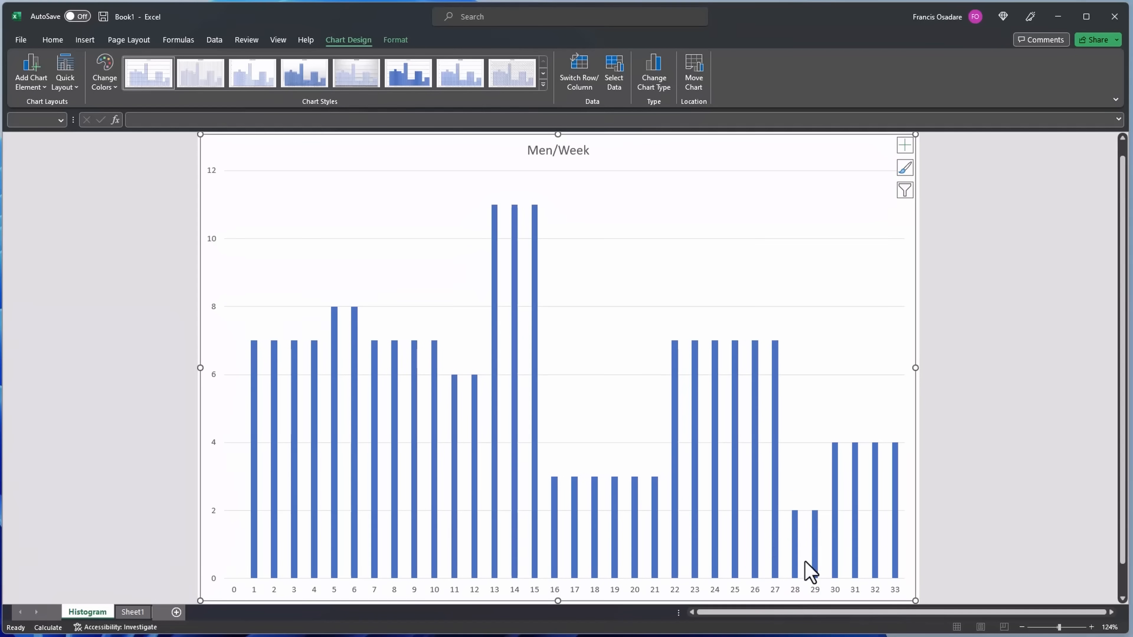
{"action": "mouse_move", "coordinate": [823, 560]}
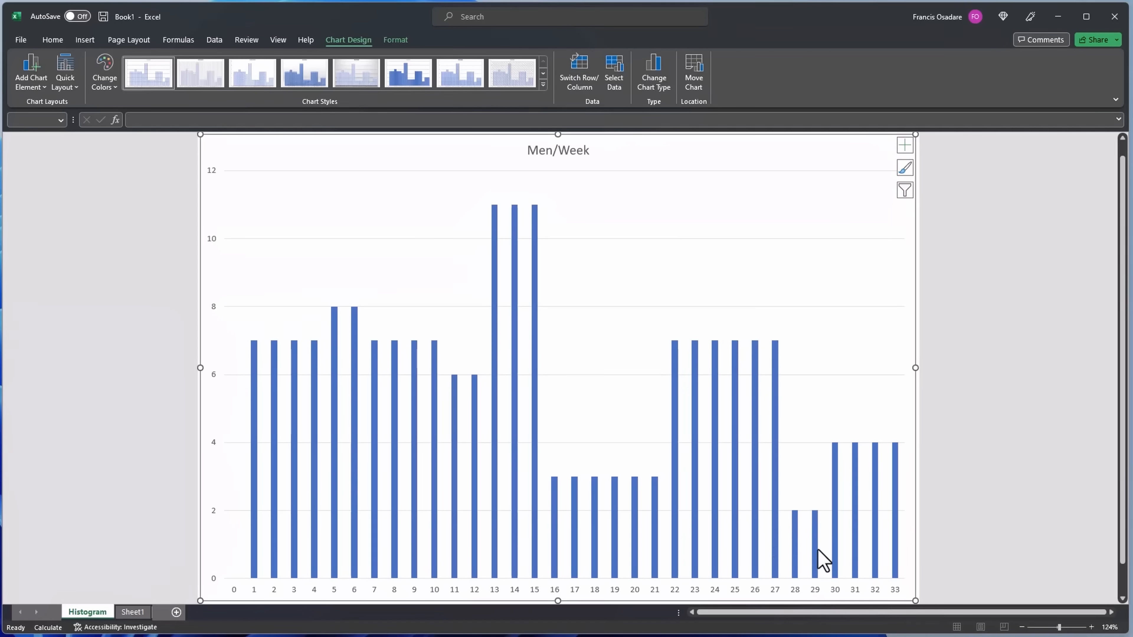
{"action": "mouse_move", "coordinate": [785, 512]}
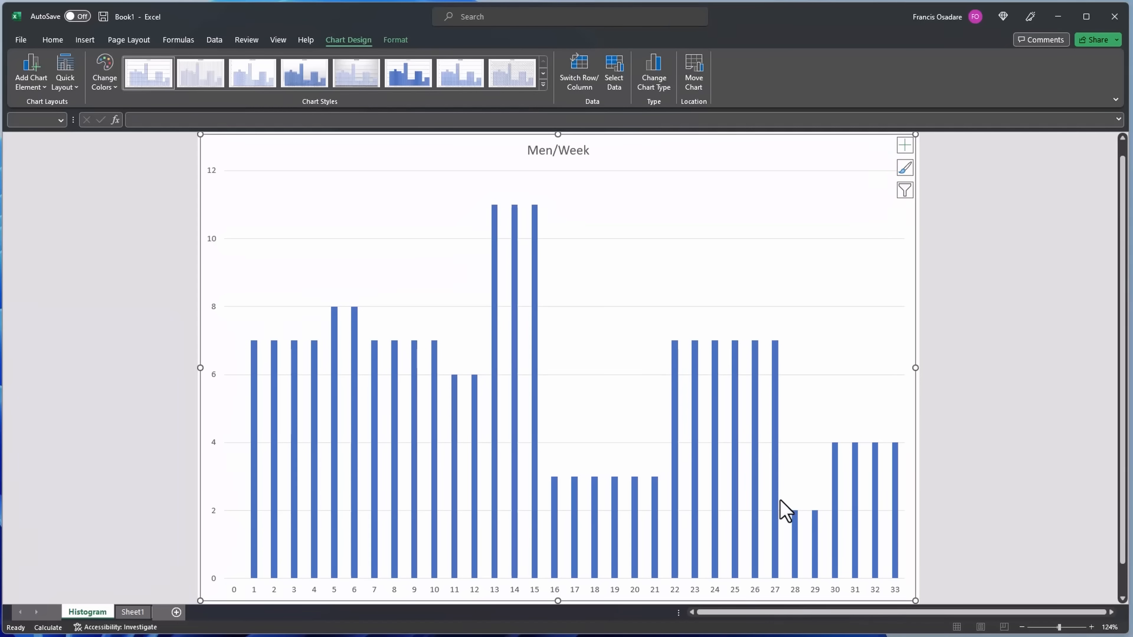
{"action": "mouse_move", "coordinate": [509, 230]}
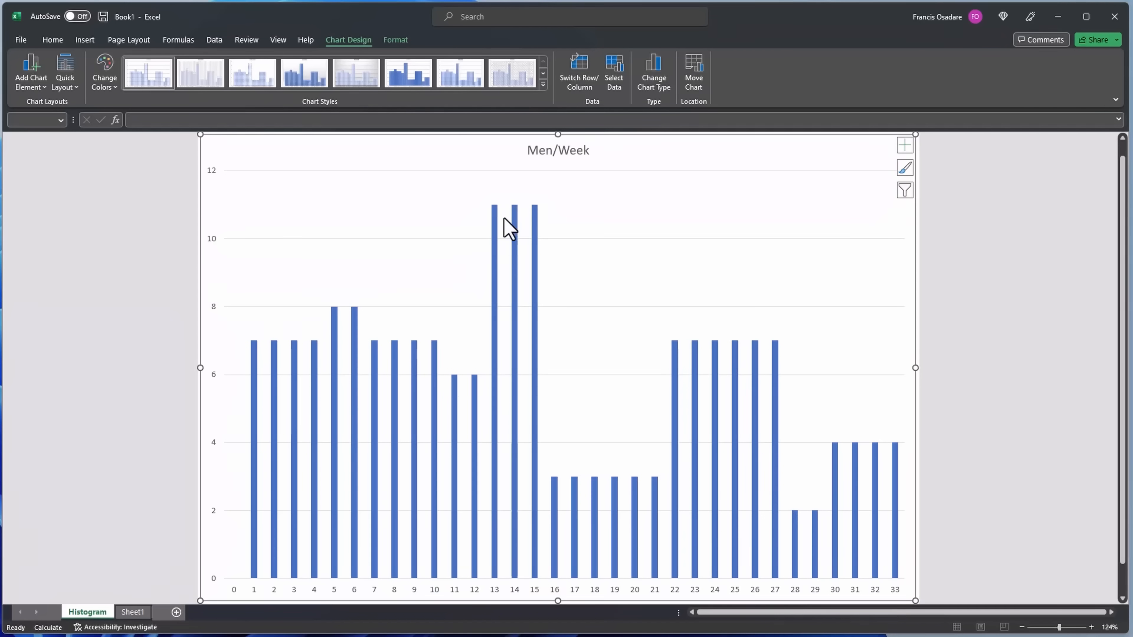
{"action": "mouse_move", "coordinate": [503, 222]}
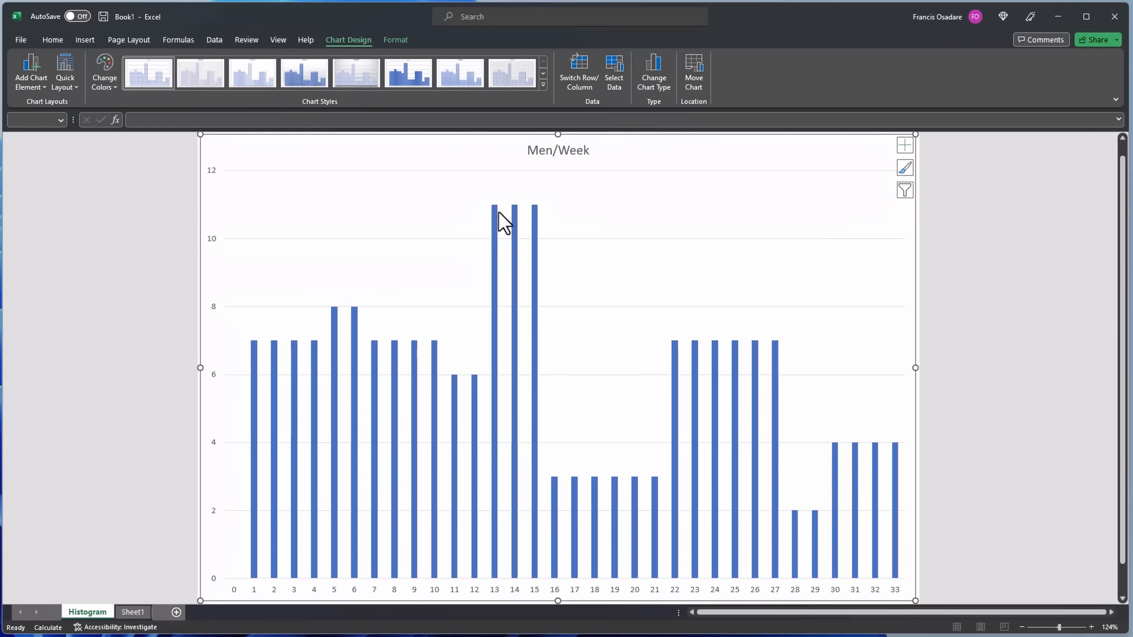
{"action": "mouse_move", "coordinate": [537, 602]}
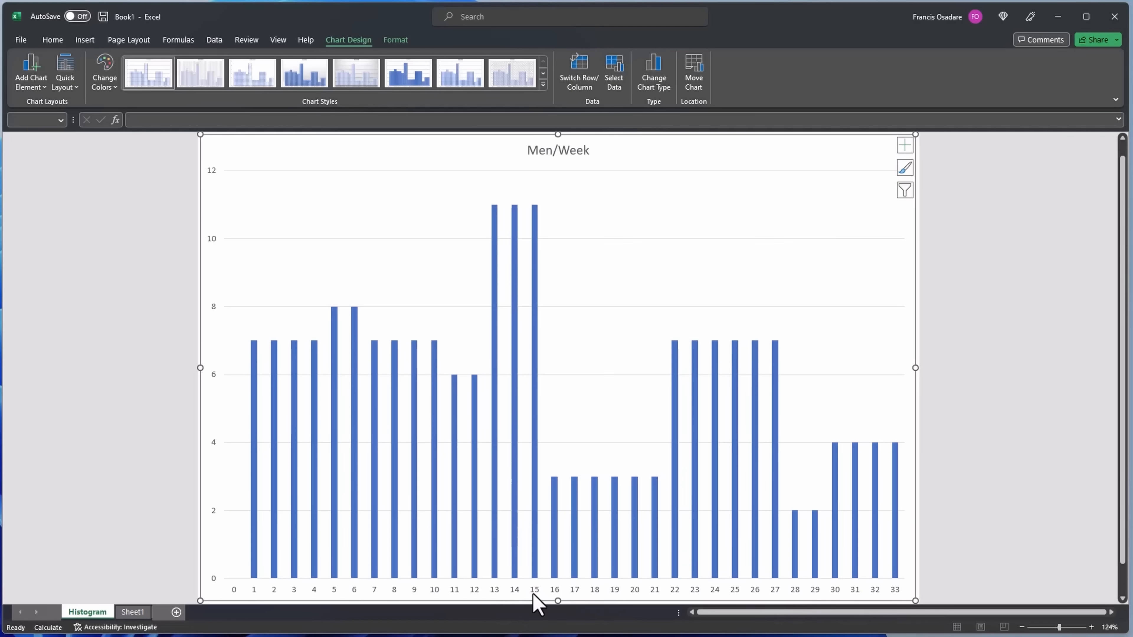
{"action": "mouse_move", "coordinate": [462, 467]}
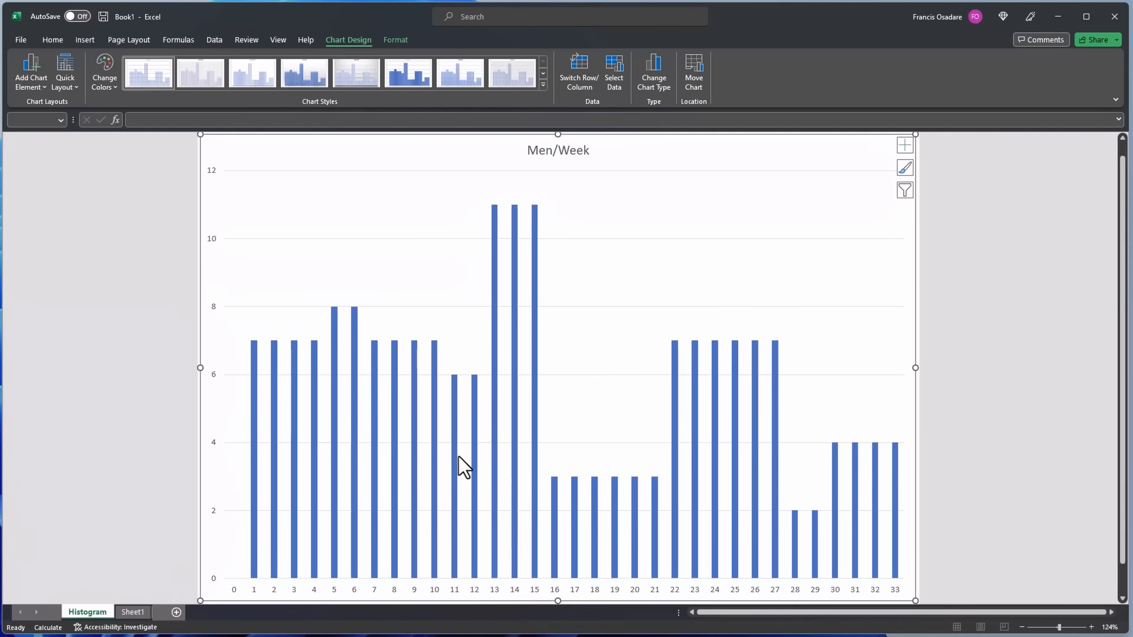
{"action": "mouse_move", "coordinate": [445, 455]}
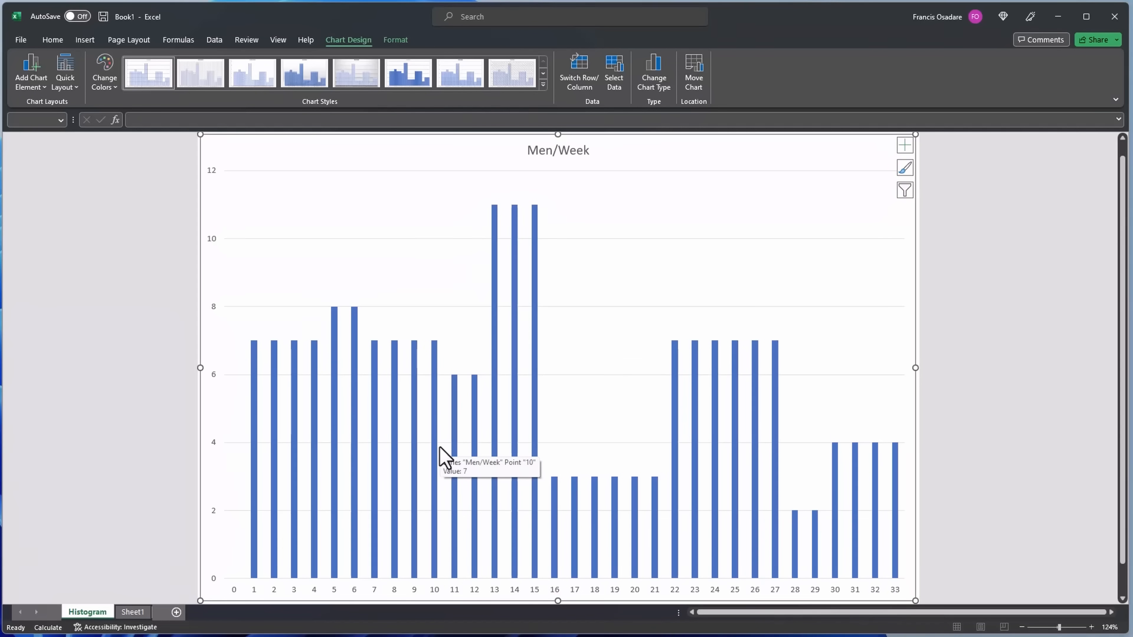
{"action": "mouse_move", "coordinate": [222, 324]}
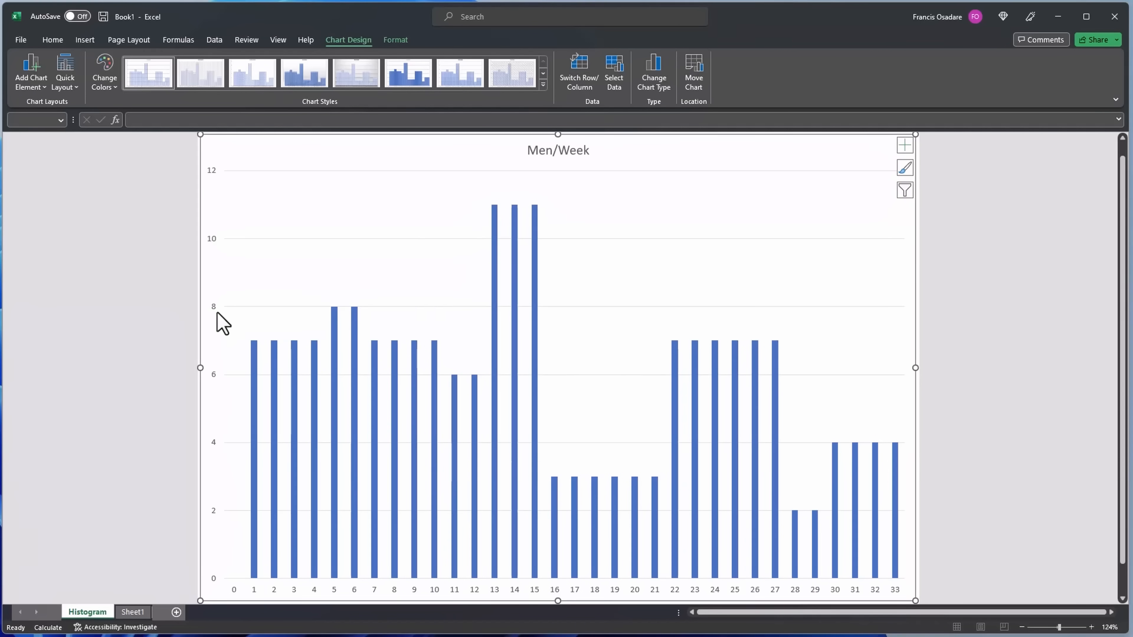
{"action": "mouse_move", "coordinate": [220, 318]}
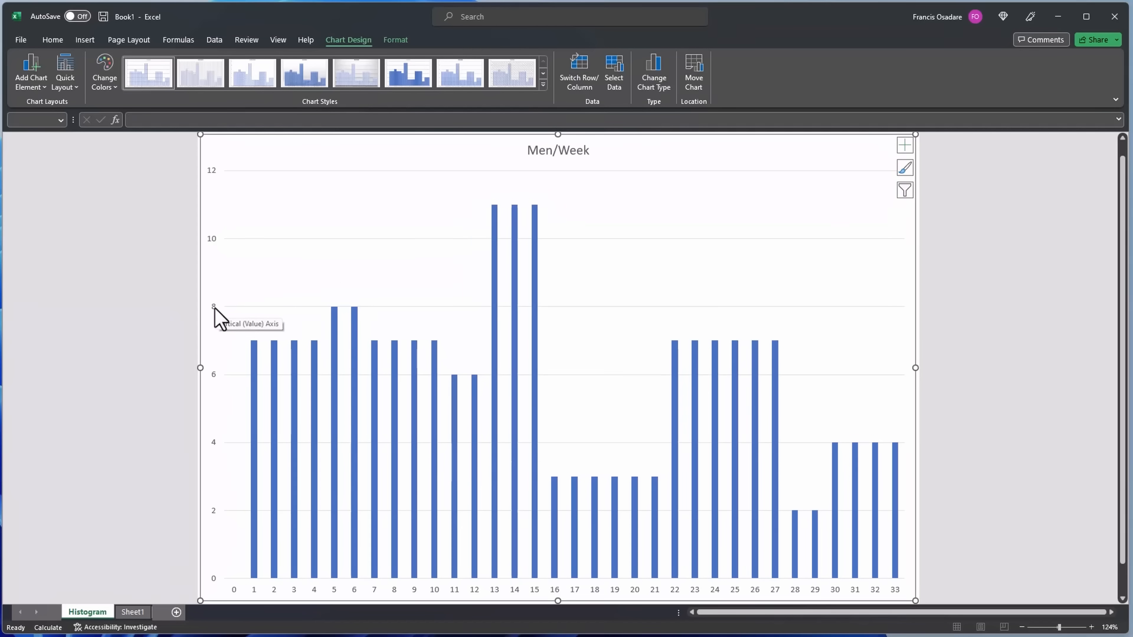
{"action": "mouse_move", "coordinate": [902, 316]}
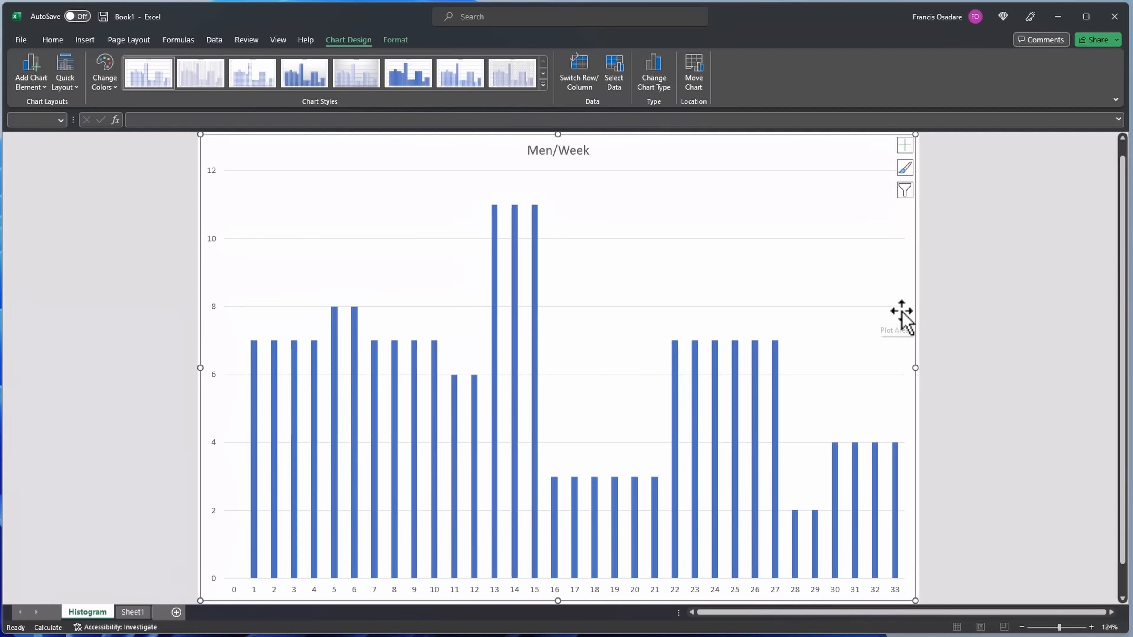
{"action": "mouse_move", "coordinate": [502, 311]}
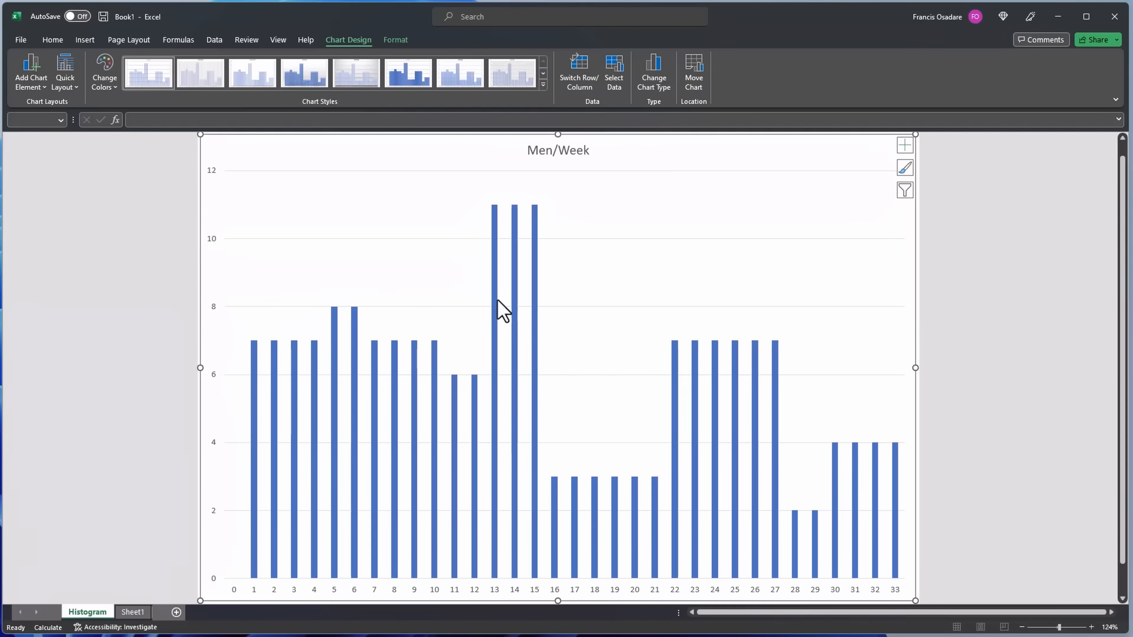
{"action": "mouse_move", "coordinate": [386, 322]}
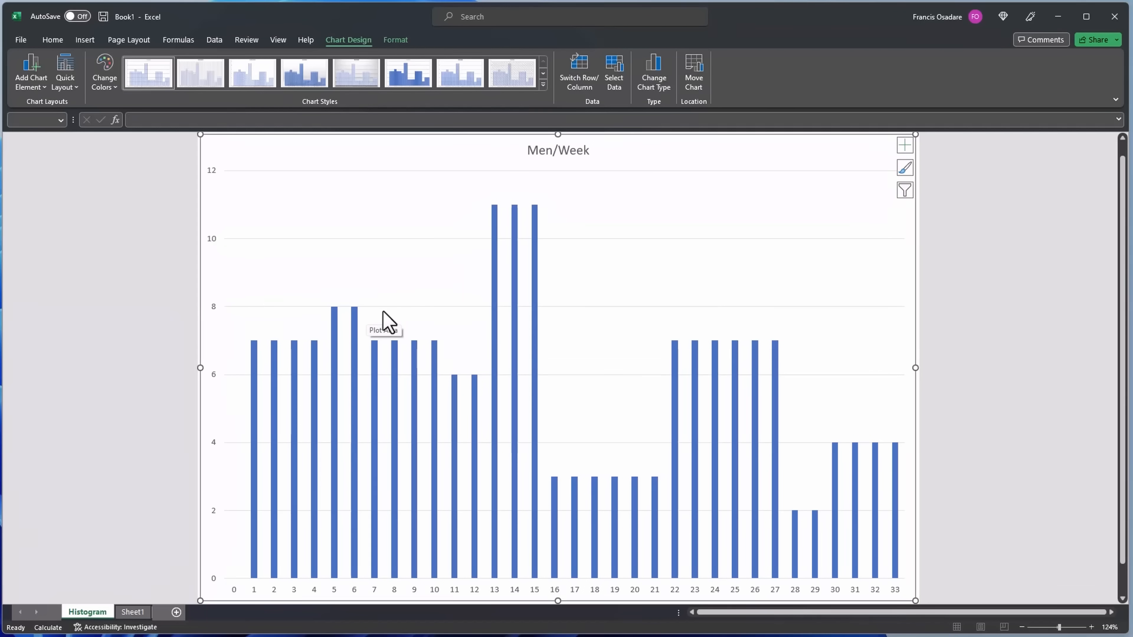
{"action": "mouse_move", "coordinate": [541, 260]}
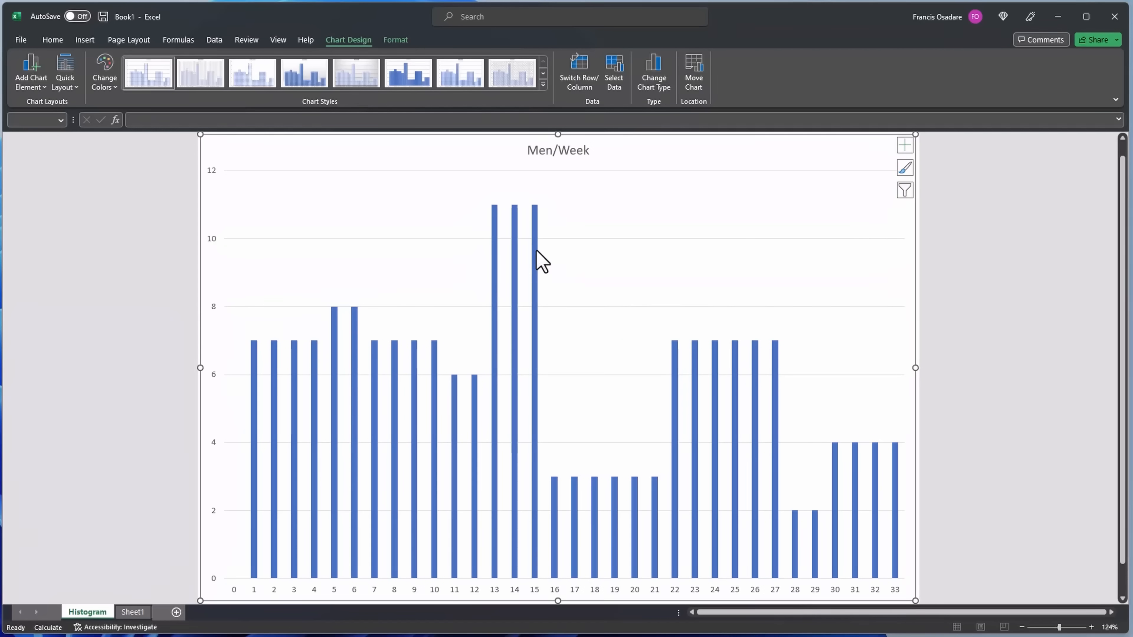
{"action": "mouse_move", "coordinate": [493, 255]}
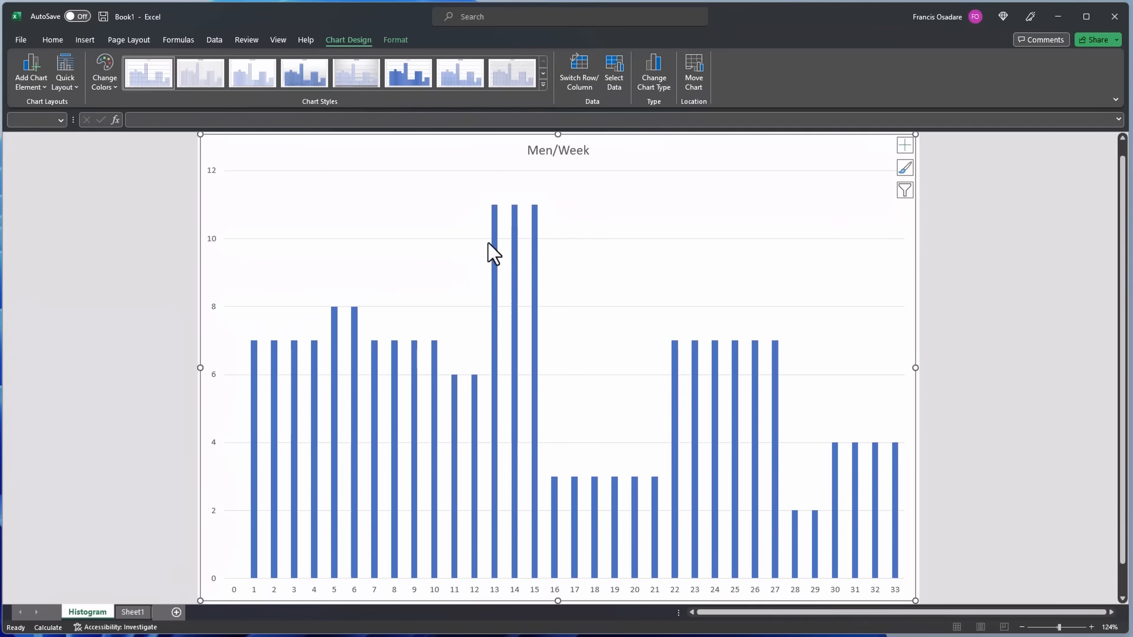
{"action": "mouse_move", "coordinate": [521, 270]}
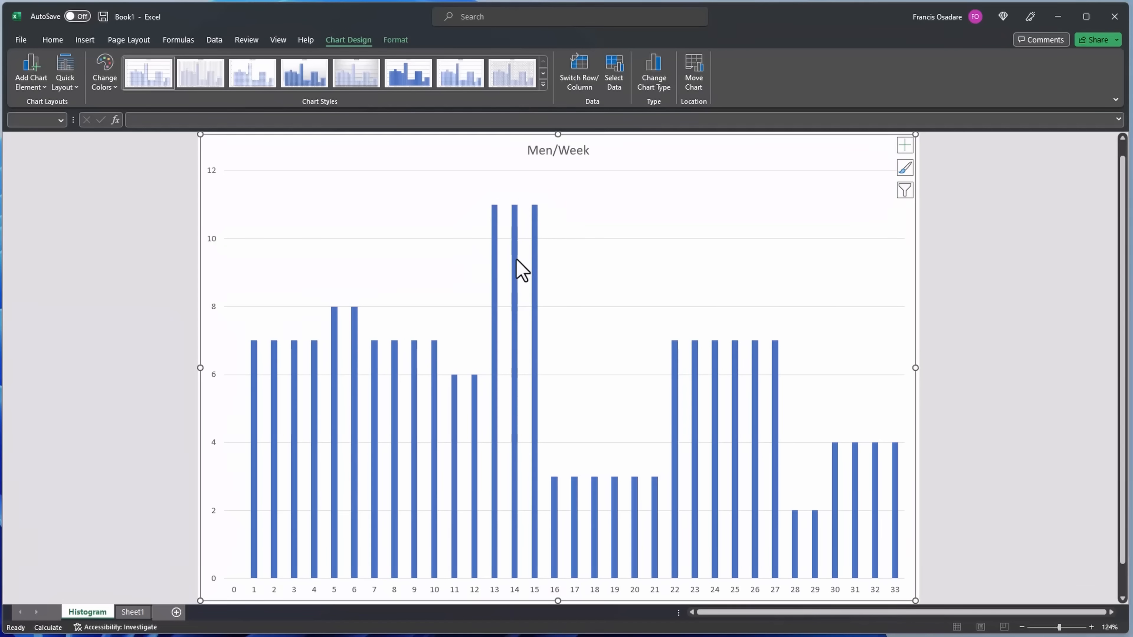
{"action": "mouse_move", "coordinate": [515, 261]}
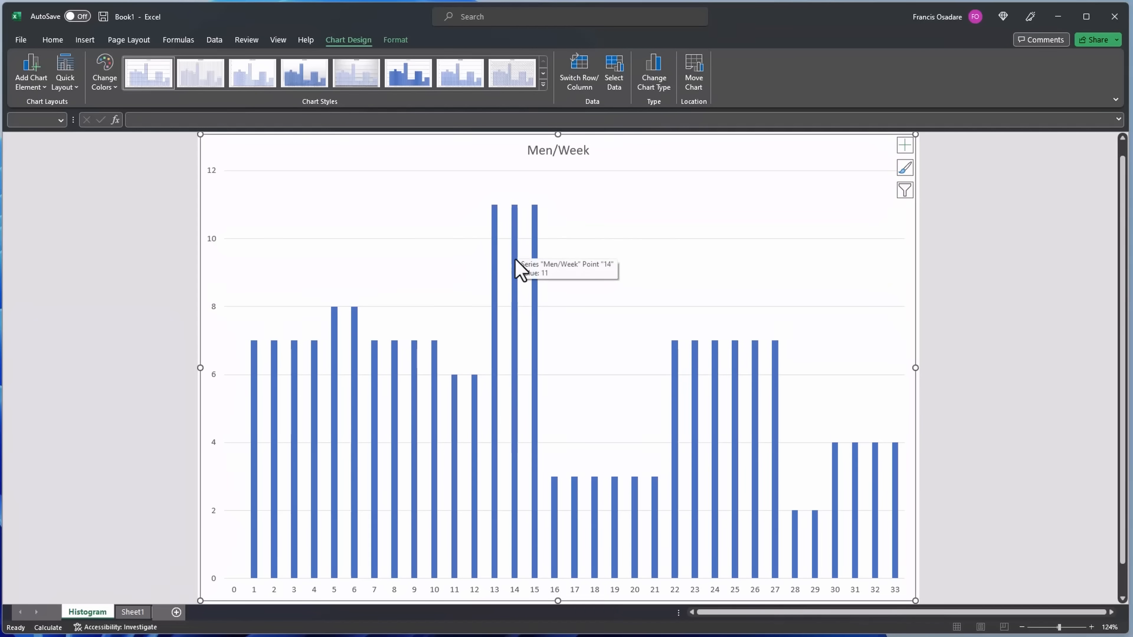
{"action": "mouse_move", "coordinate": [515, 300]}
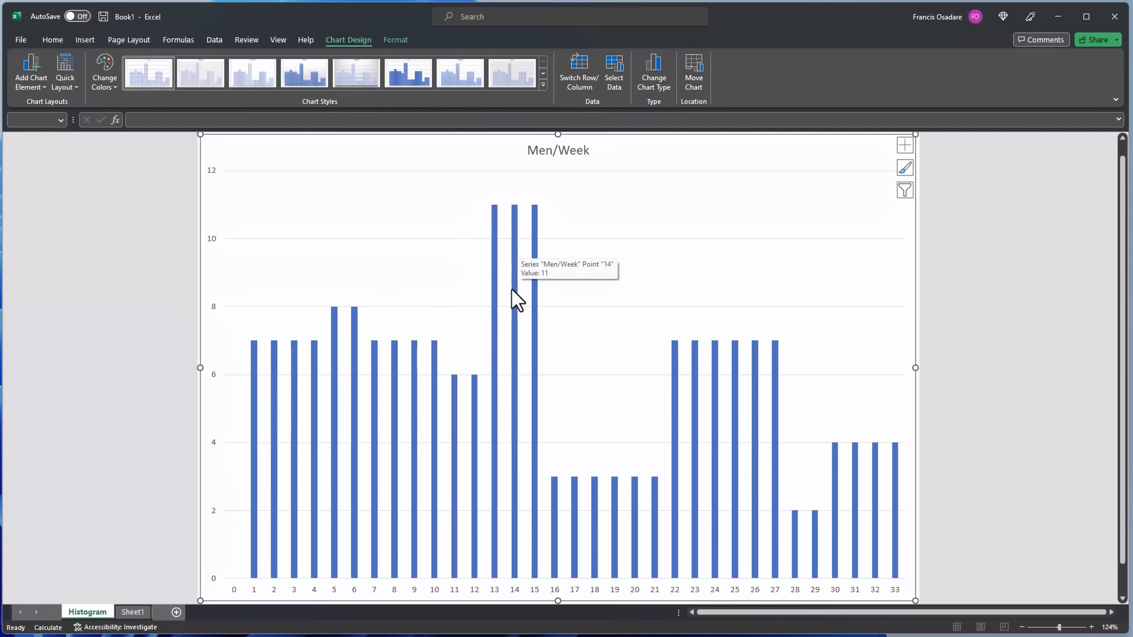
Return from the Histogram chart to the Gantt table on Sheet1.
{"action": "left_click", "coordinate": [132, 612]}
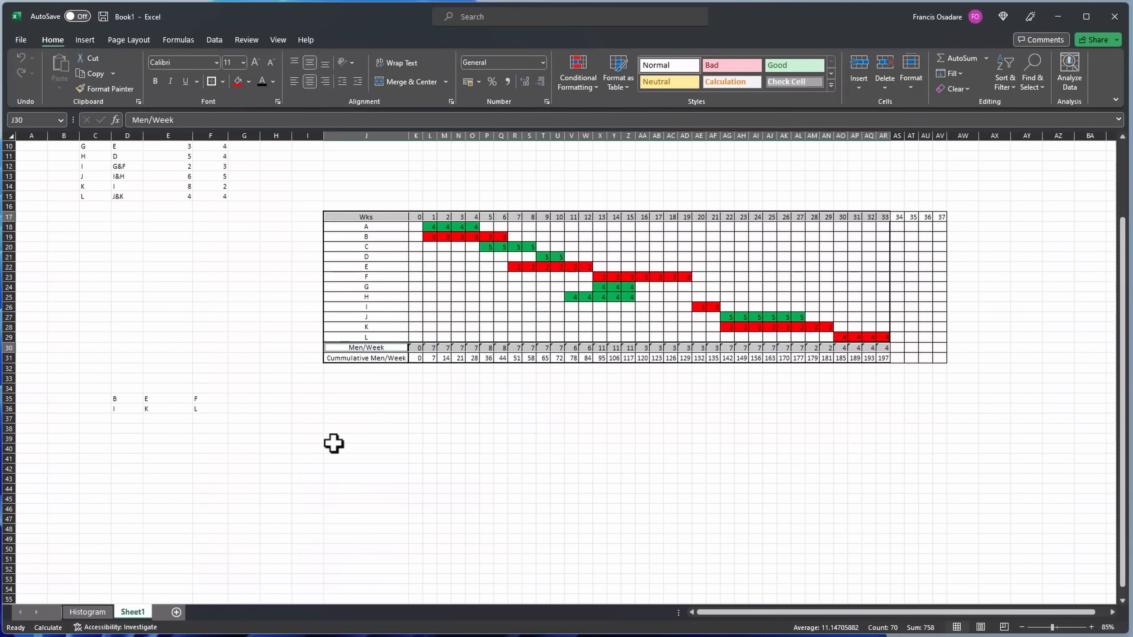
Select the week numbers and Cummulative Men/Week rows and insert the recommended Line chart.
{"action": "left_click", "coordinate": [367, 459]}
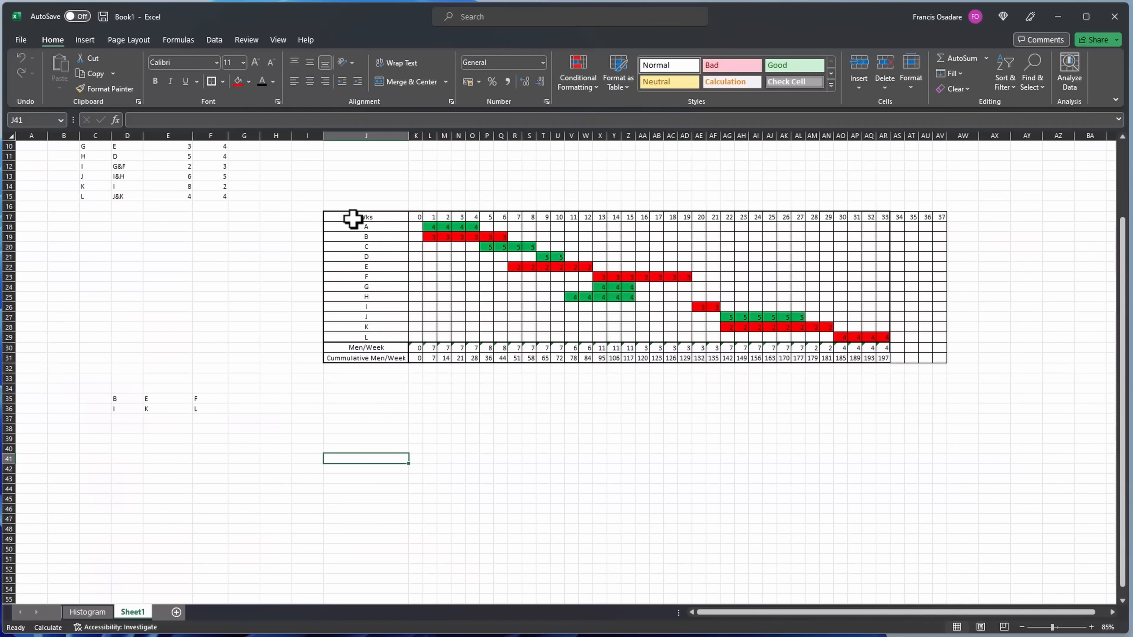
{"action": "left_click", "coordinate": [366, 217]}
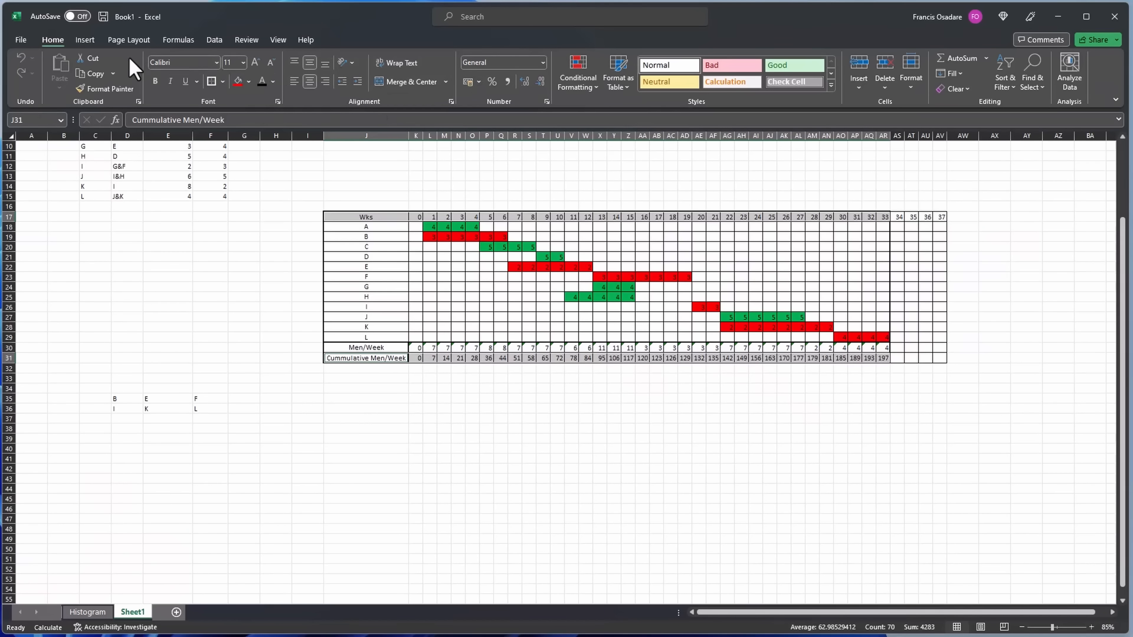
{"action": "left_click", "coordinate": [479, 68]}
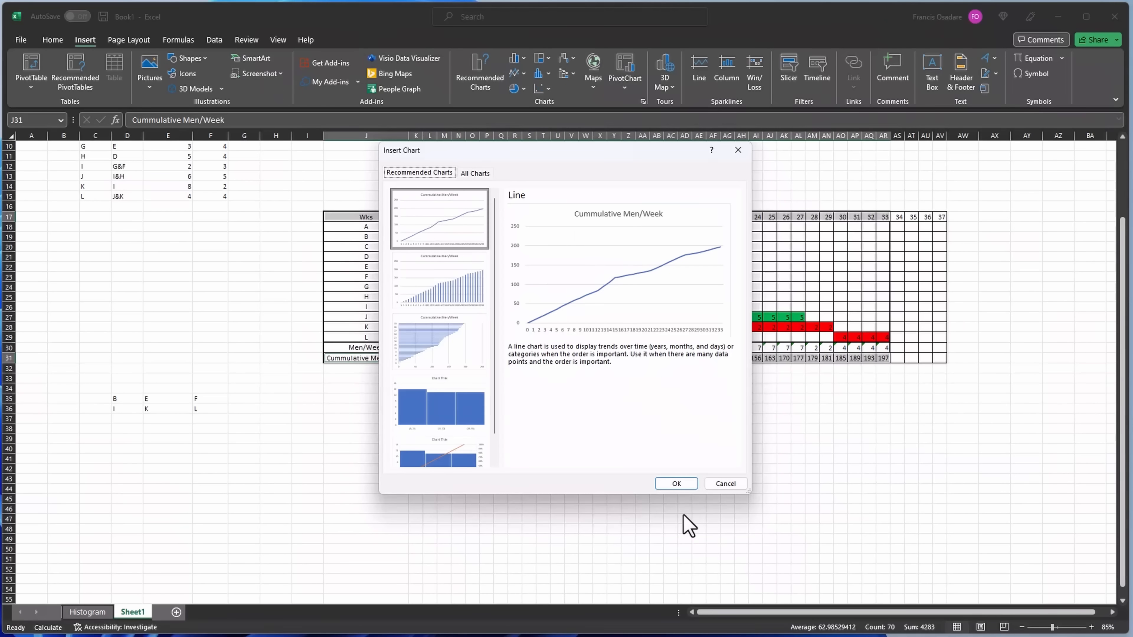
{"action": "left_click", "coordinate": [675, 483]}
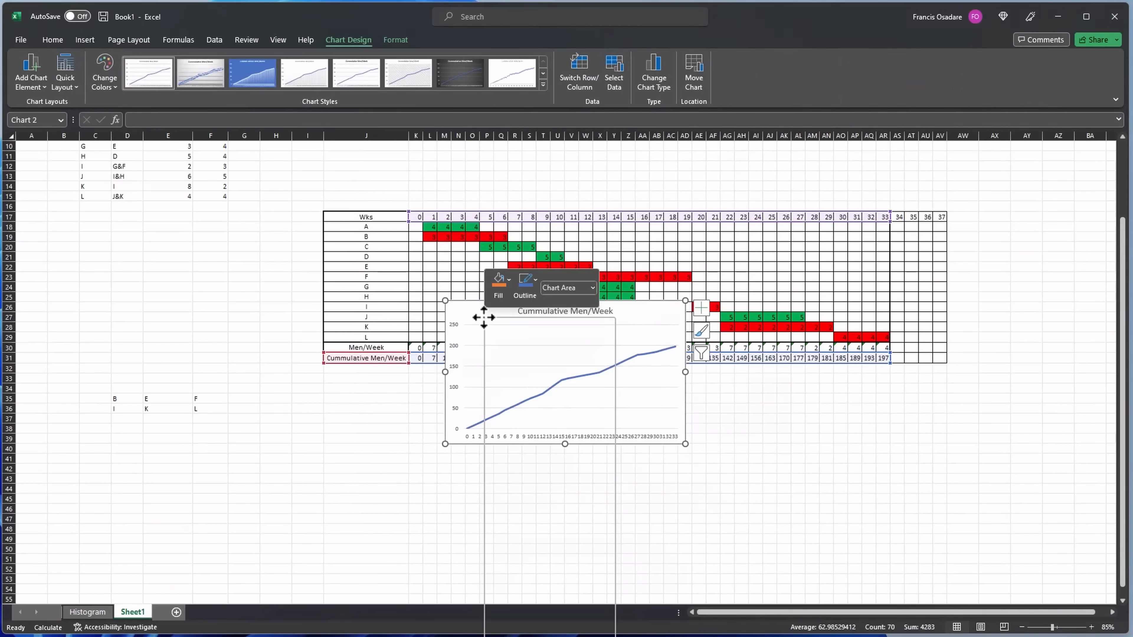
Move the line chart to a new sheet named S-CURVE, then check Histogram, S-CURVE and return to Sheet1.
{"action": "left_click", "coordinate": [693, 71]}
{"action": "type", "text": "S-CURVE"}
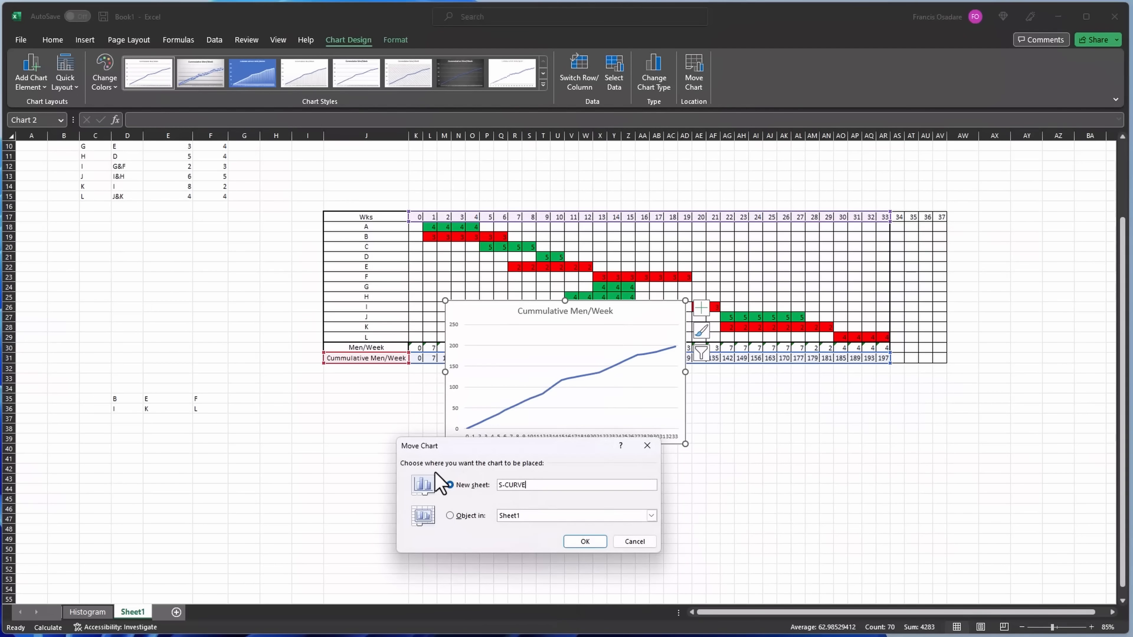
{"action": "left_click", "coordinate": [583, 541]}
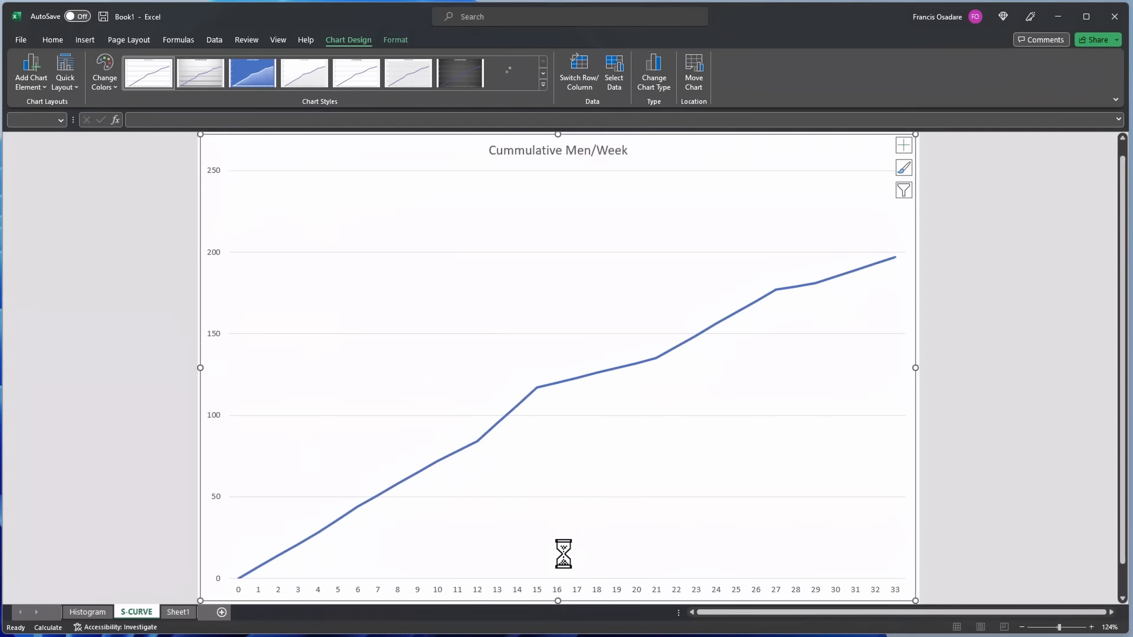
{"action": "mouse_move", "coordinate": [634, 468]}
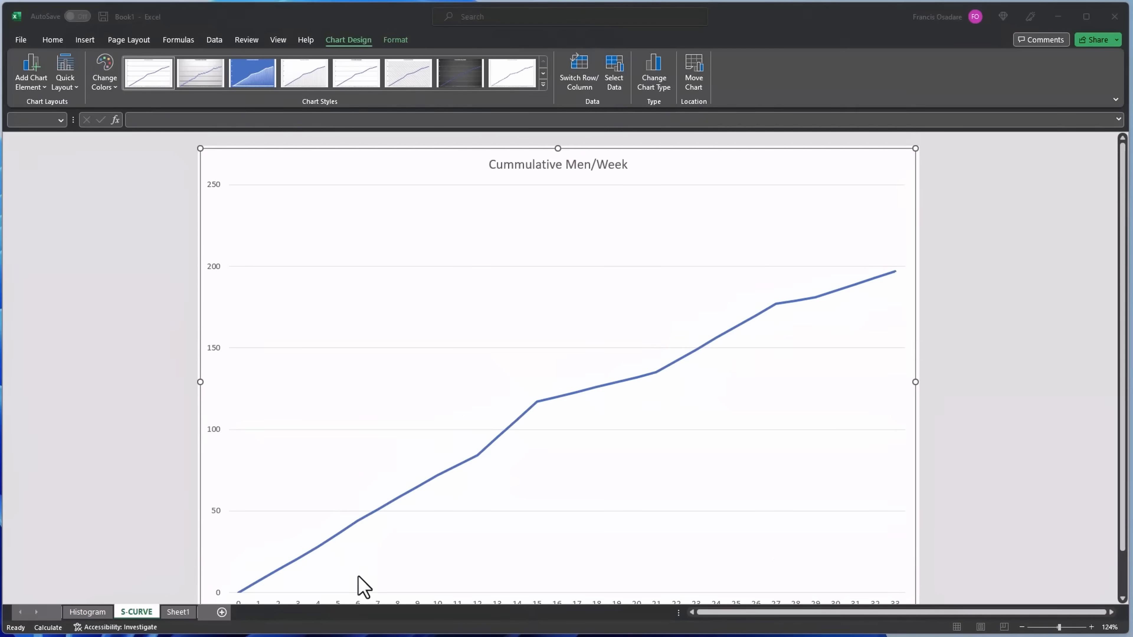
{"action": "left_click", "coordinate": [88, 612]}
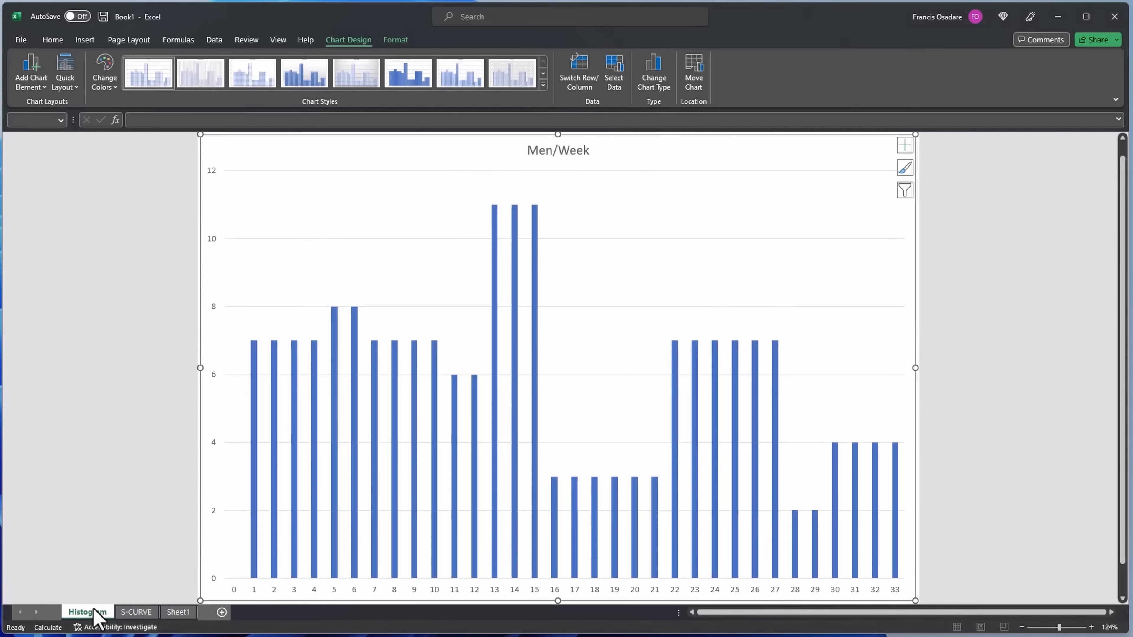
{"action": "left_click", "coordinate": [135, 612]}
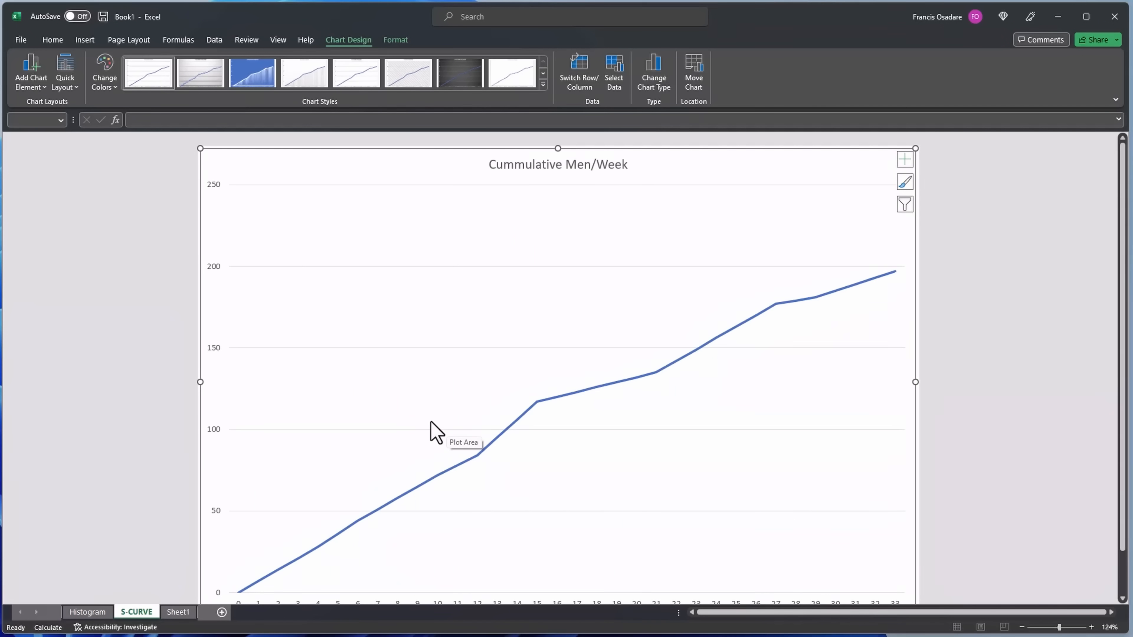
{"action": "mouse_move", "coordinate": [178, 612]}
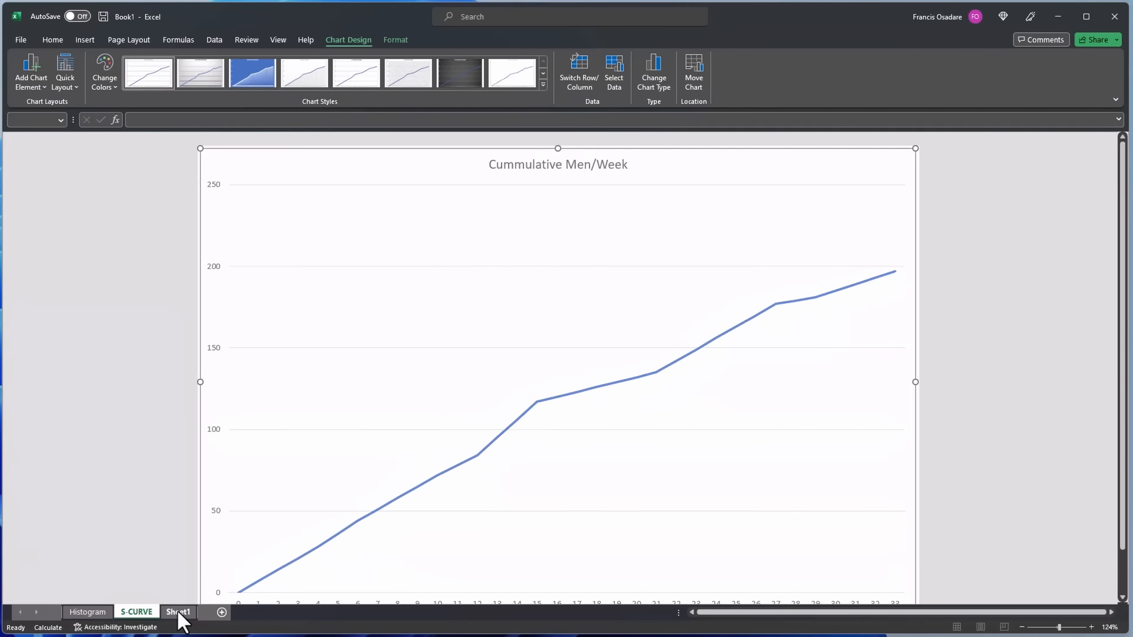
{"action": "left_click", "coordinate": [177, 612]}
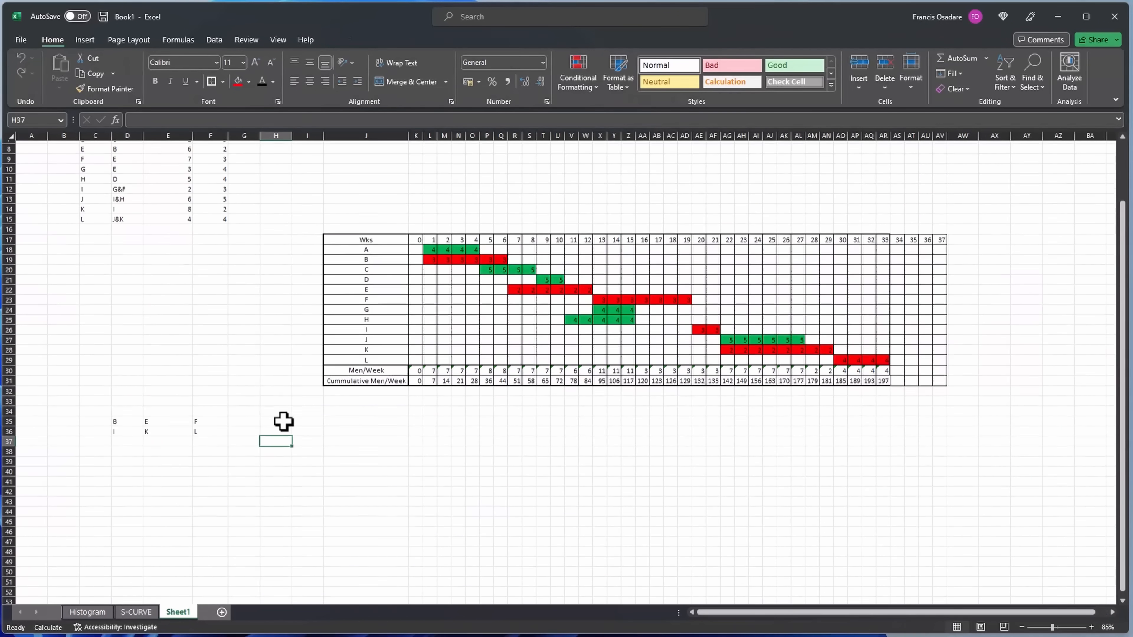
Inspect the week-1 Men/Week SUM formula and the Men/Week row, then return to the S-CURVE sheet.
{"action": "scroll", "scroll_direction": "up", "scroll_amount": 3}
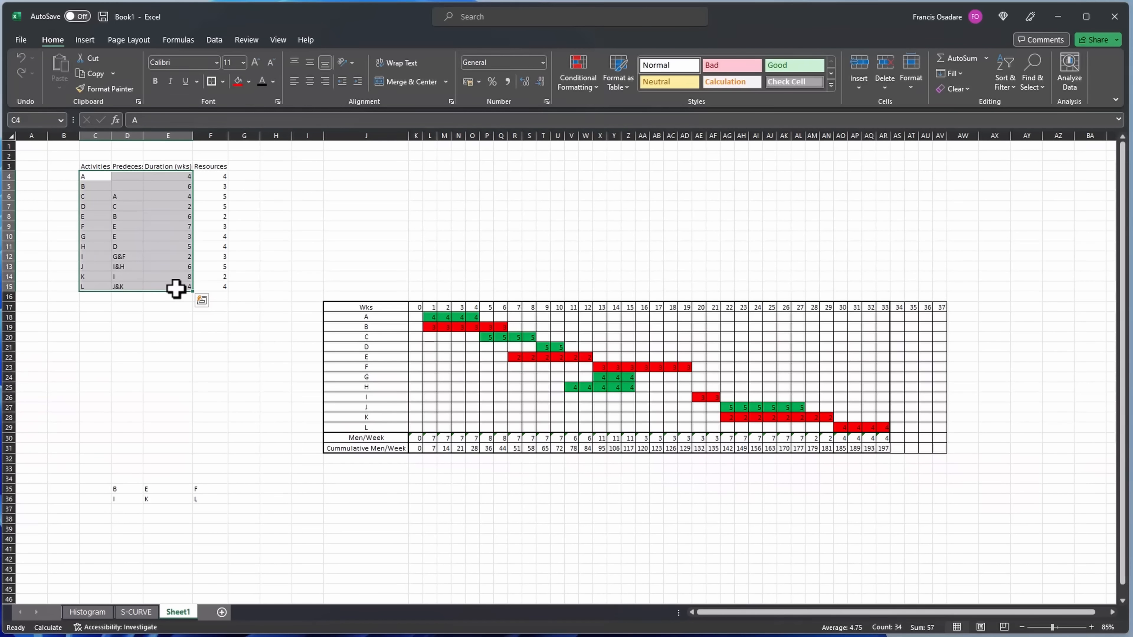
{"action": "mouse_move", "coordinate": [341, 244]}
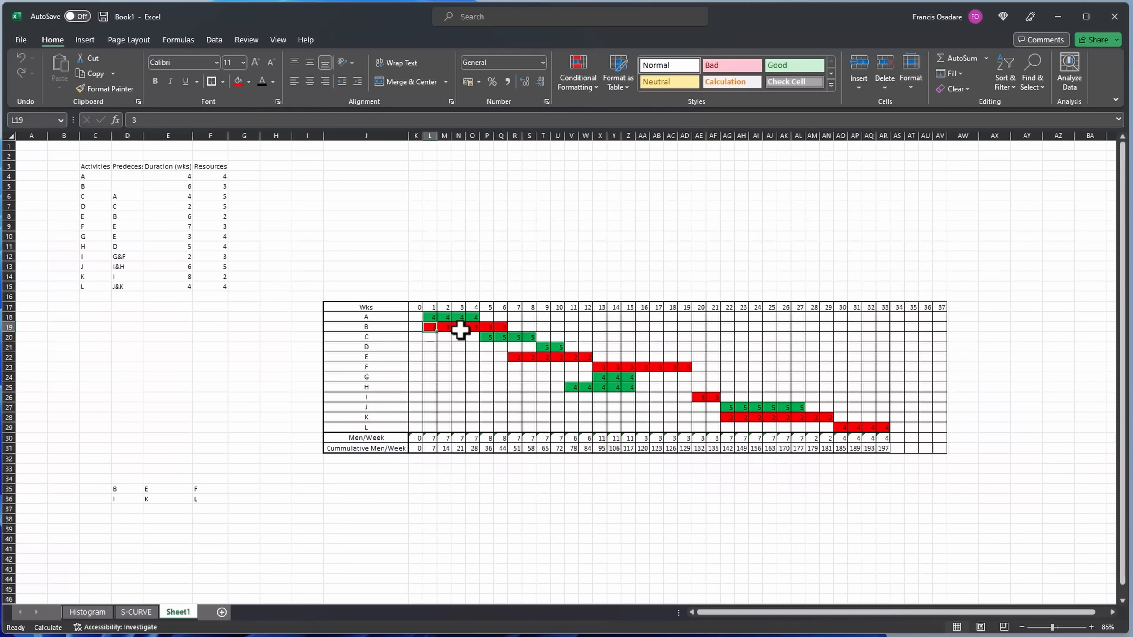
{"action": "mouse_move", "coordinate": [501, 335]}
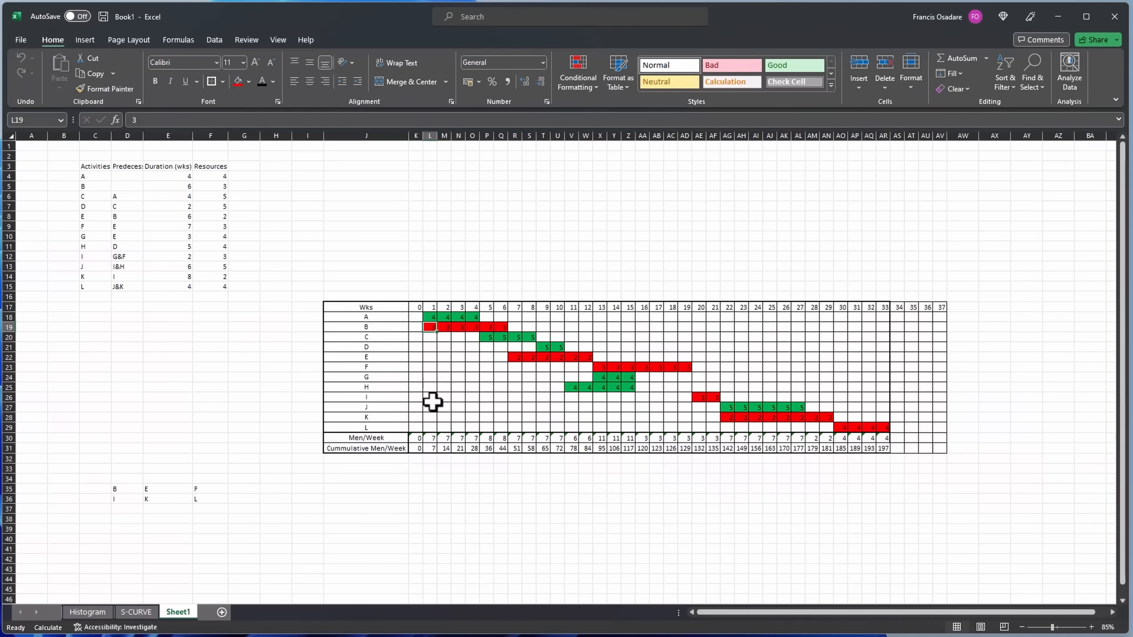
{"action": "left_click", "coordinate": [433, 438]}
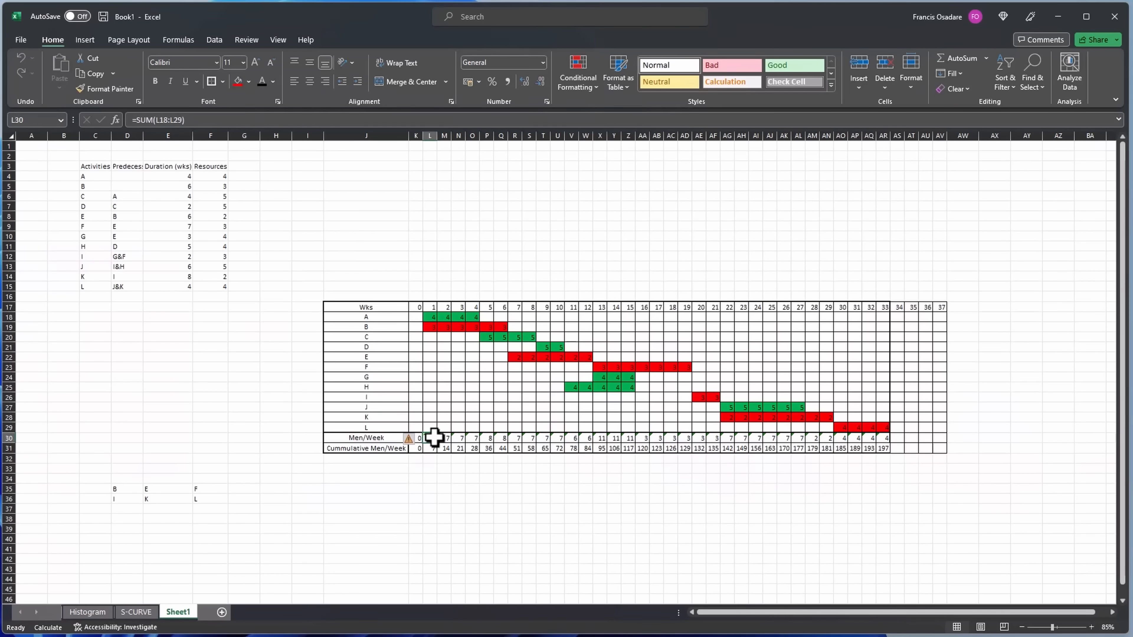
{"action": "mouse_move", "coordinate": [580, 403]}
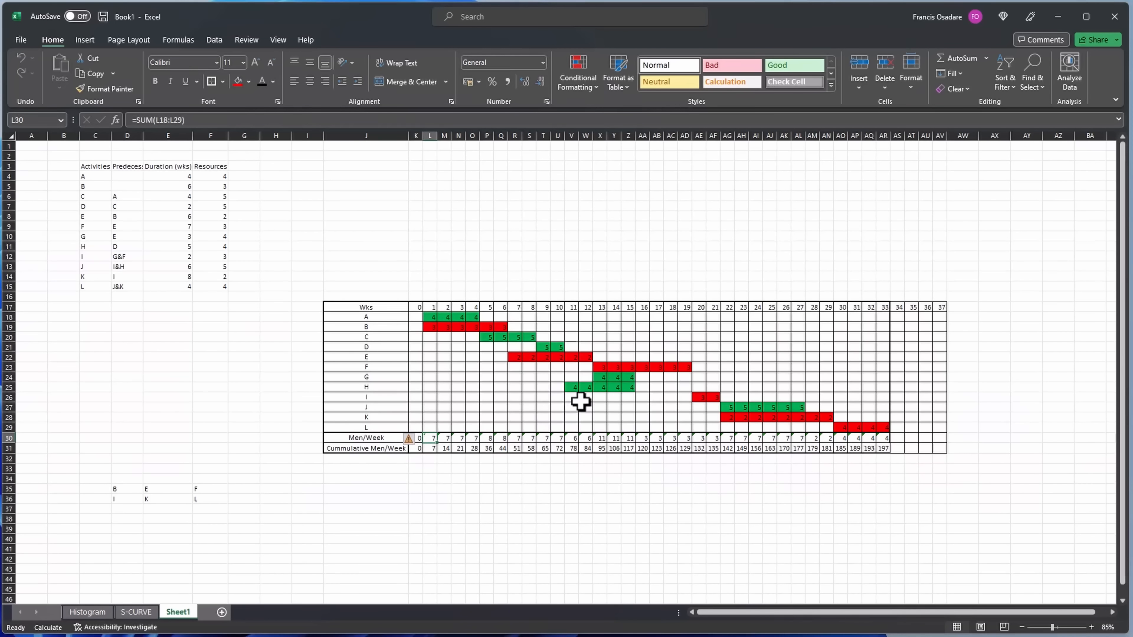
{"action": "mouse_move", "coordinate": [879, 428]}
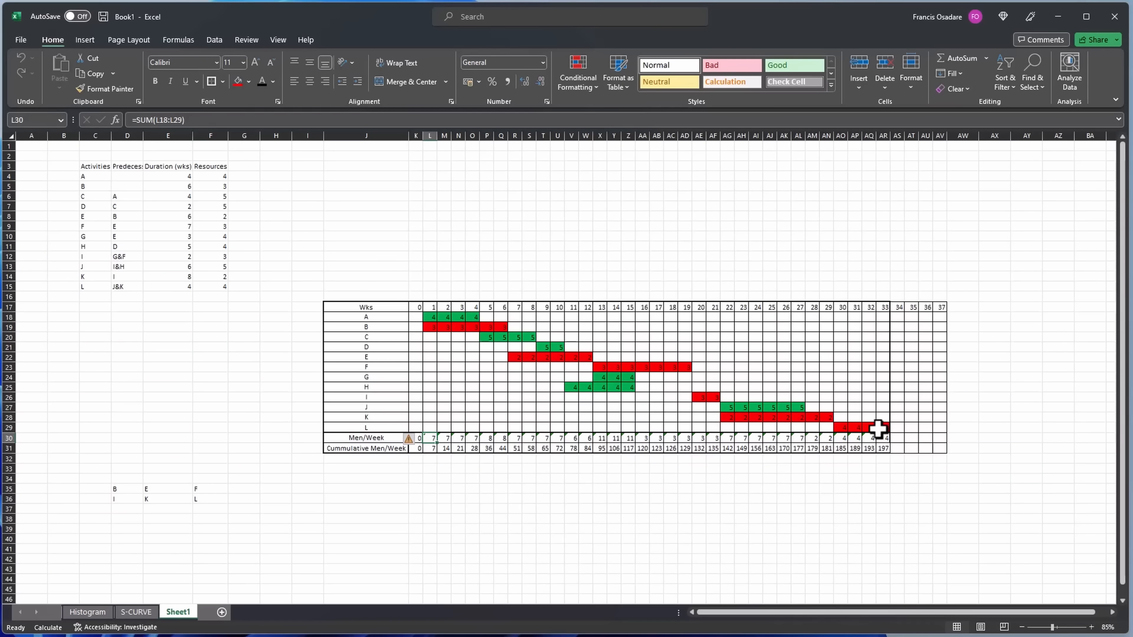
{"action": "mouse_move", "coordinate": [457, 446]}
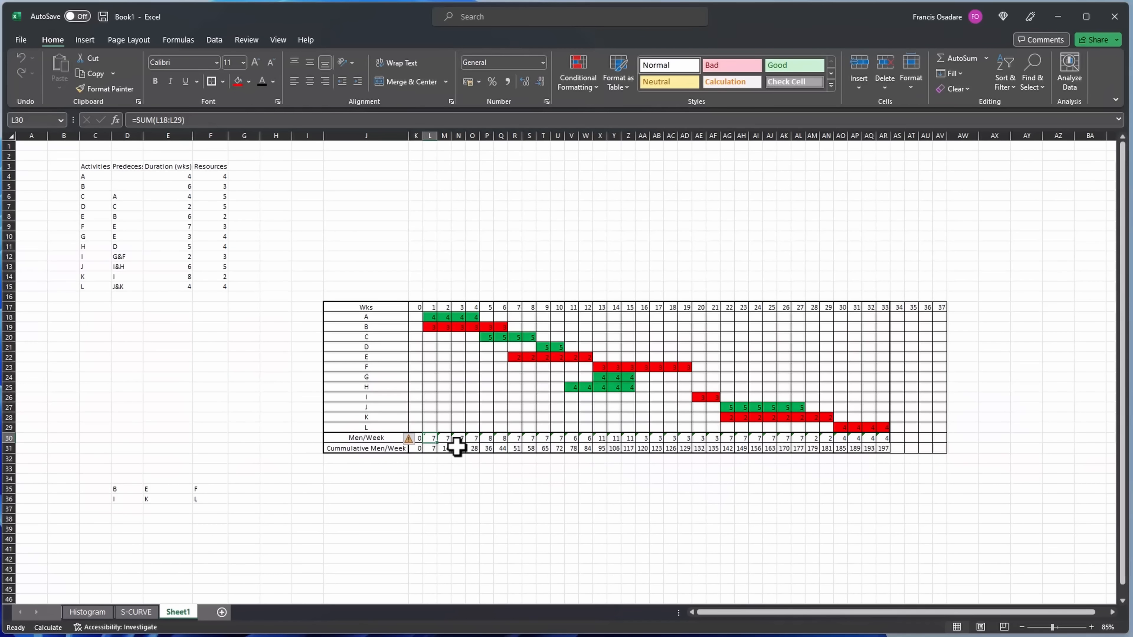
{"action": "mouse_move", "coordinate": [838, 448]}
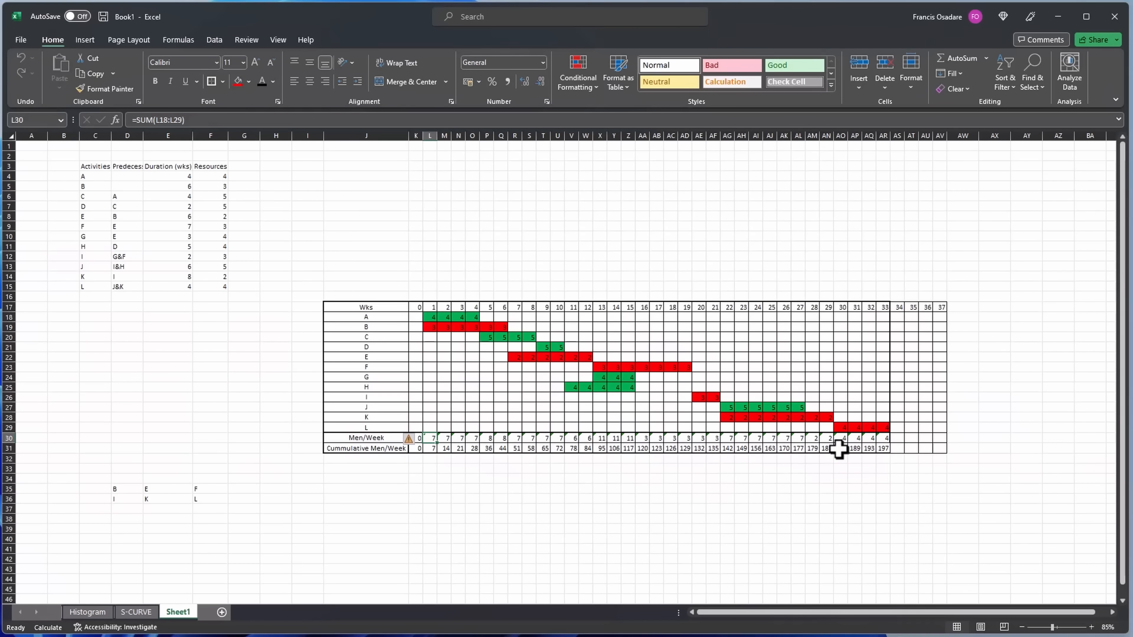
{"action": "left_click", "coordinate": [367, 307]}
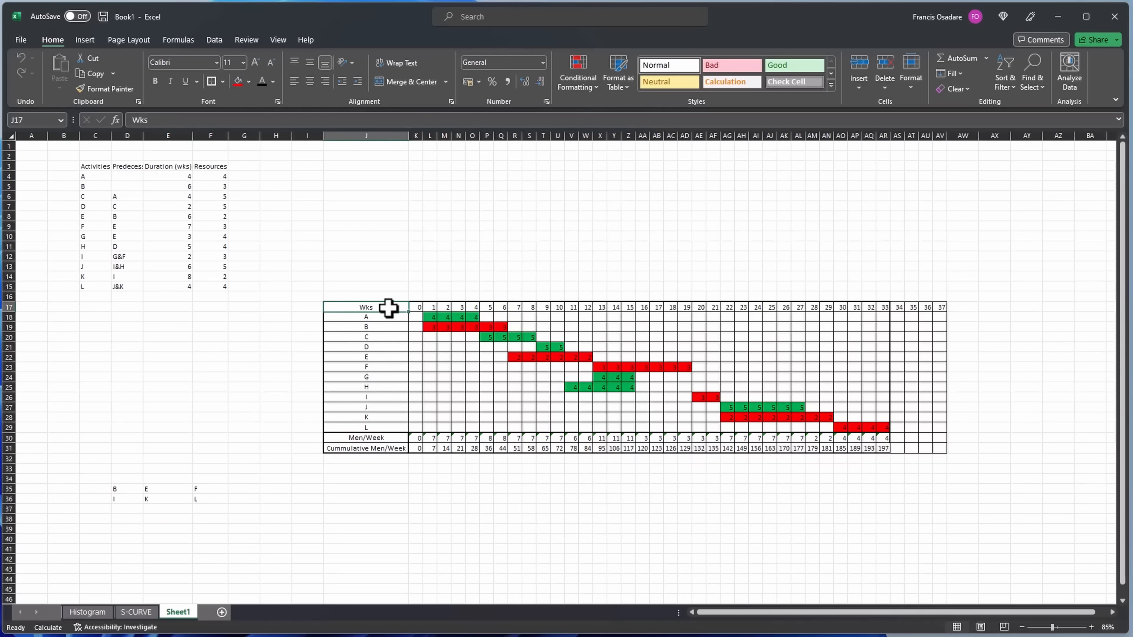
{"action": "left_click", "coordinate": [568, 396]}
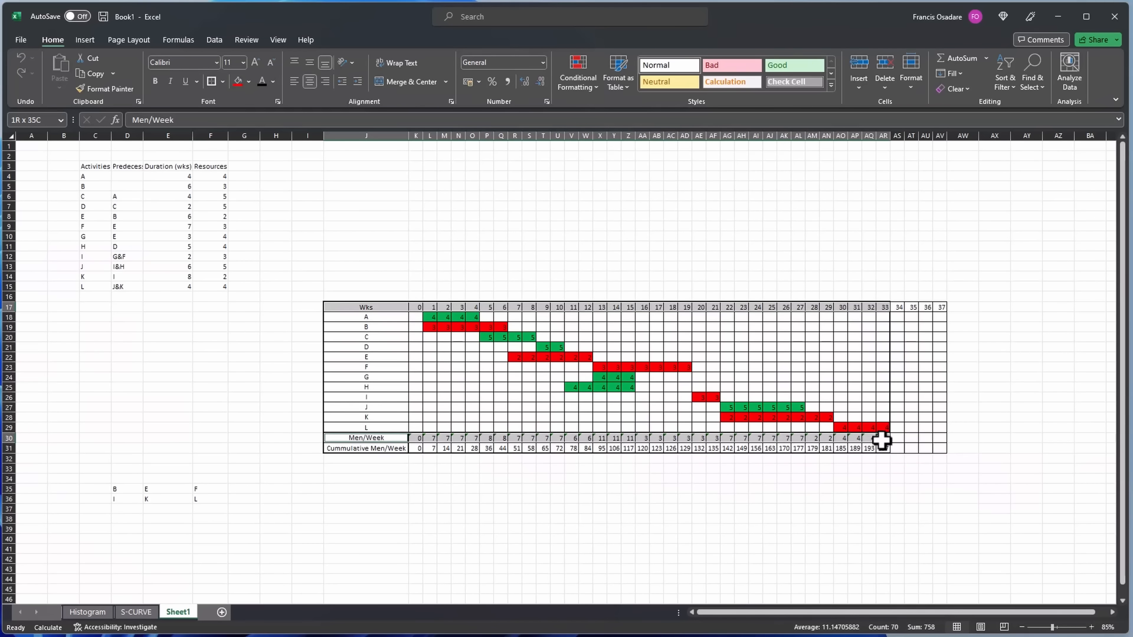
{"action": "left_click", "coordinate": [84, 39]}
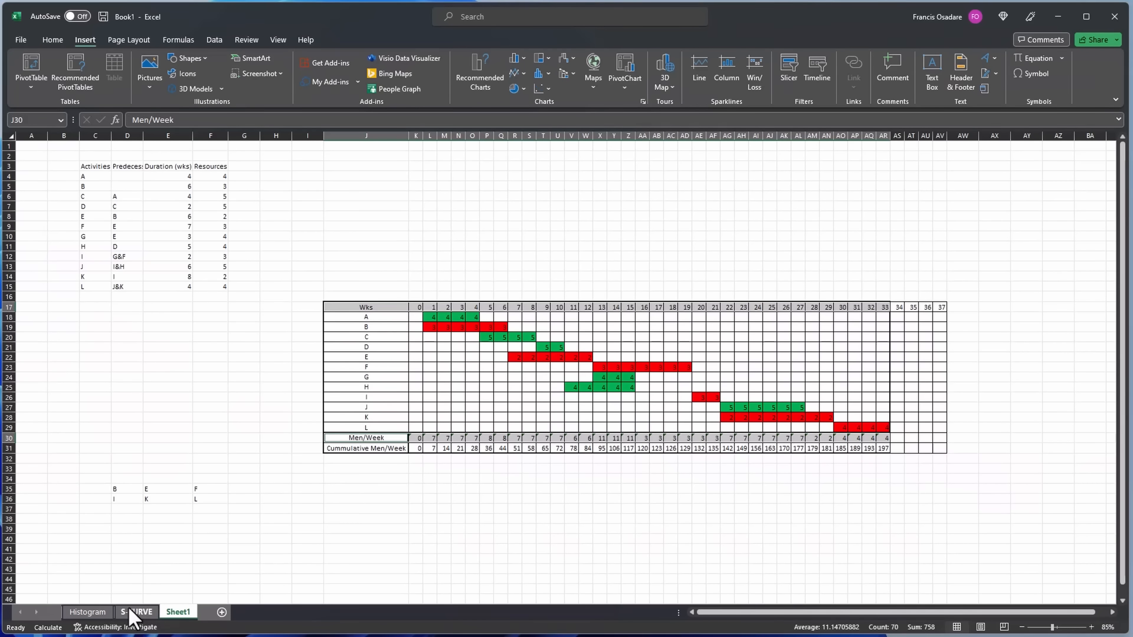
{"action": "left_click", "coordinate": [135, 612]}
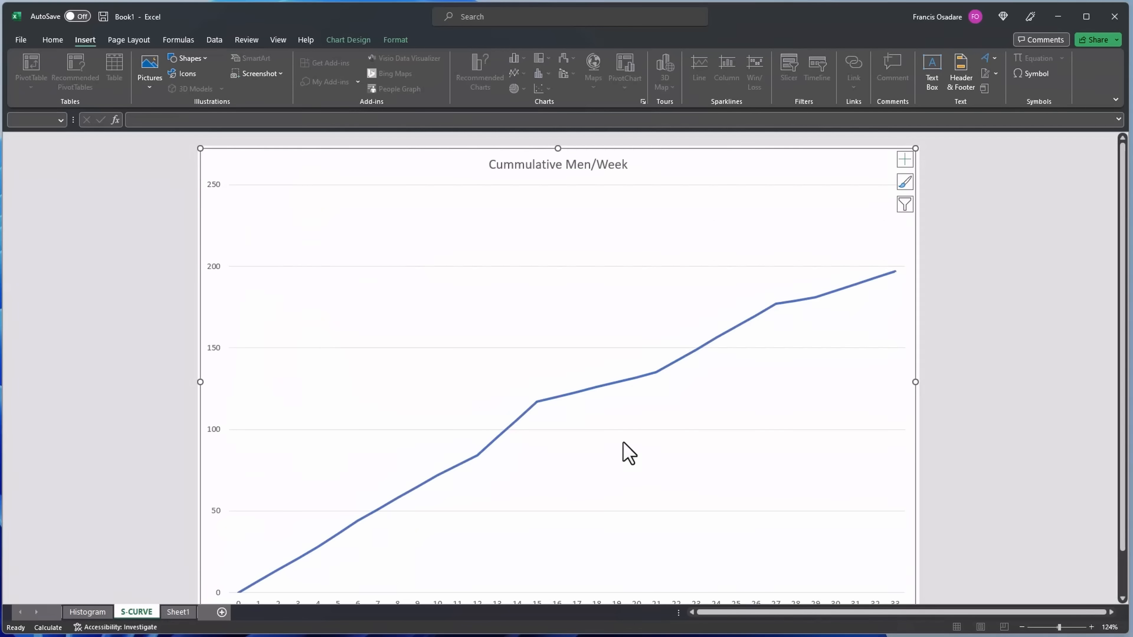
Format the cumulative line series with a dashed dash type and yellow line colour.
{"action": "left_click", "coordinate": [711, 339]}
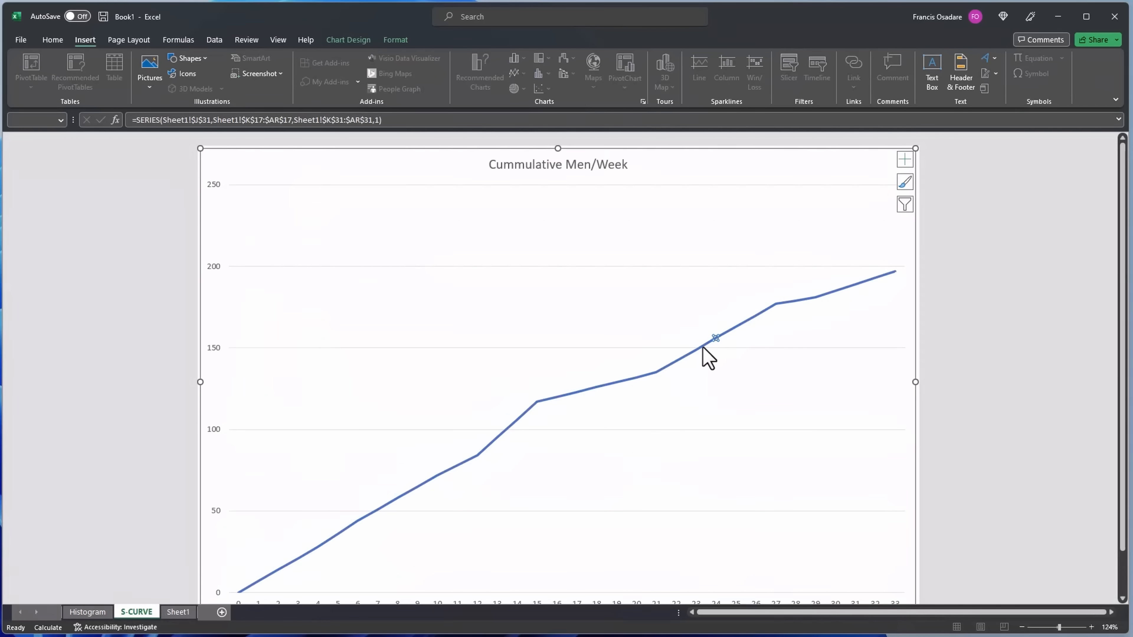
{"action": "double_click", "coordinate": [714, 337]}
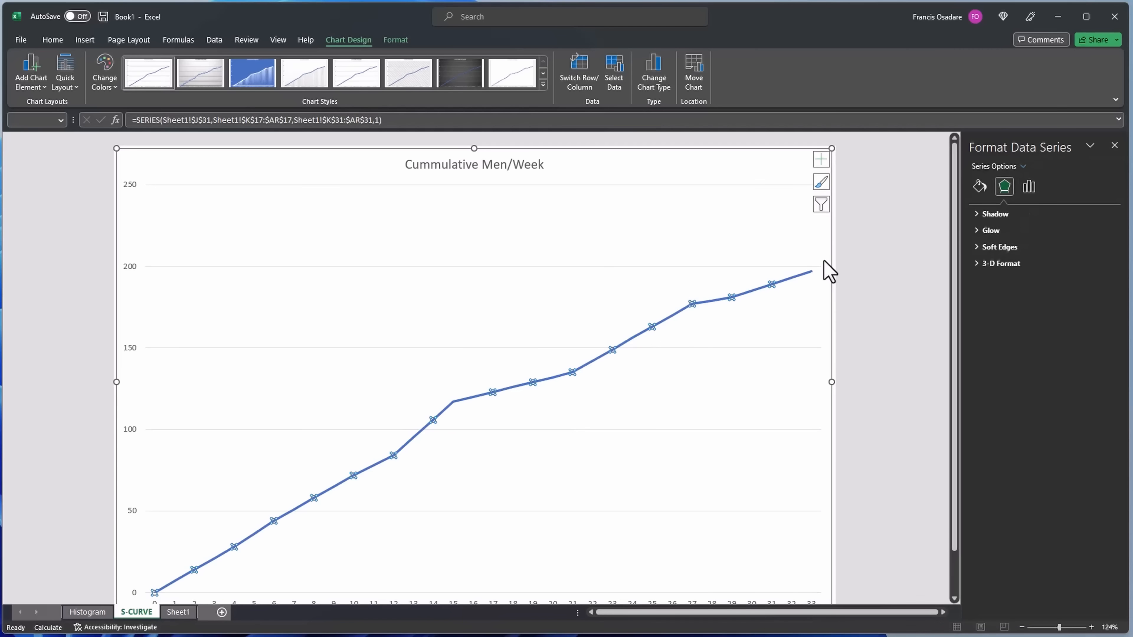
{"action": "left_click", "coordinate": [979, 187]}
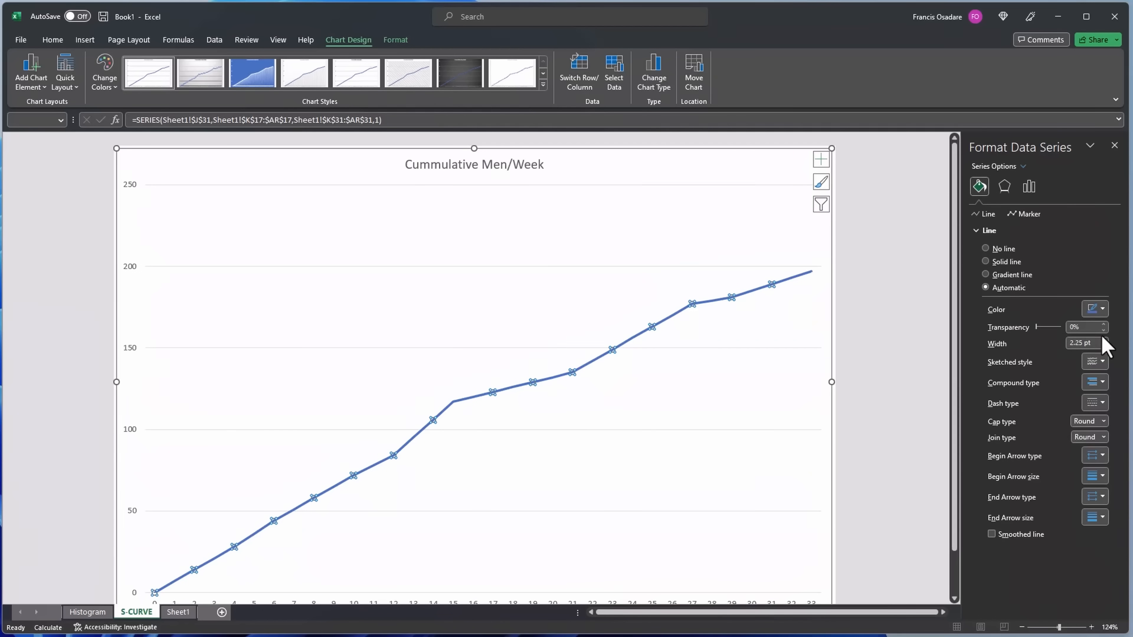
{"action": "left_click", "coordinate": [1101, 403]}
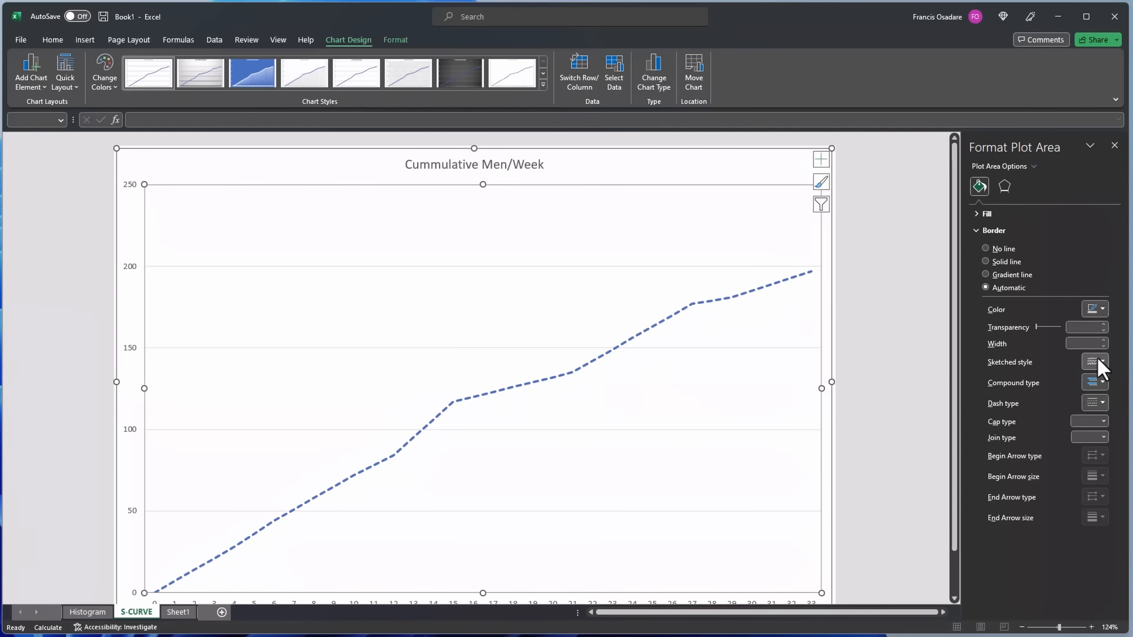
{"action": "left_click", "coordinate": [1103, 309]}
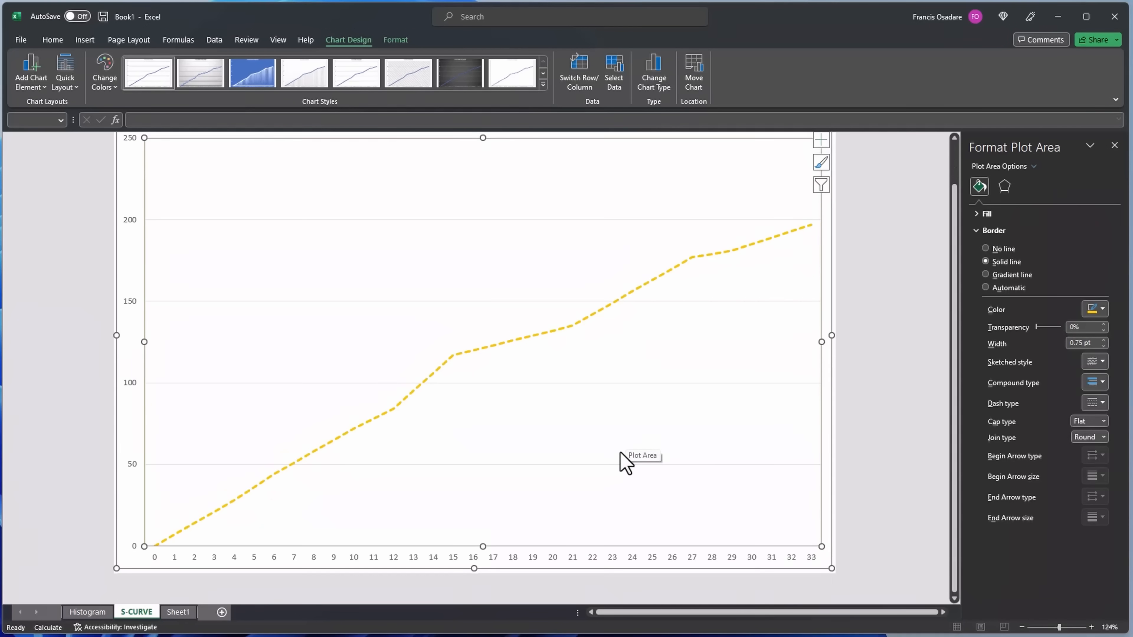
{"action": "mouse_move", "coordinate": [624, 460]}
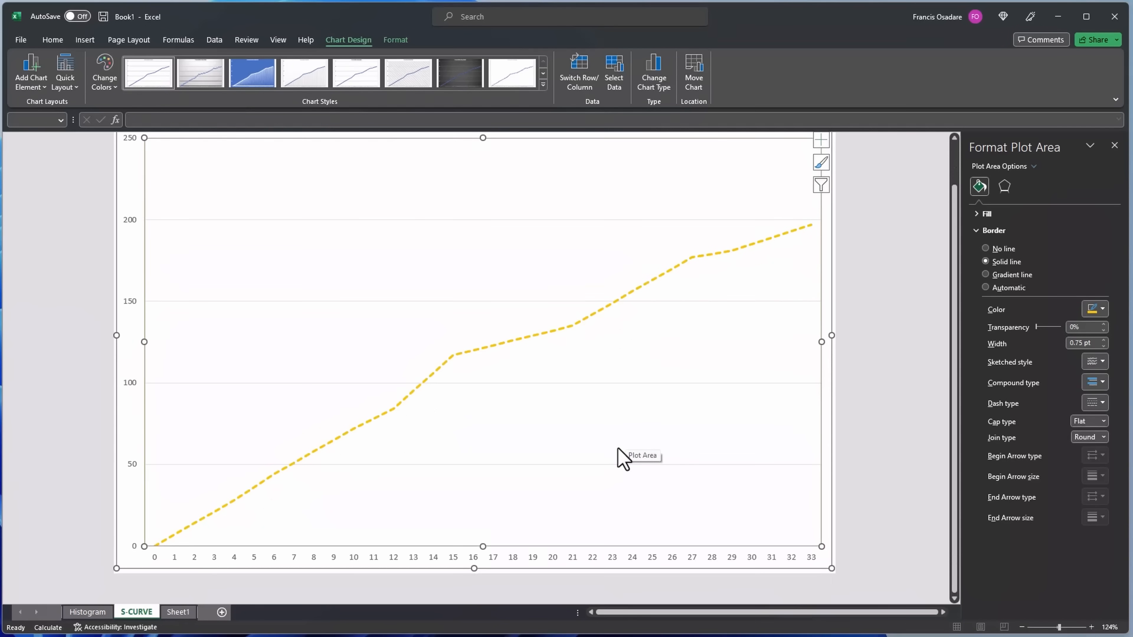
{"action": "mouse_move", "coordinate": [609, 488]}
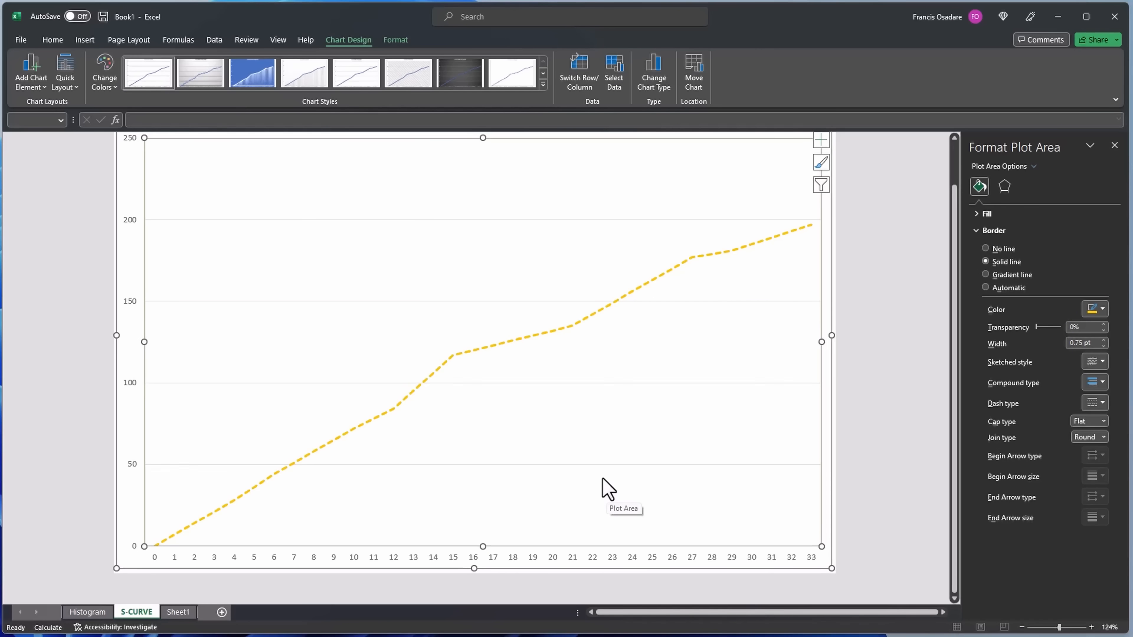